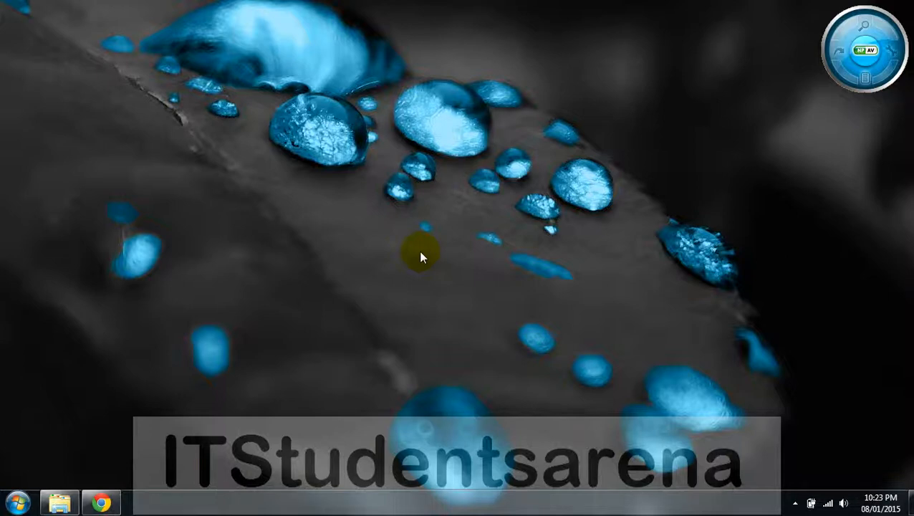
Step: Refresh the desktop twice from its context menu before working with the archive
right_click(421, 258)
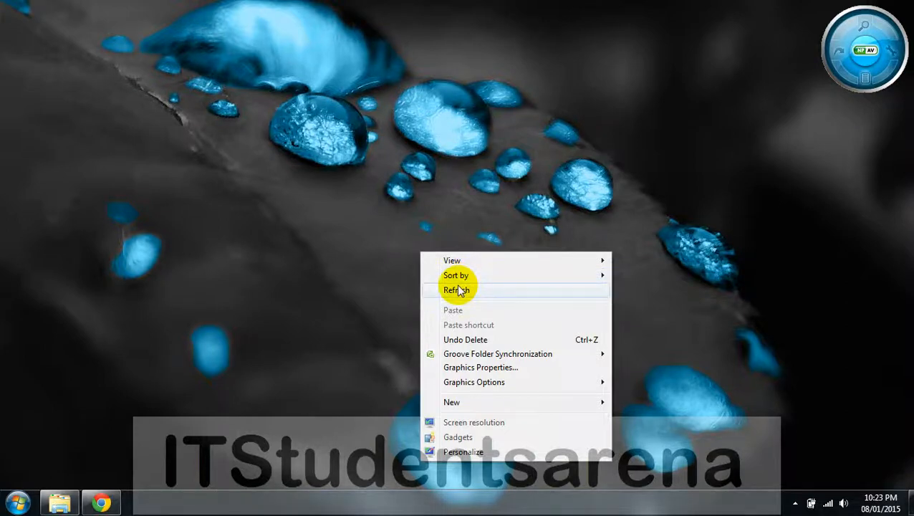
click(459, 289)
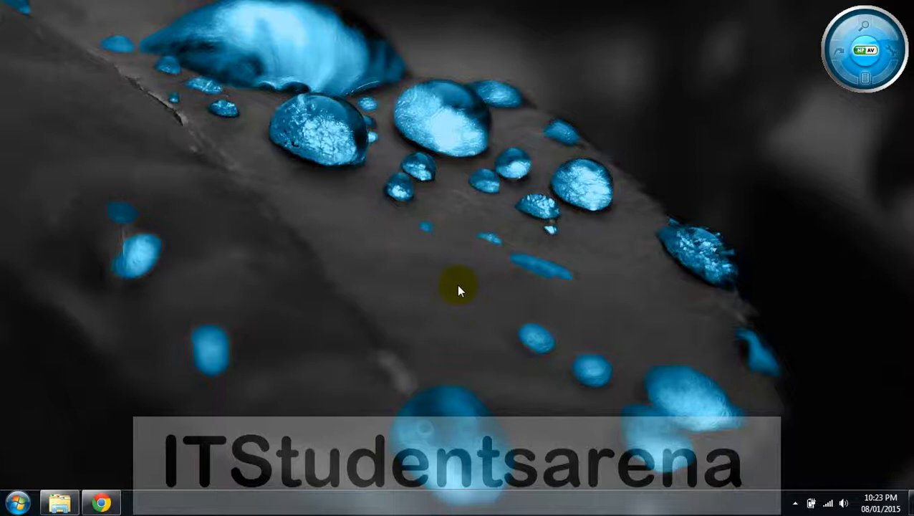
right_click(458, 290)
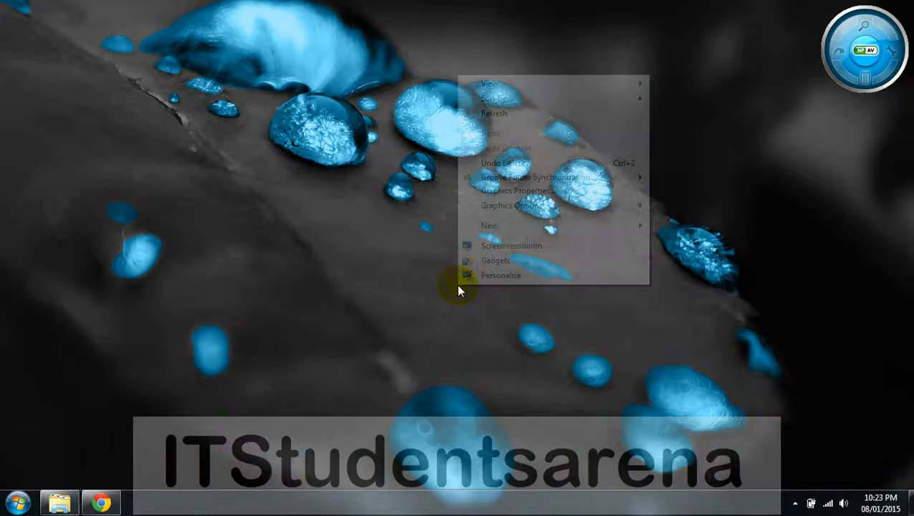
mouse_move(521, 117)
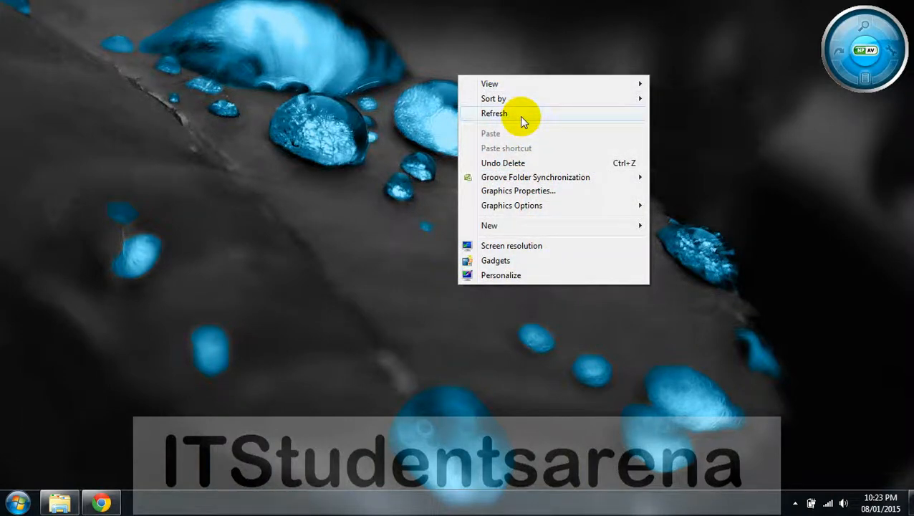
click(494, 113)
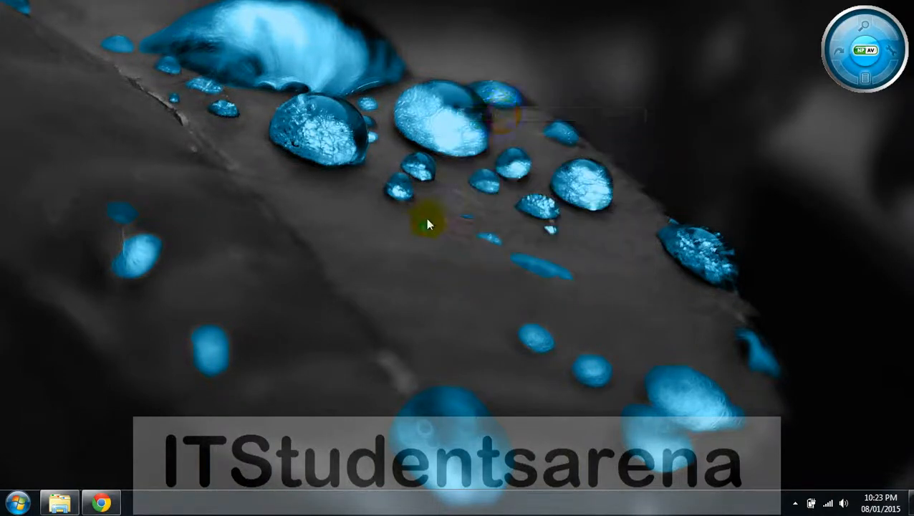
mouse_move(401, 232)
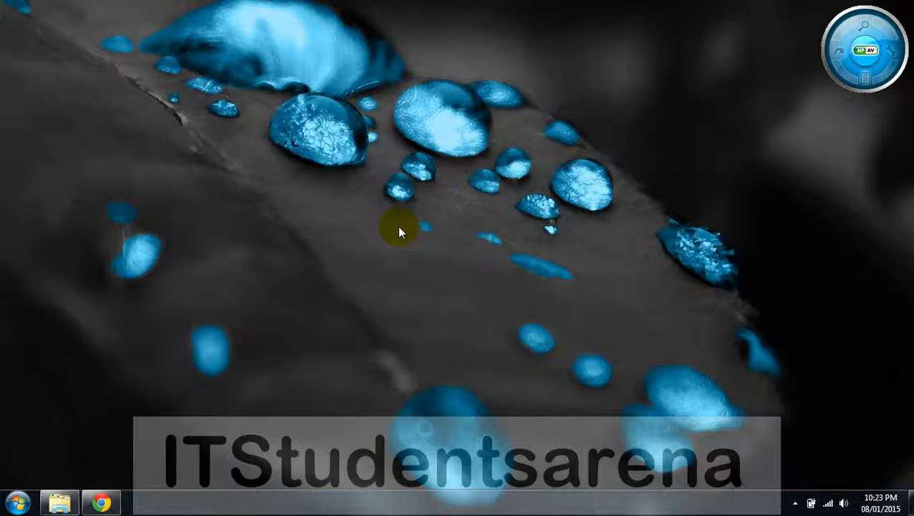
mouse_move(237, 401)
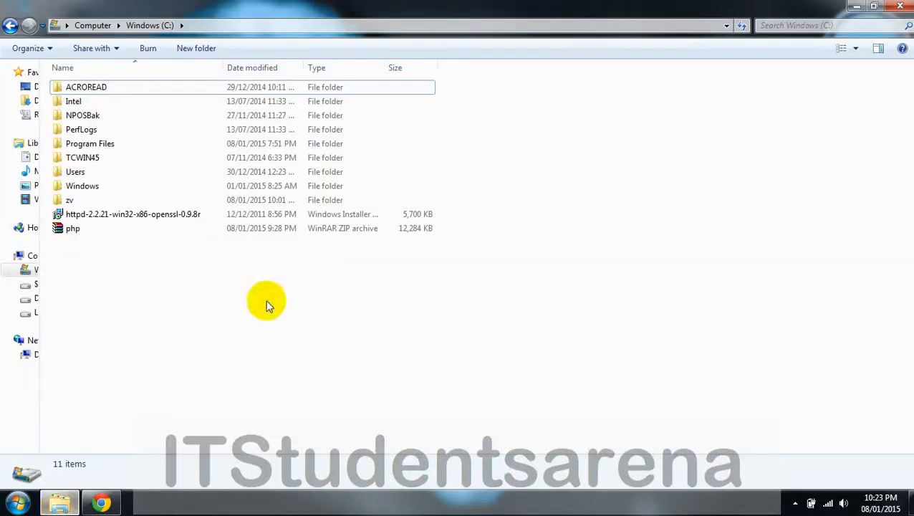
mouse_move(173, 249)
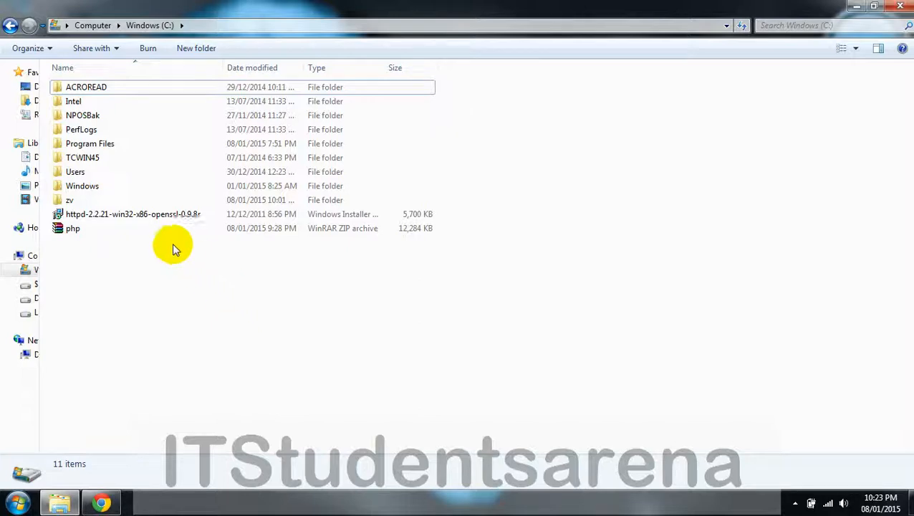
mouse_move(165, 241)
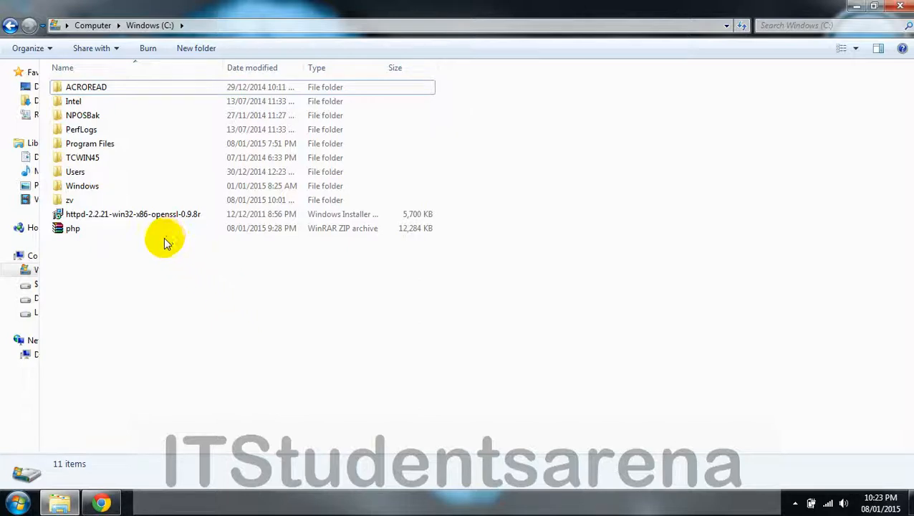
mouse_move(115, 398)
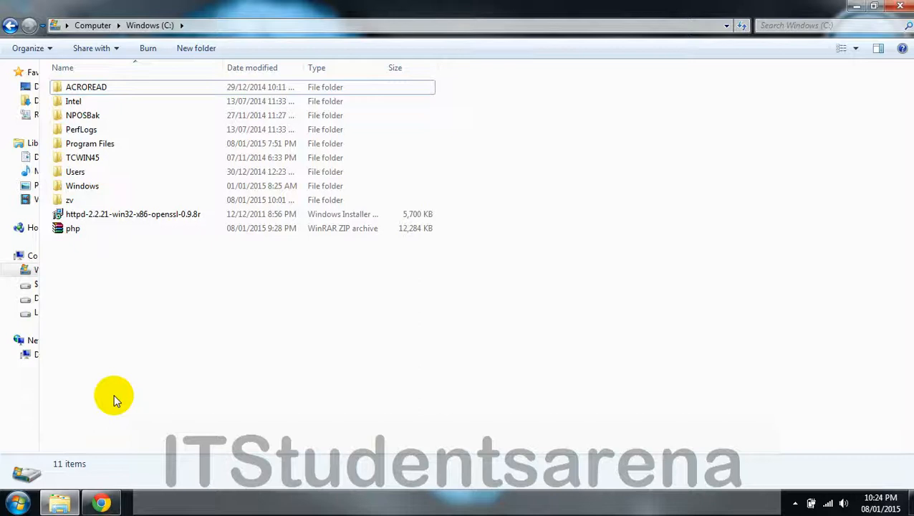
mouse_move(238, 296)
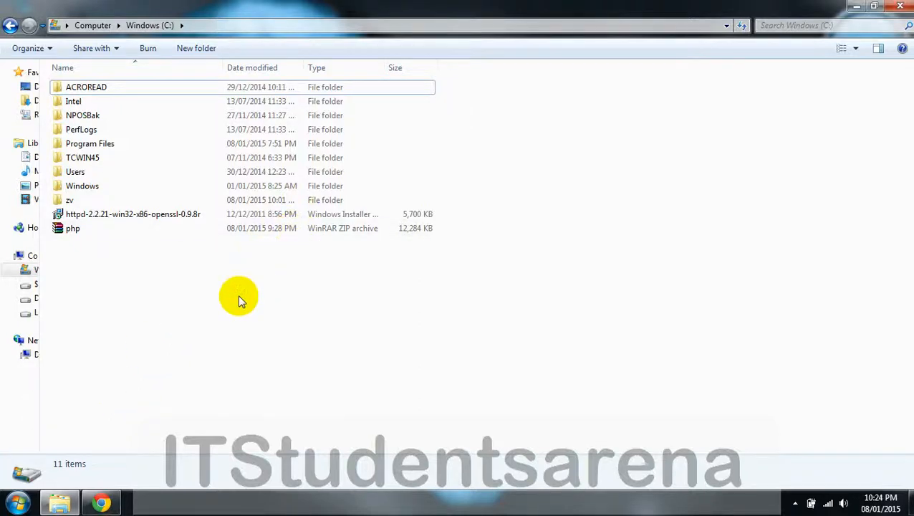
mouse_move(158, 261)
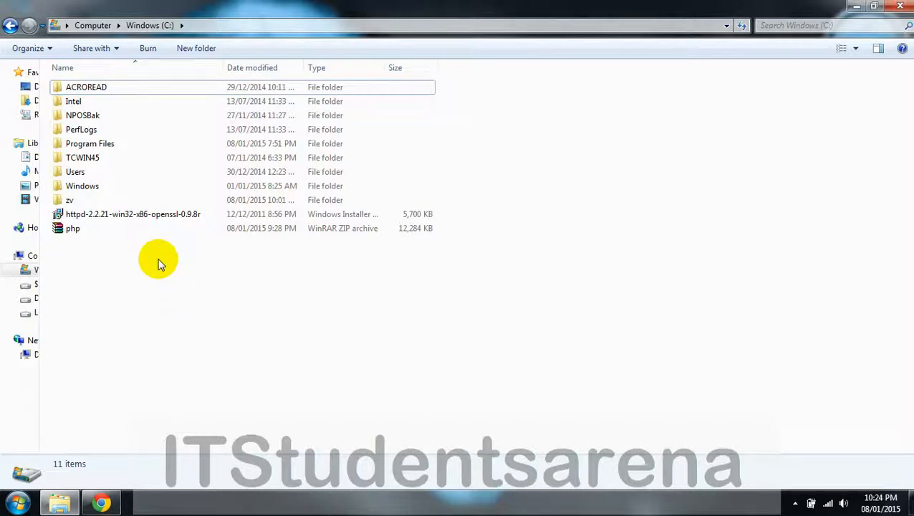
mouse_move(258, 243)
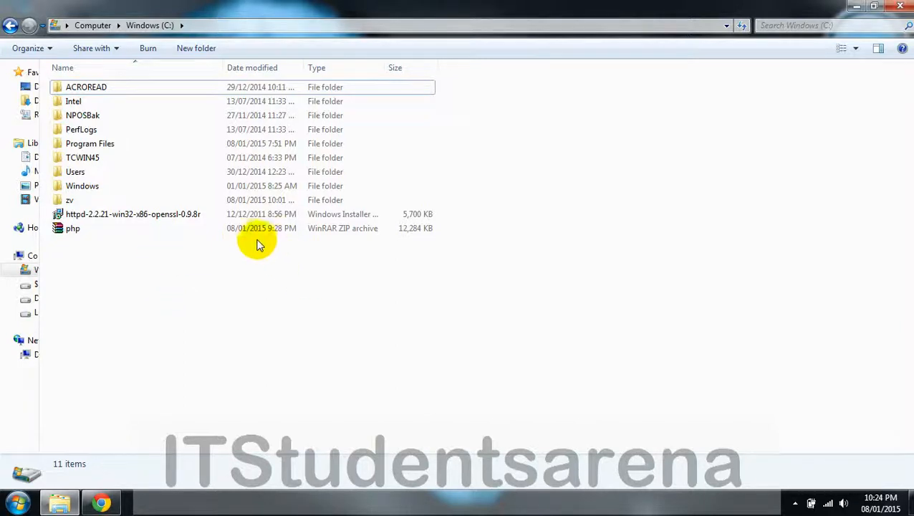
Step: Extract the php ZIP archive on C:\ in place, creating a php folder beside it
click(72, 228)
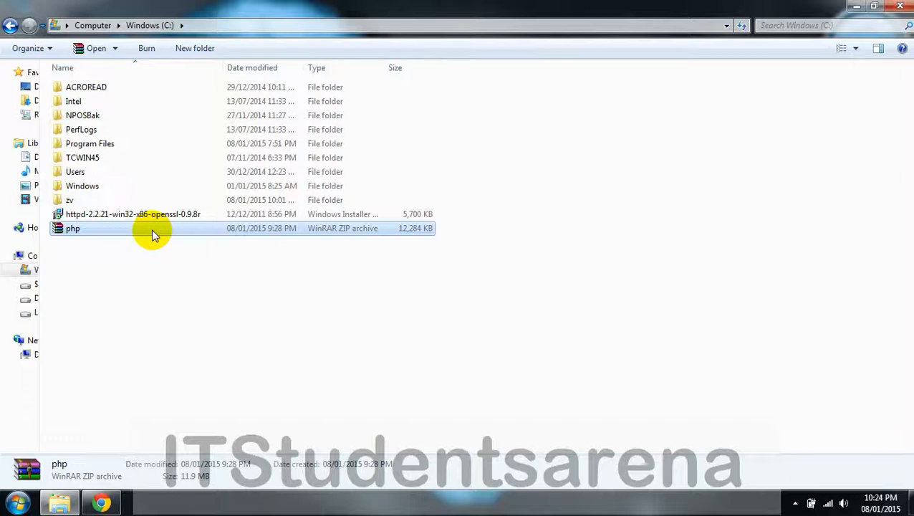
right_click(71, 228)
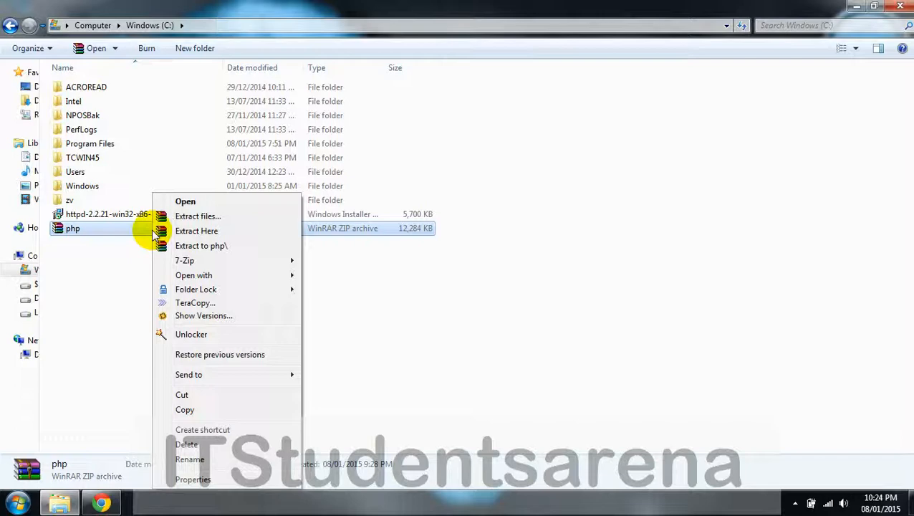
mouse_move(203, 231)
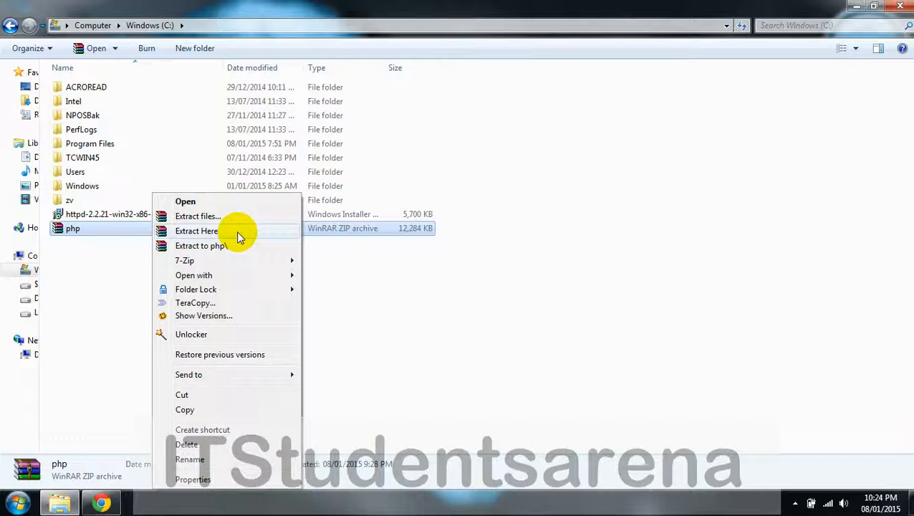
click(196, 230)
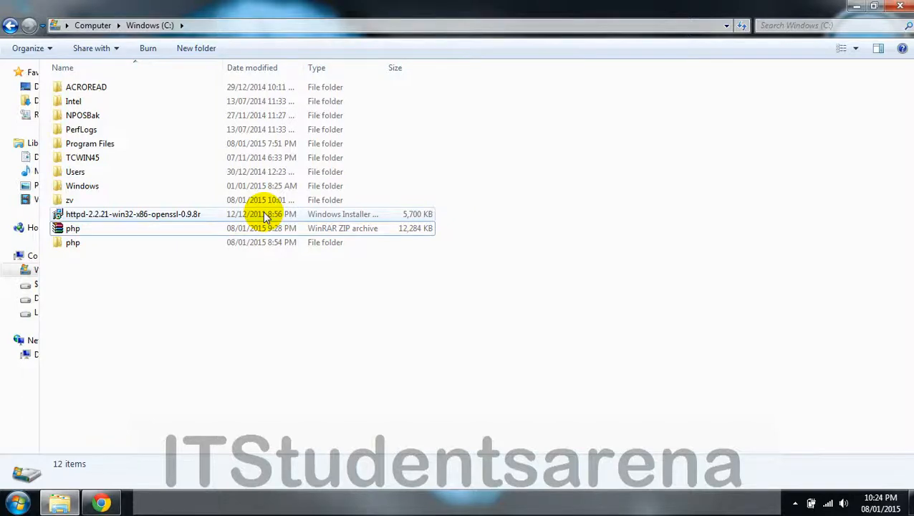
Step: Launch the httpd-2.2.21 installer, accept the licence and advance to Server Information
double_click(132, 213)
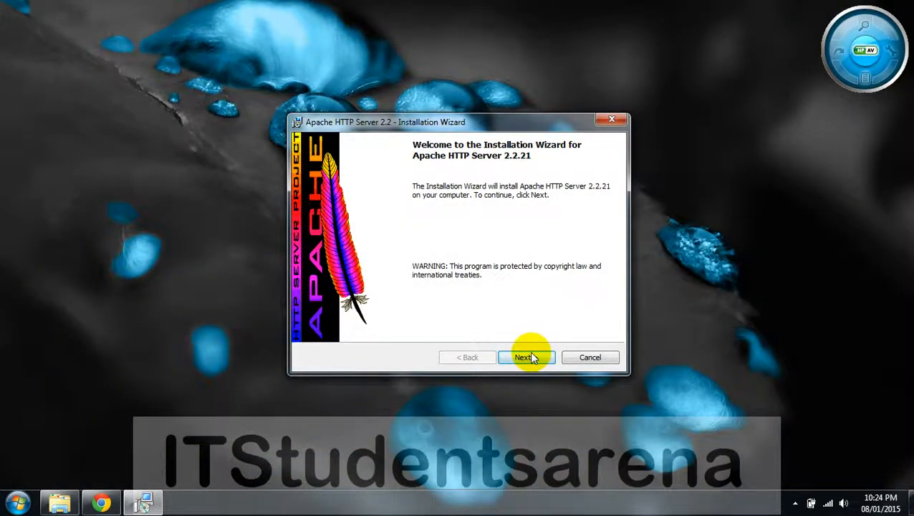
click(523, 357)
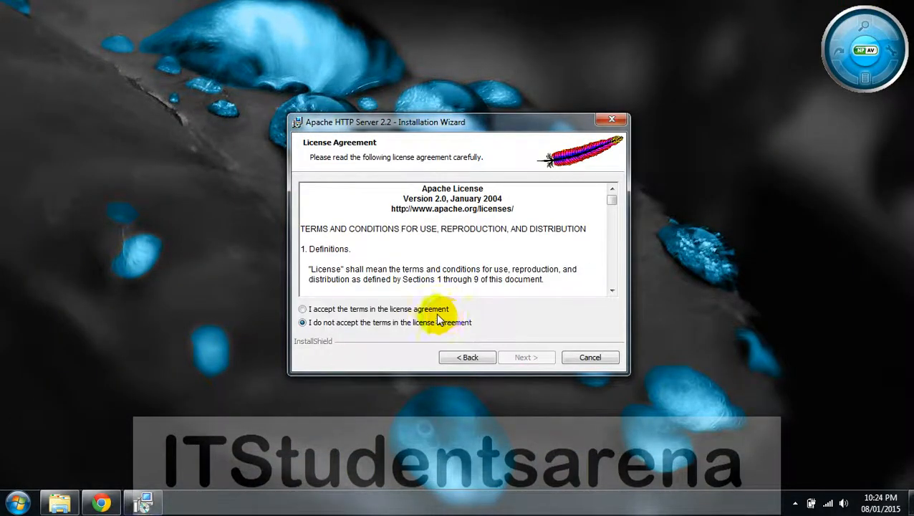
click(525, 356)
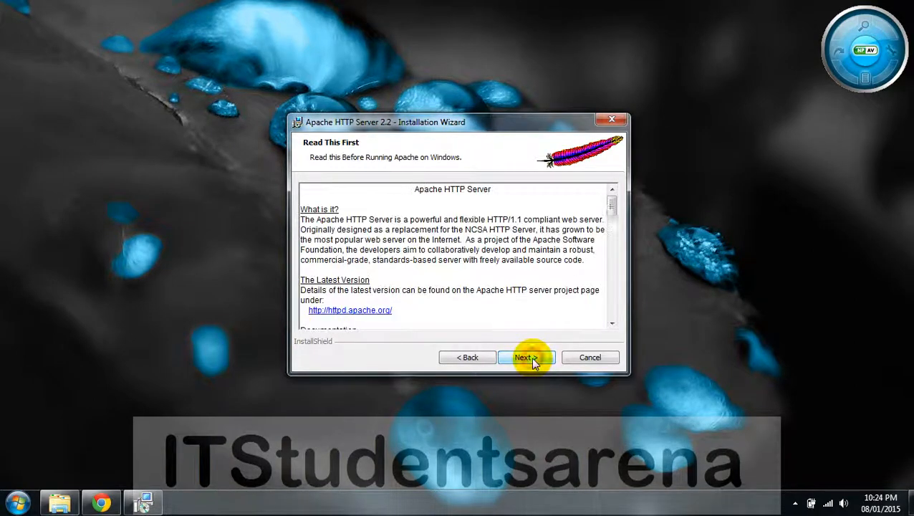
click(525, 358)
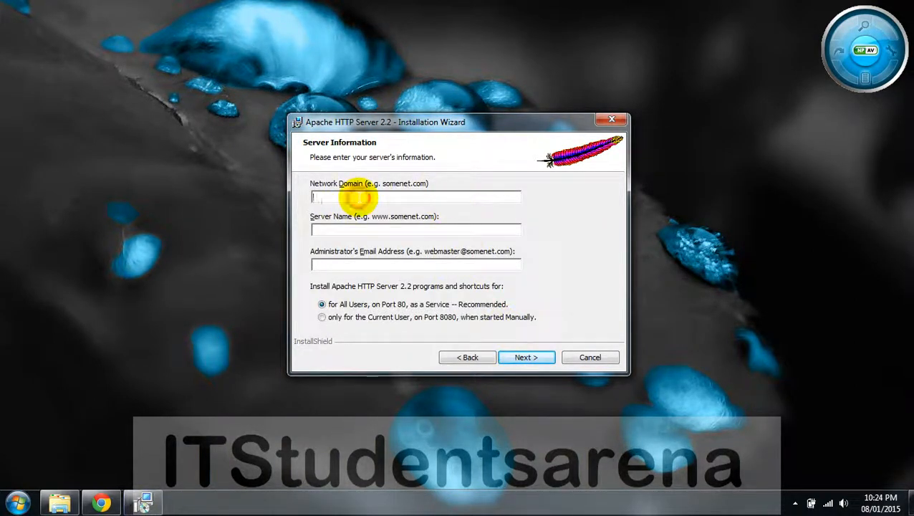
text(localhost)
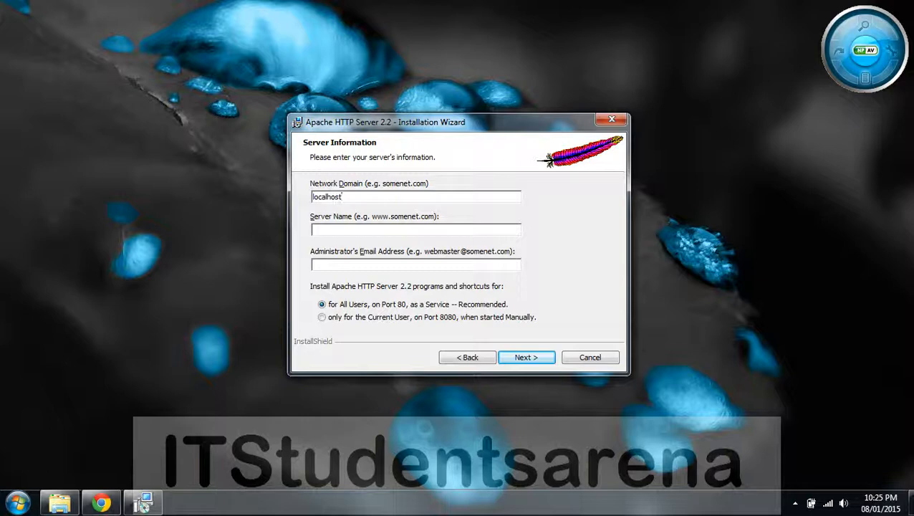
mouse_move(387, 221)
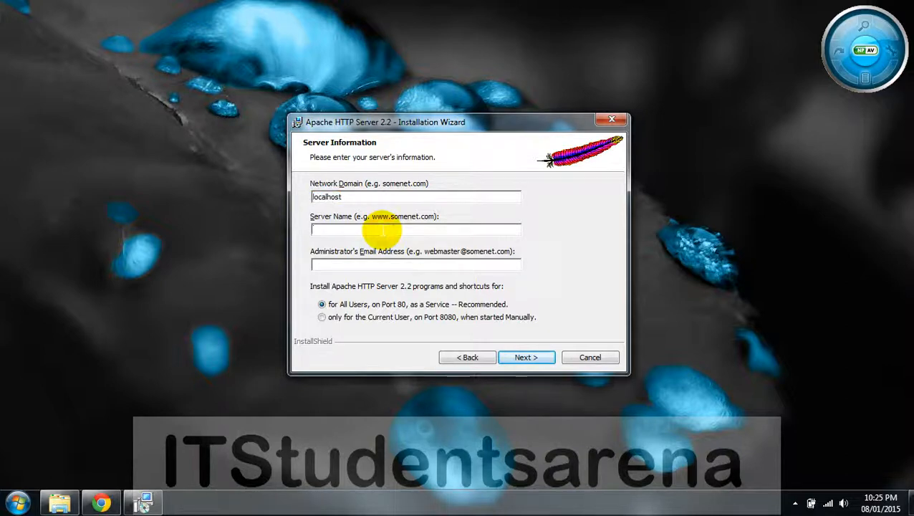
text(localhost)
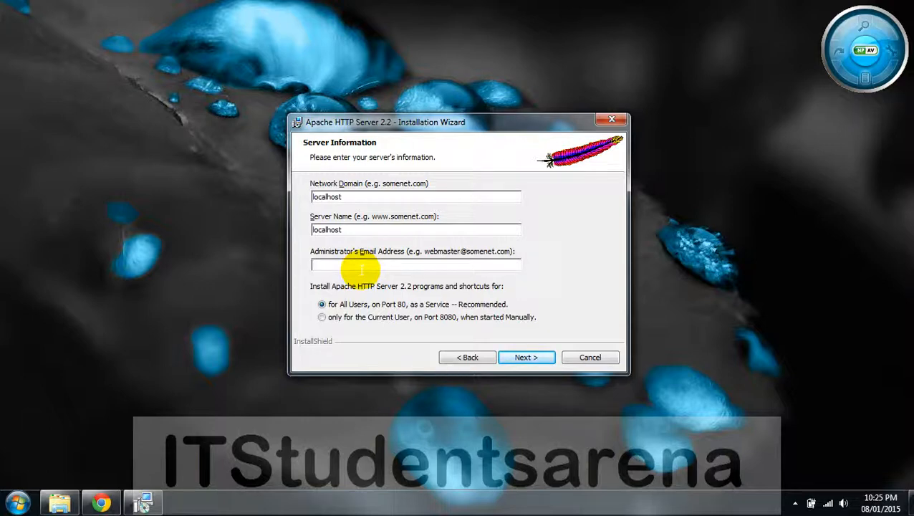
text(localhost@localhost)
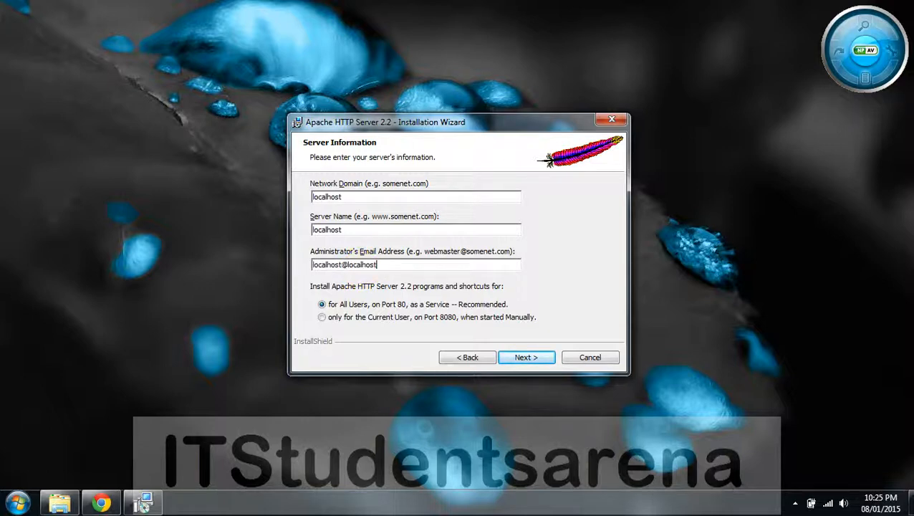
text(.com)
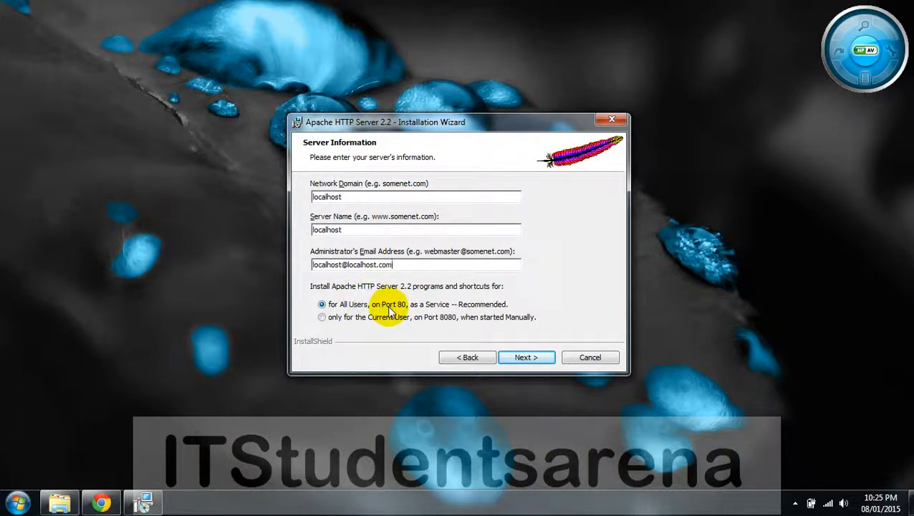
mouse_move(462, 304)
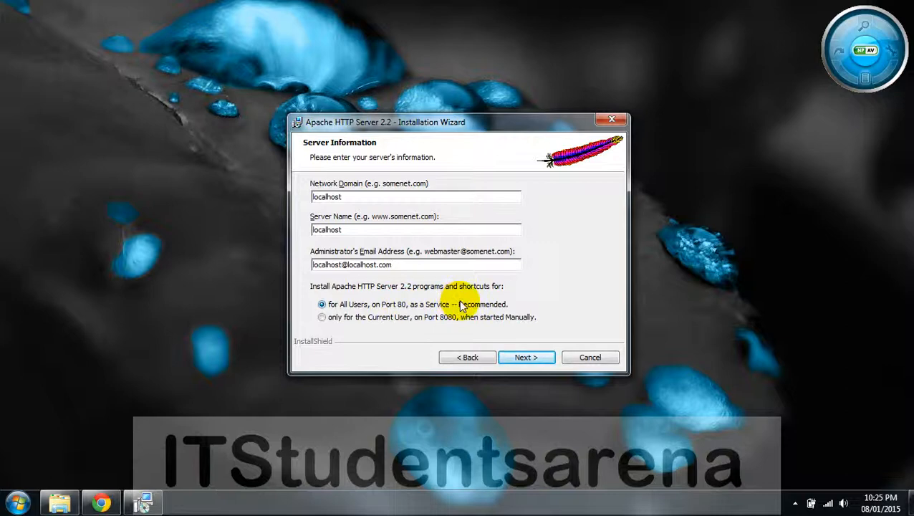
mouse_move(379, 336)
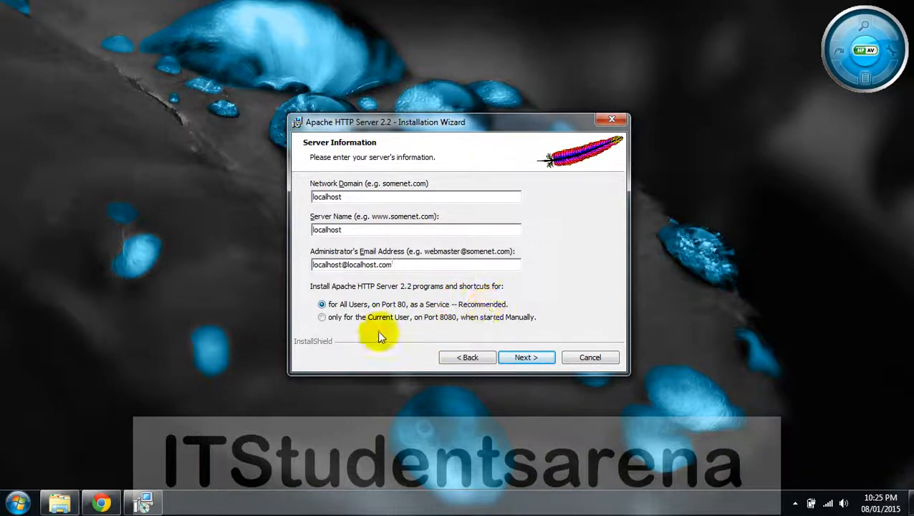
mouse_move(418, 341)
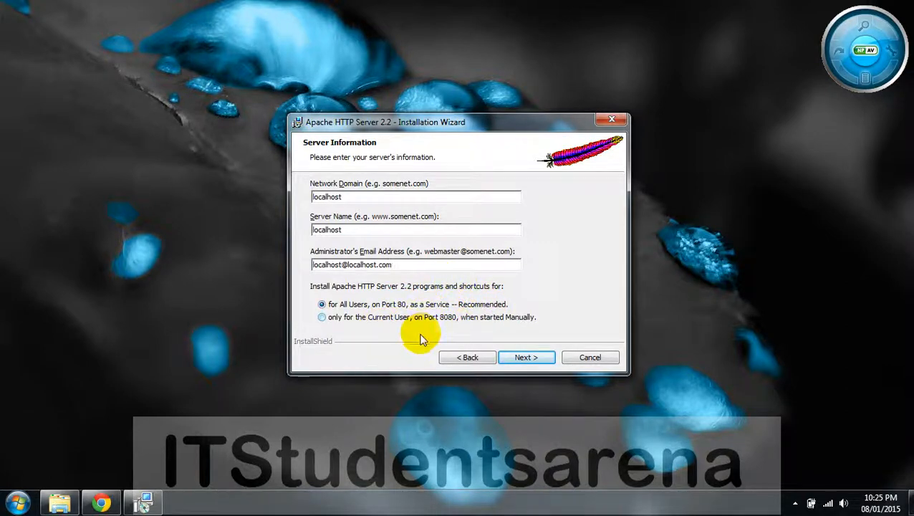
mouse_move(458, 336)
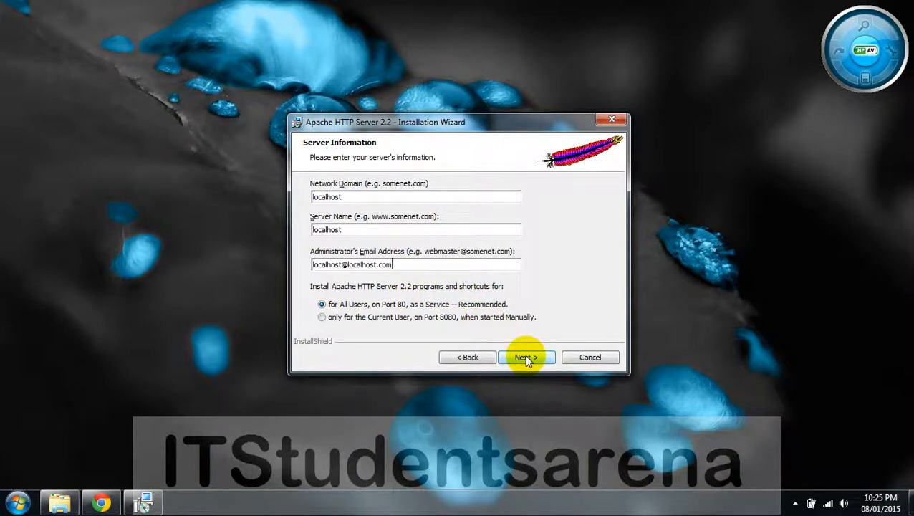
Step: Keep Typical setup and the default Apache2.2 destination folder and begin installing
click(525, 357)
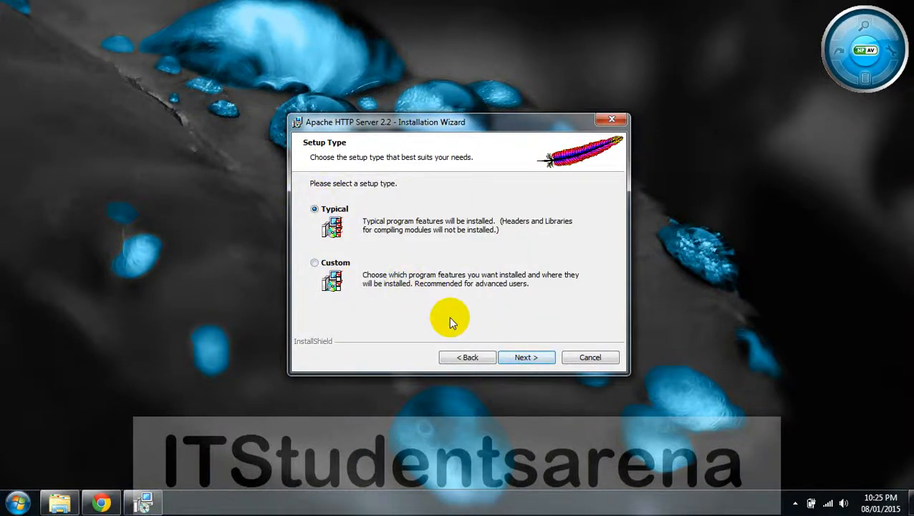
click(526, 357)
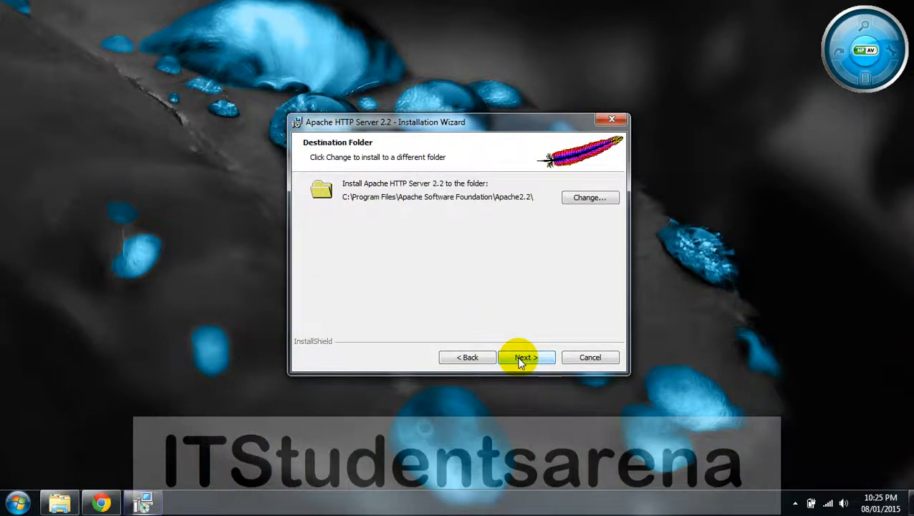
mouse_move(404, 201)
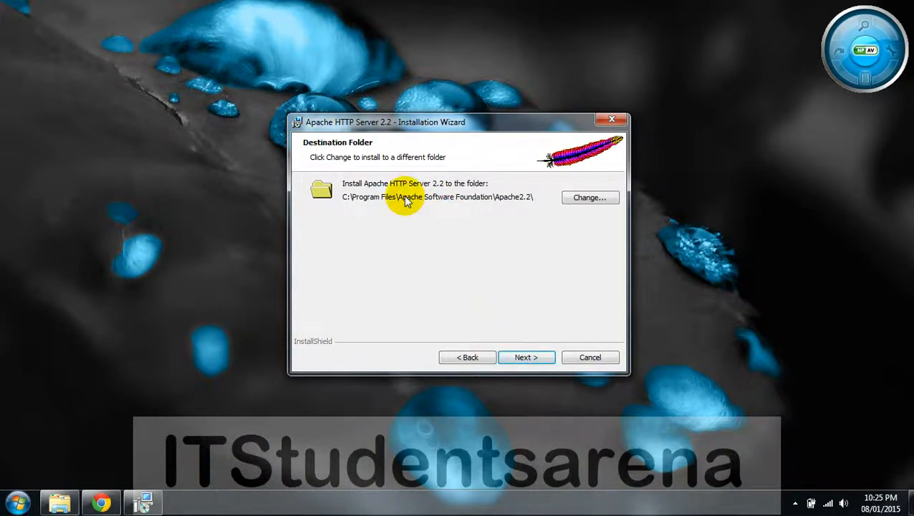
mouse_move(439, 200)
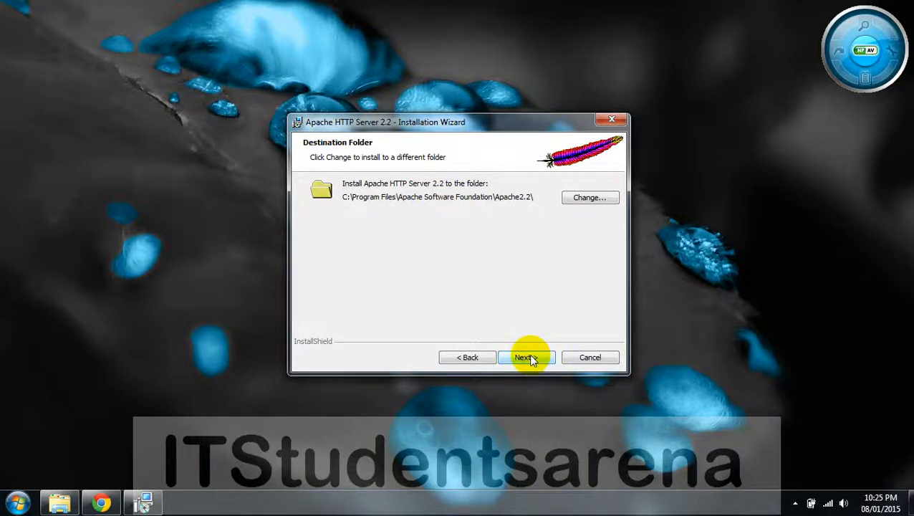
click(521, 356)
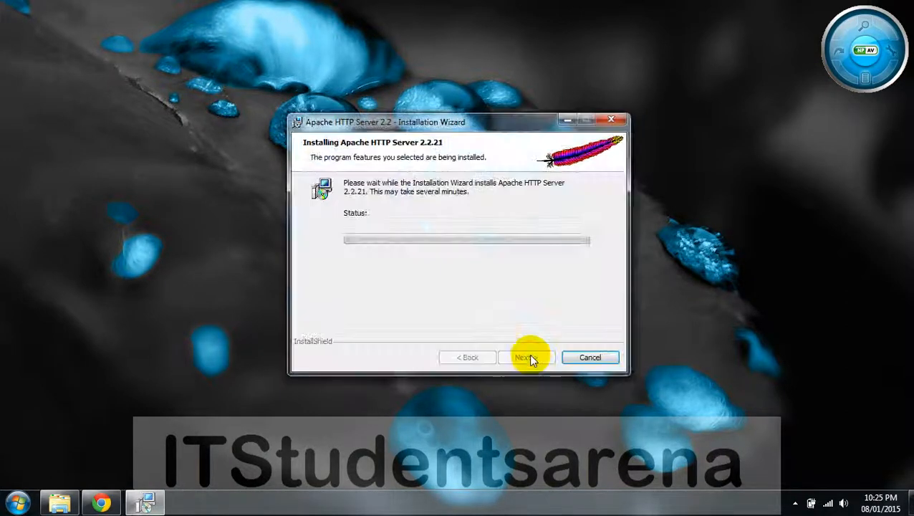
mouse_move(471, 228)
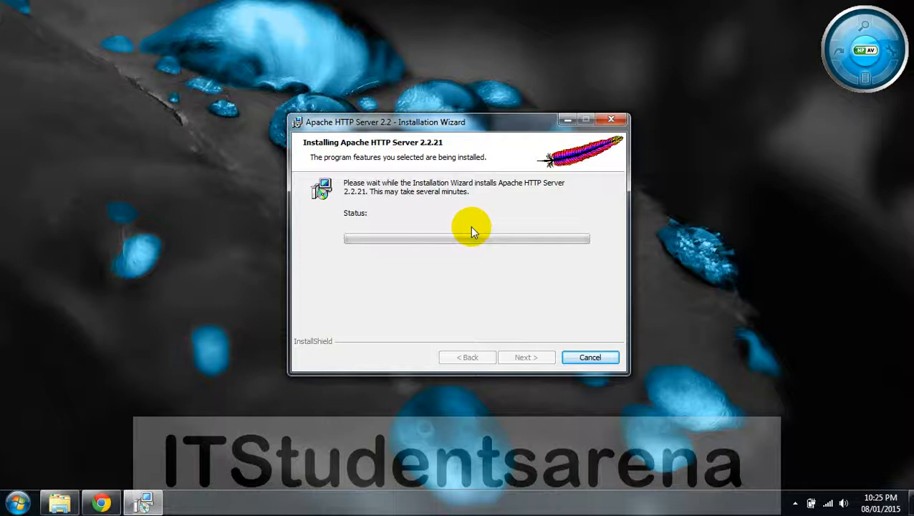
mouse_move(473, 175)
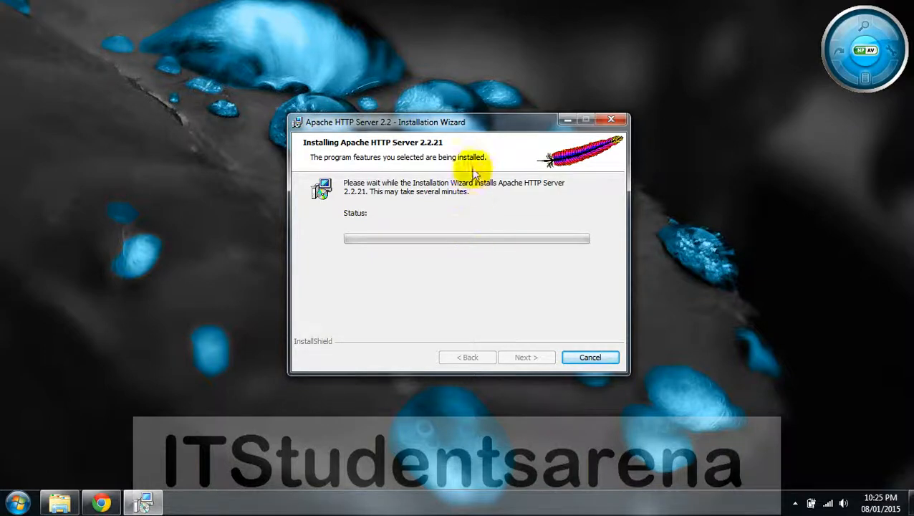
mouse_move(194, 359)
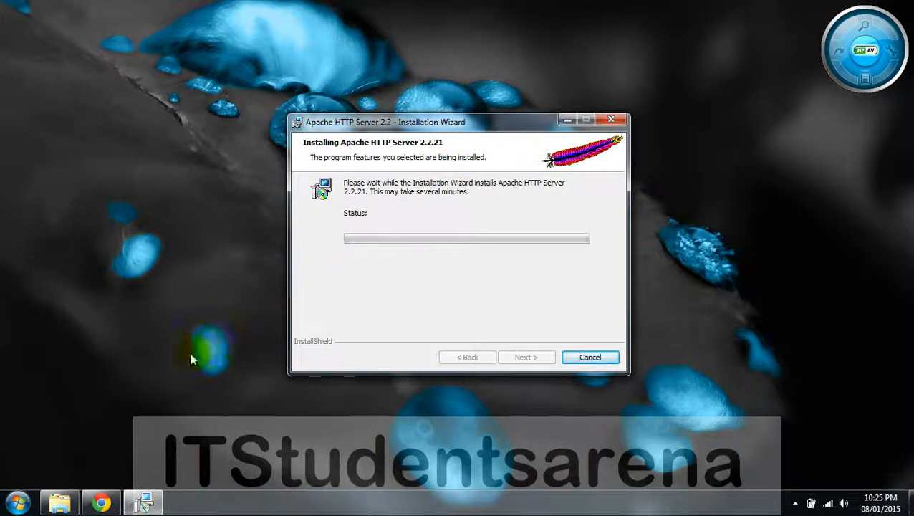
mouse_move(499, 235)
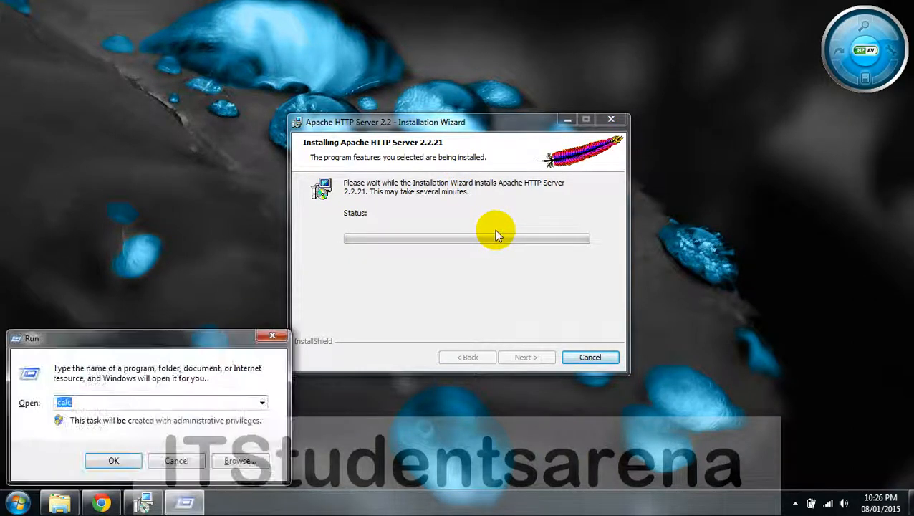
Step: Launch Notepad via Run and write empty <?php ?> tags with the cursor between them
text(notepad)
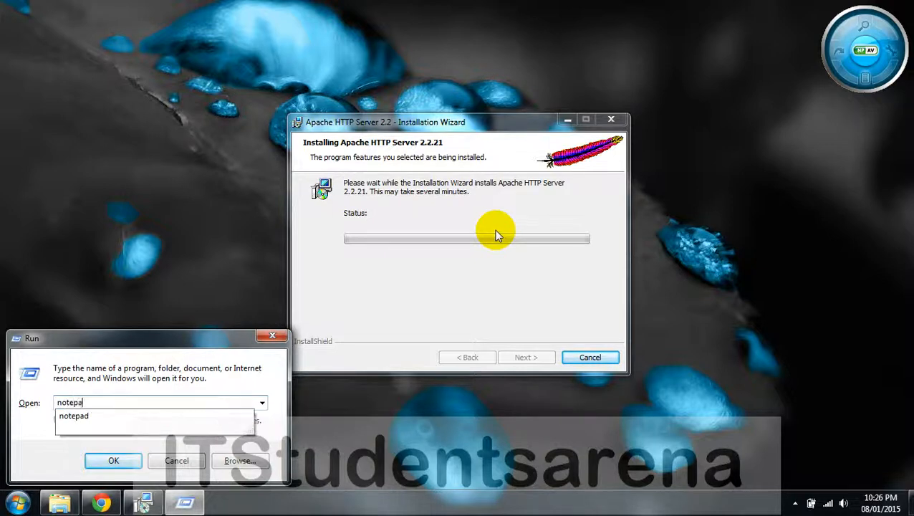
click(113, 459)
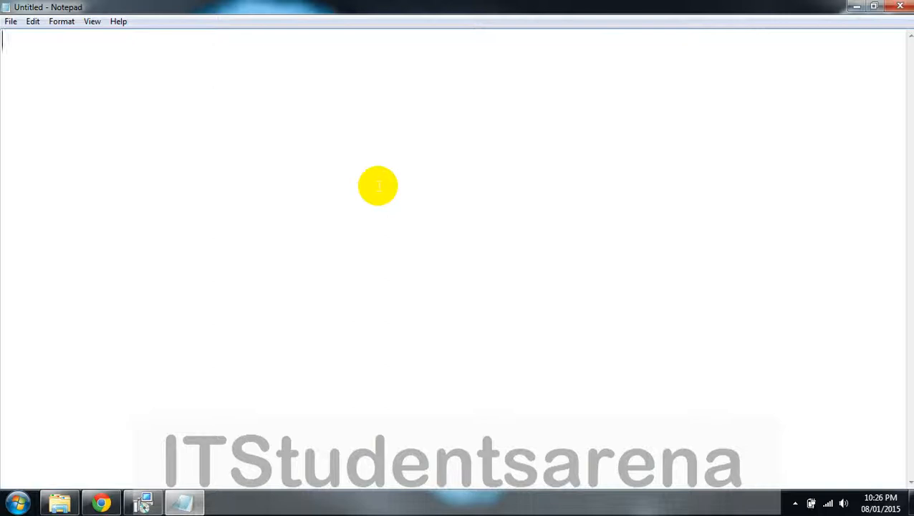
text(<?php)
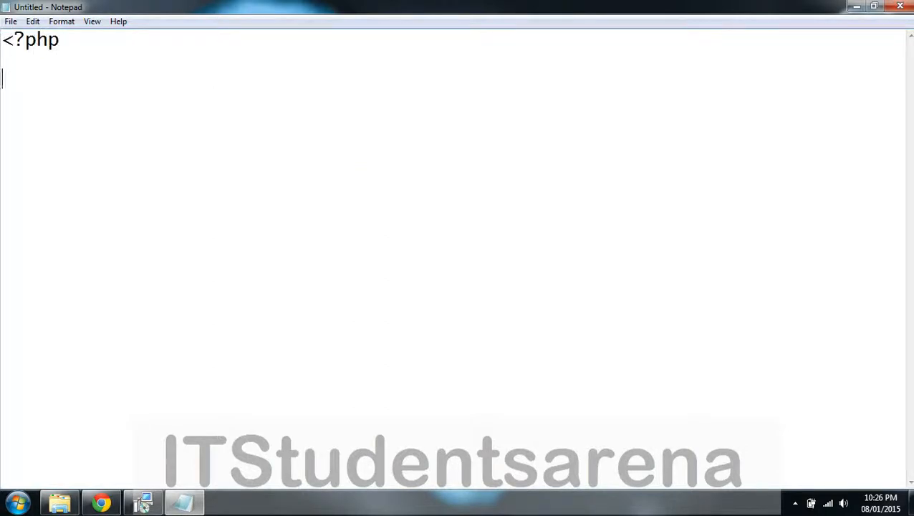
text(?>)
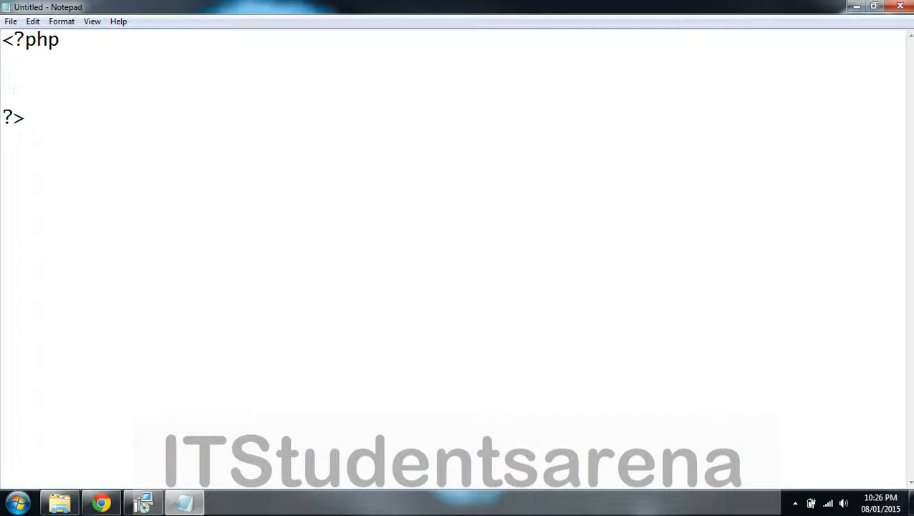
click(13, 78)
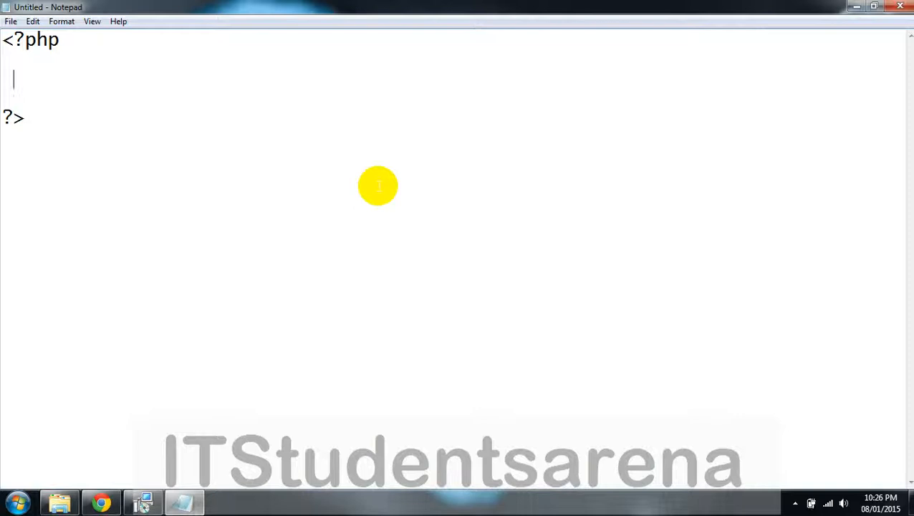
mouse_move(42, 79)
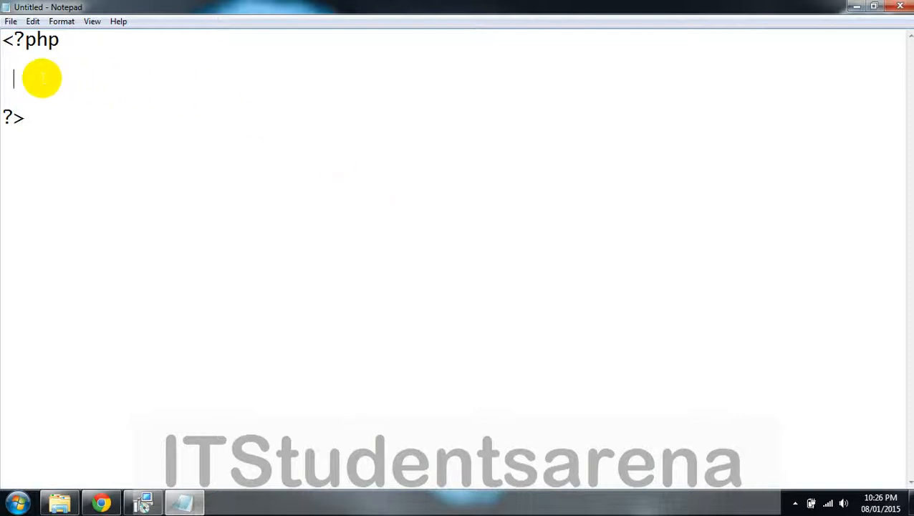
mouse_move(169, 150)
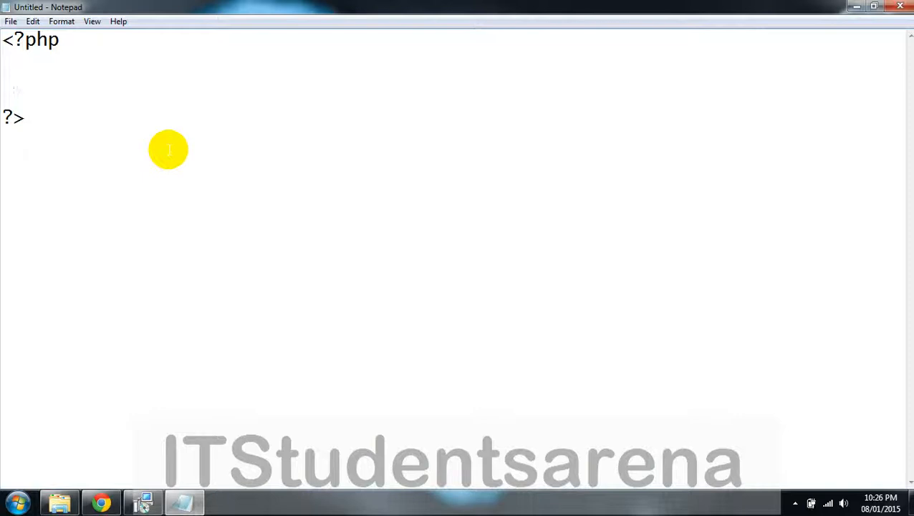
Step: Add echo "Hello World !"; inside the tags, then finish the completed Apache installer
text(ec)
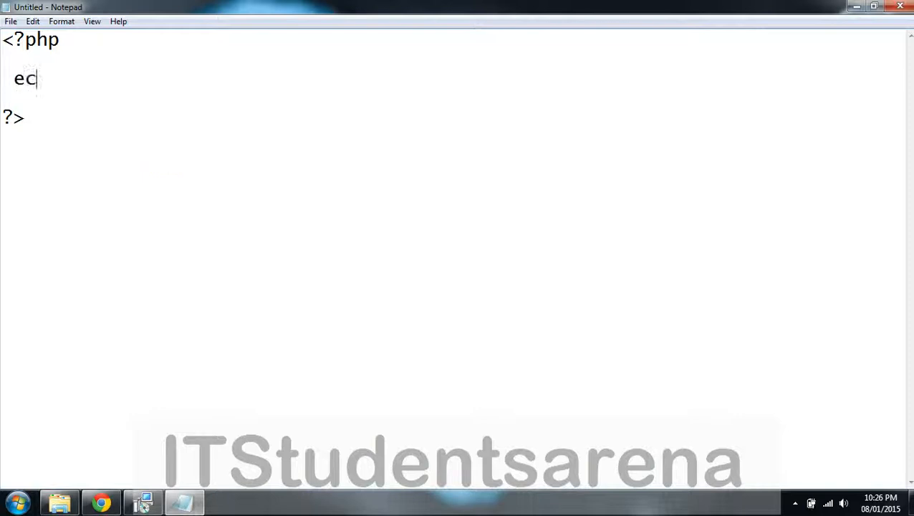
text(ho)
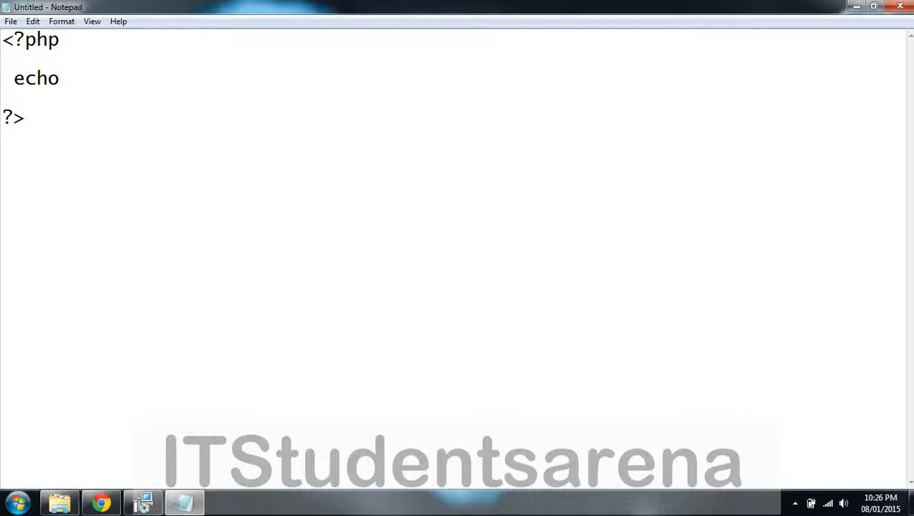
text("Hell)
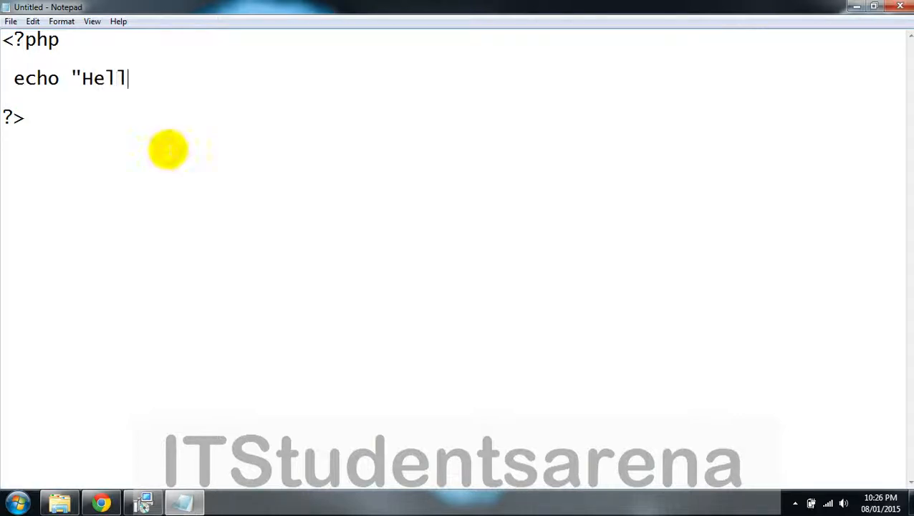
text(o World !)
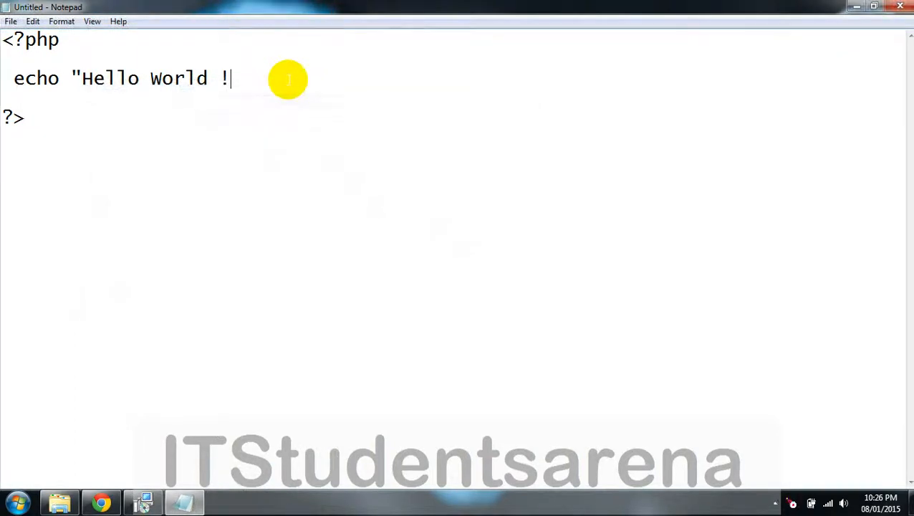
click(226, 501)
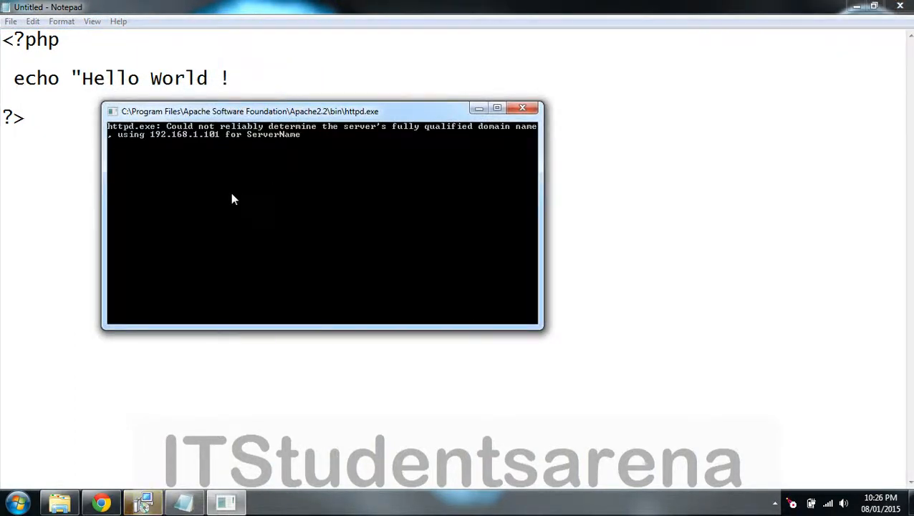
click(521, 109)
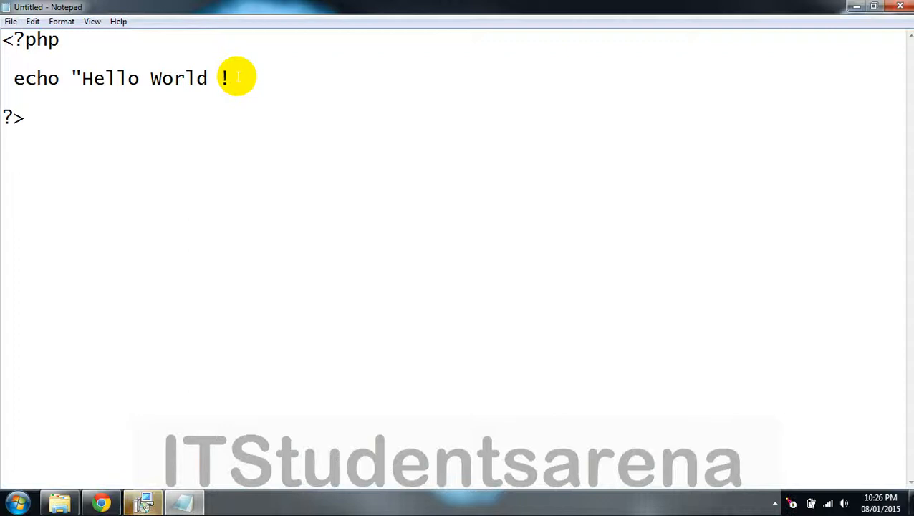
mouse_move(260, 97)
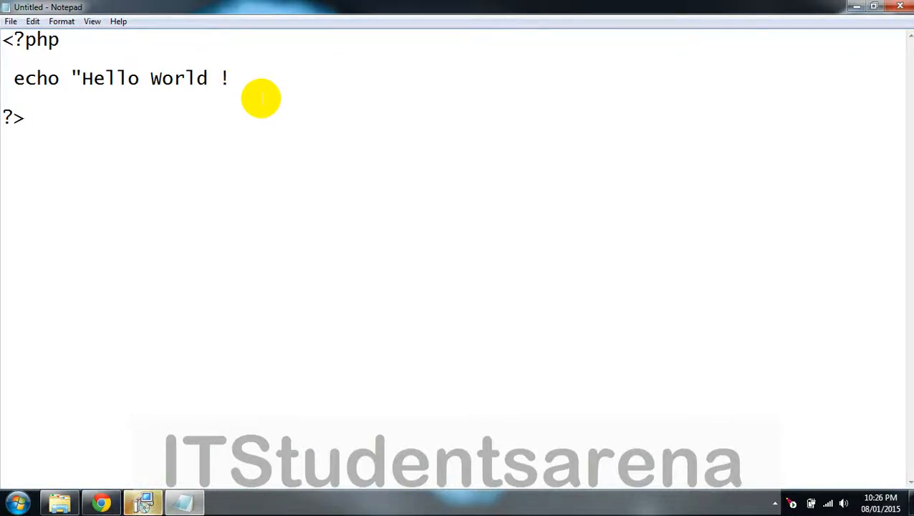
text(")
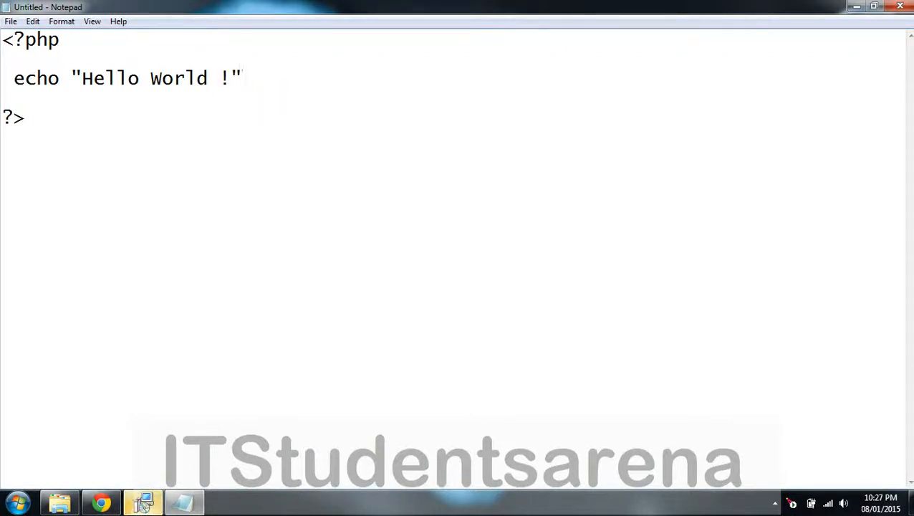
text(;)
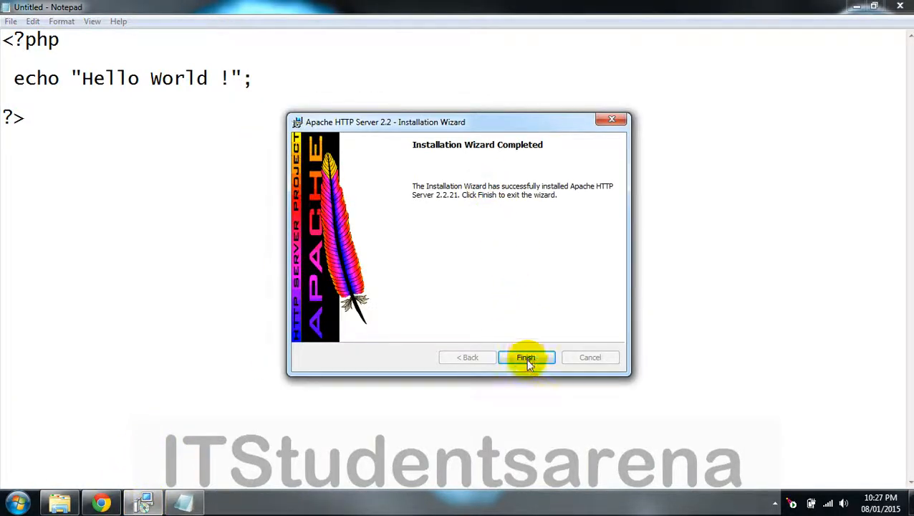
click(526, 357)
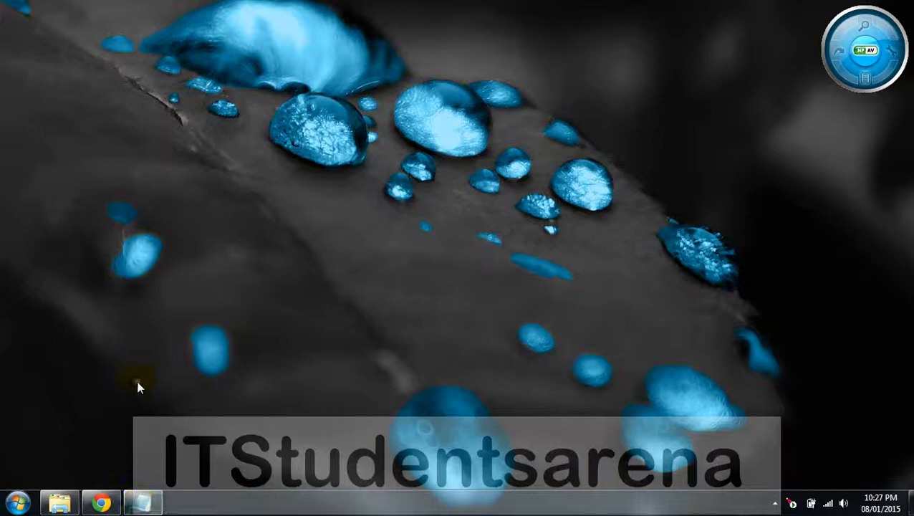
Step: Start the Apache web server from Apache HTTP Server 2.2 > Control Apache Server
click(13, 501)
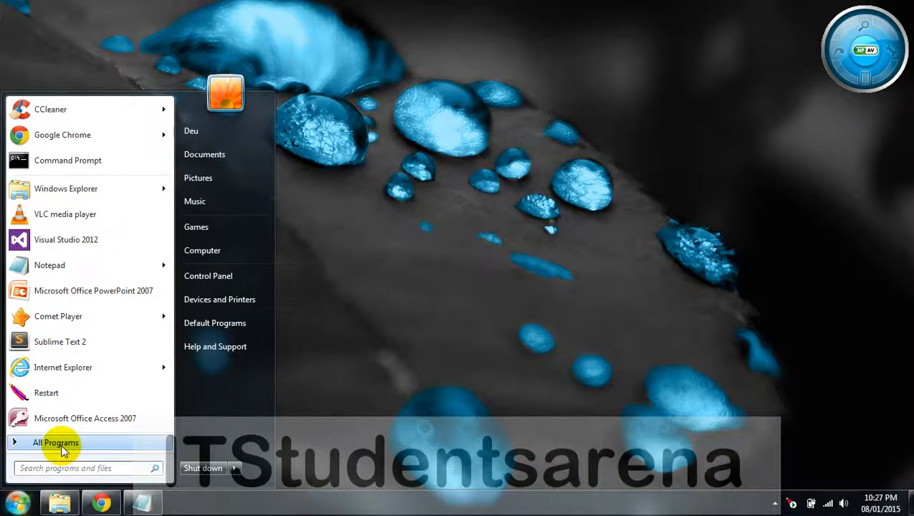
click(56, 441)
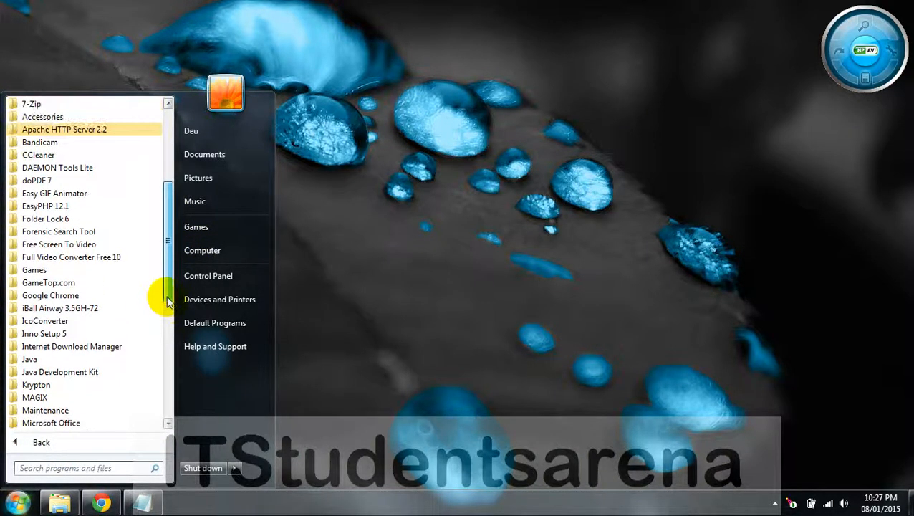
click(65, 128)
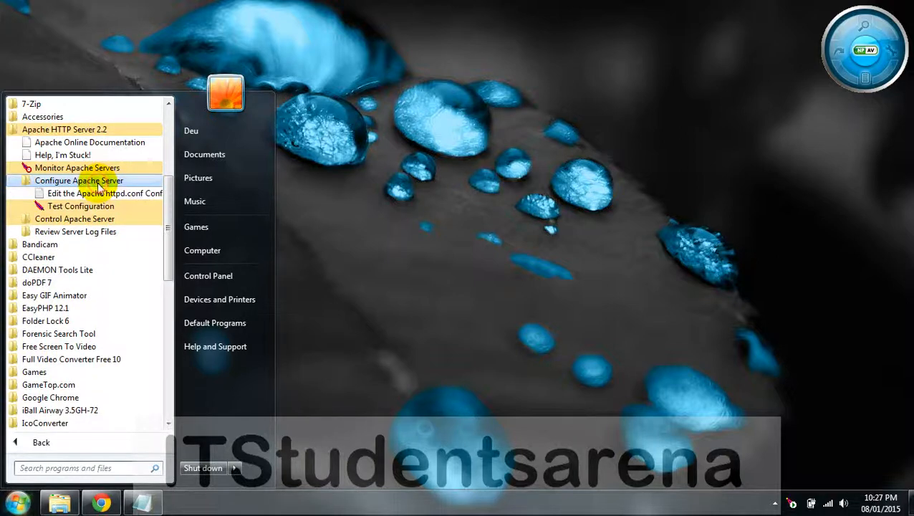
click(74, 217)
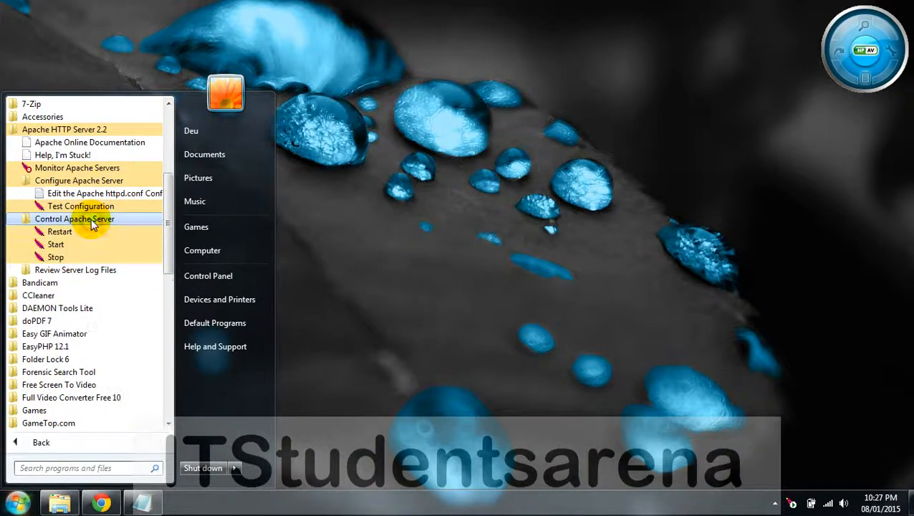
mouse_move(60, 232)
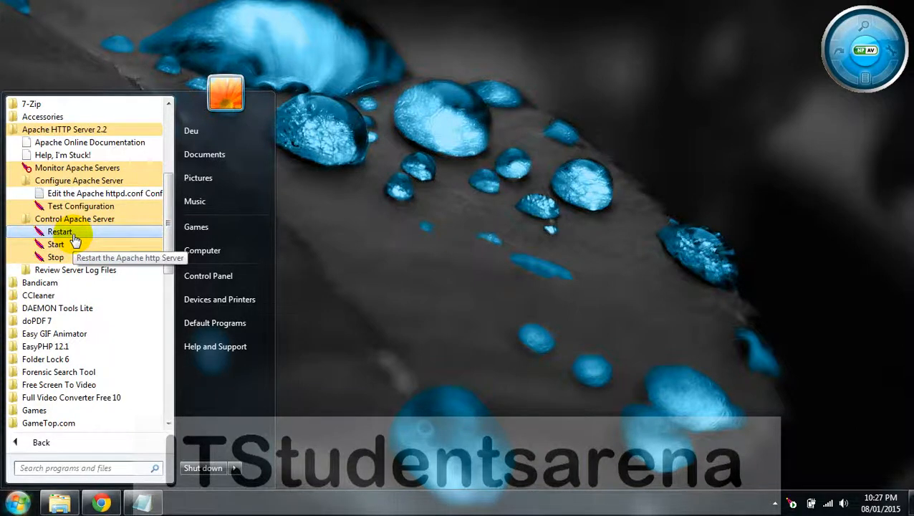
mouse_move(56, 244)
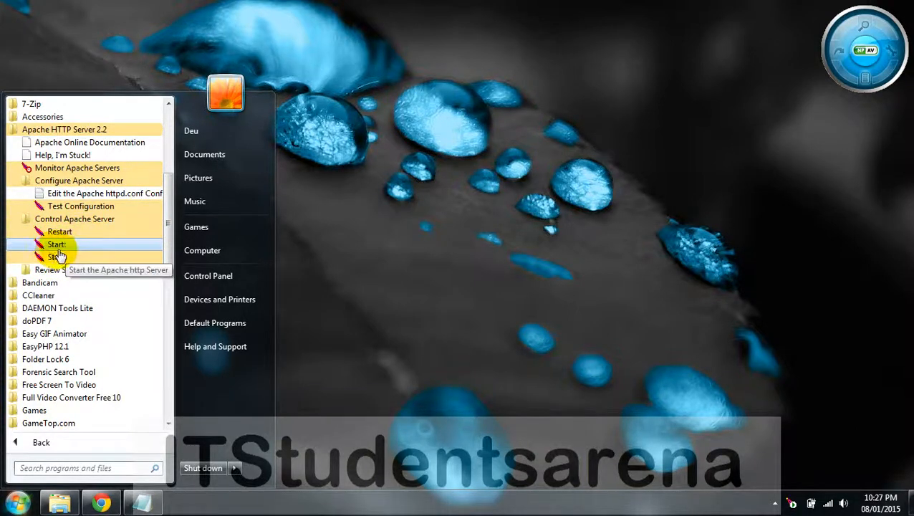
click(58, 244)
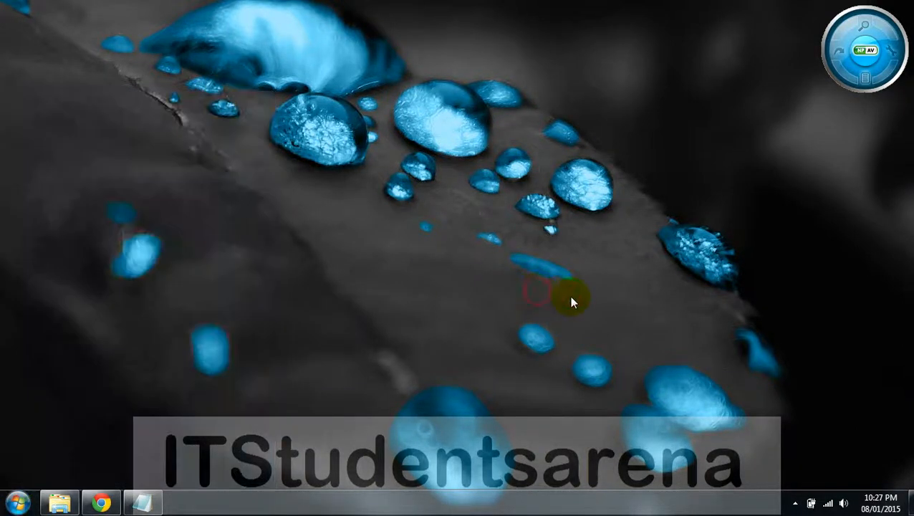
click(795, 503)
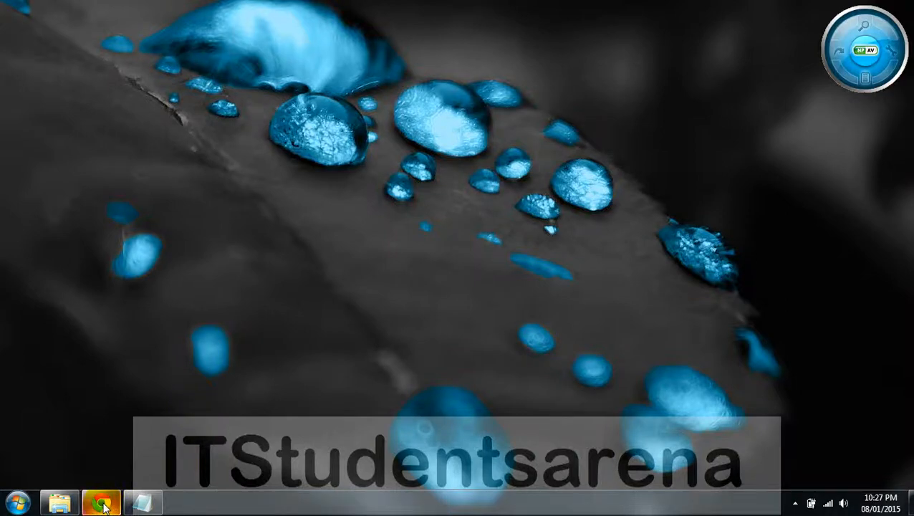
Step: Load localhost in Chrome to see the Hello World page, then return to the C: drive window
click(102, 502)
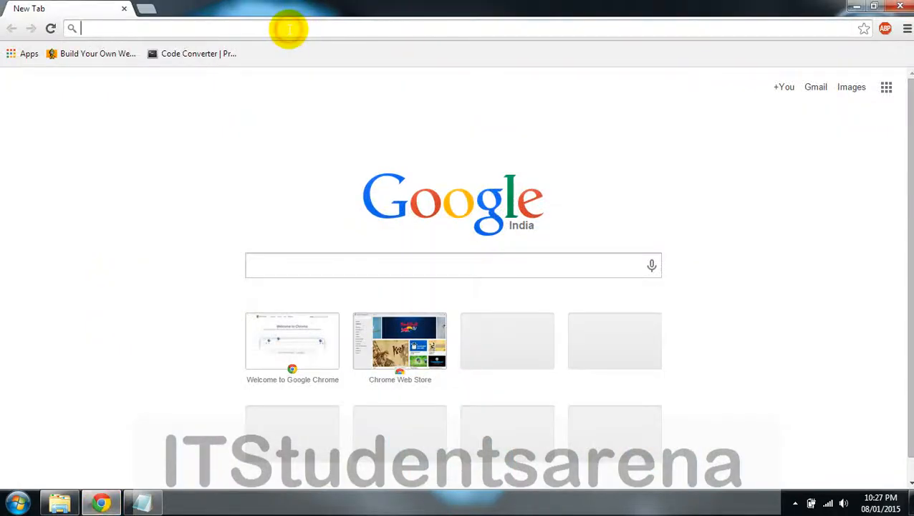
text(loc)
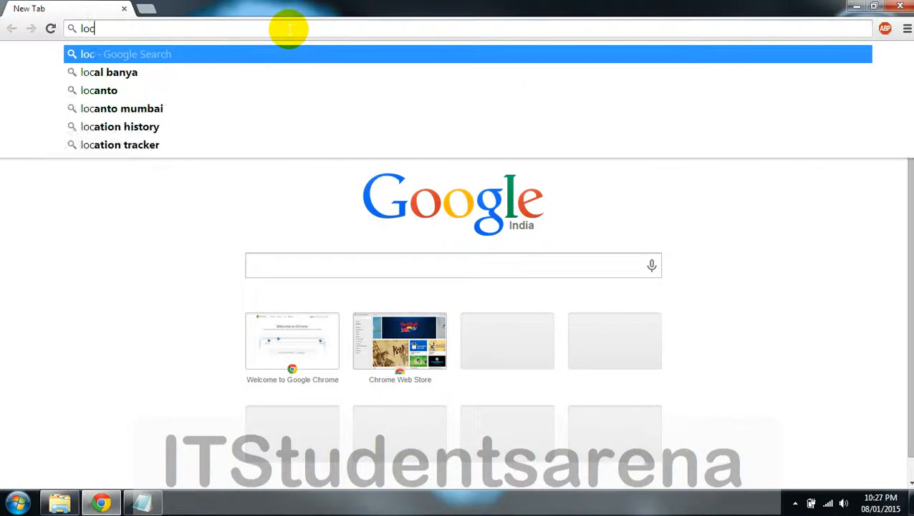
text(alhost)
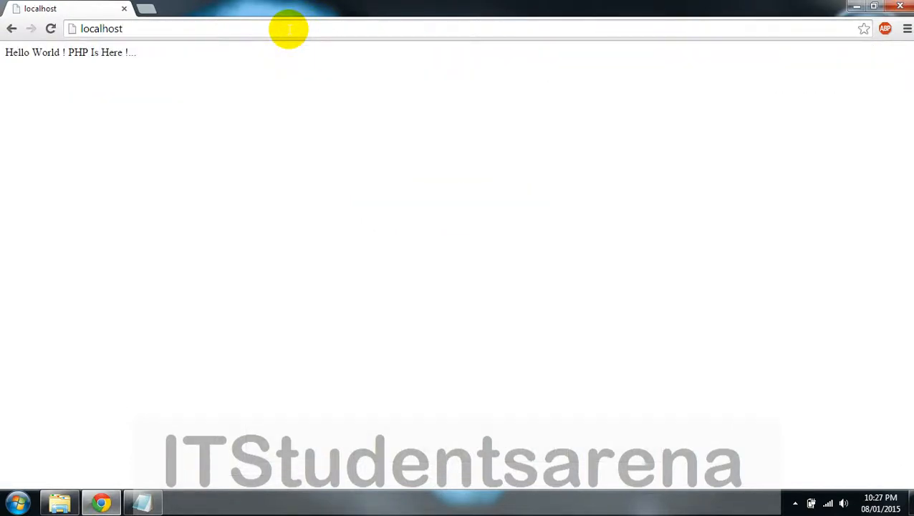
mouse_move(89, 338)
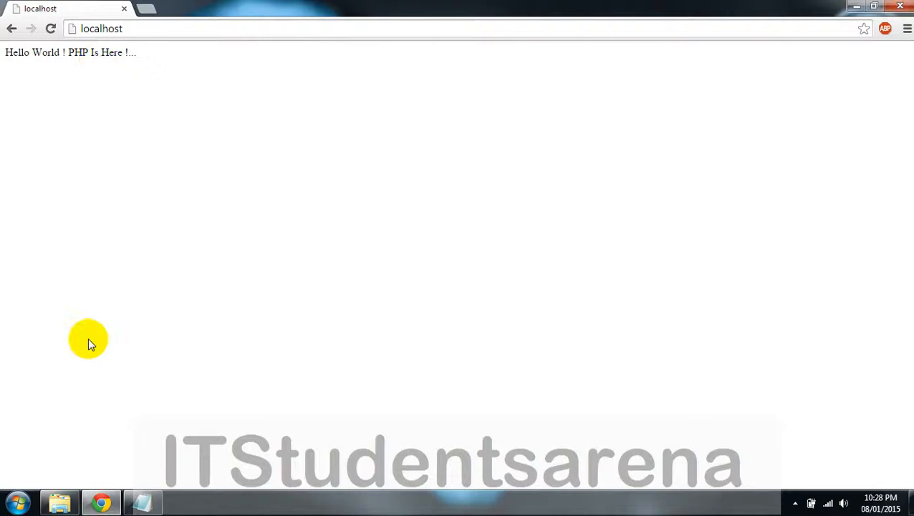
mouse_move(137, 295)
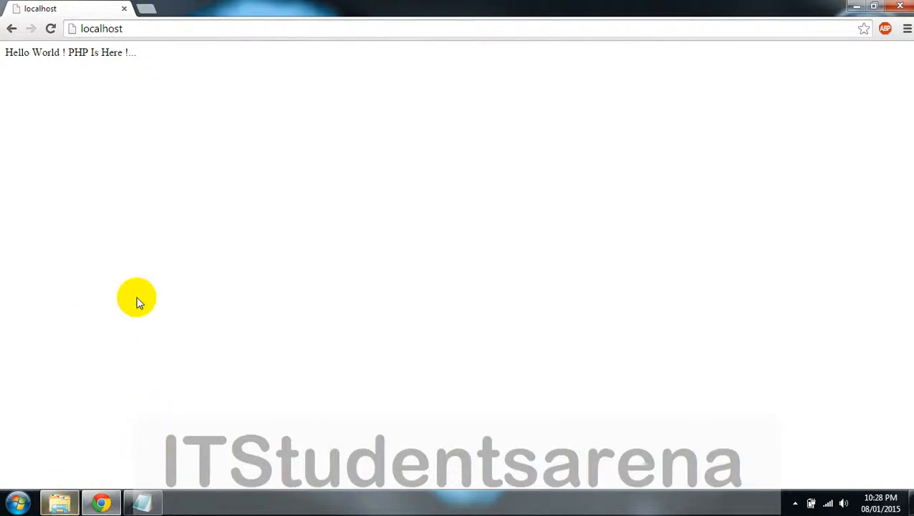
mouse_move(150, 58)
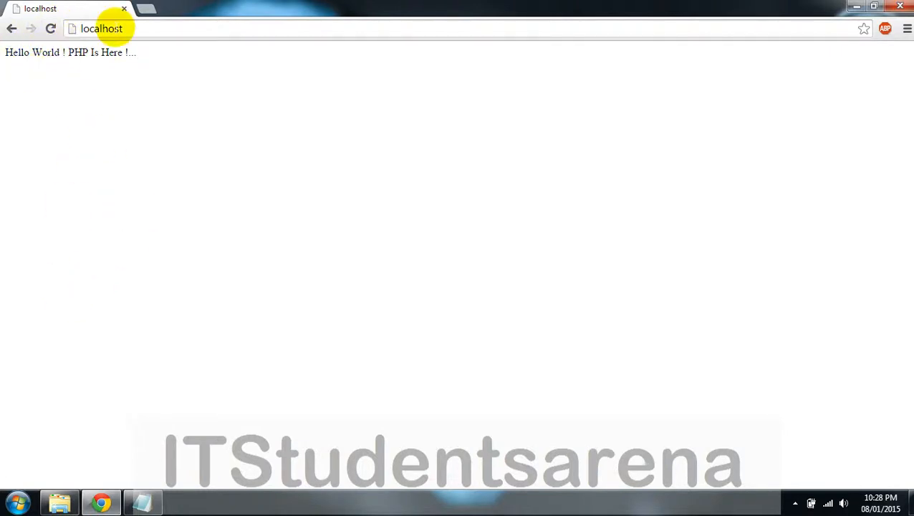
mouse_move(61, 501)
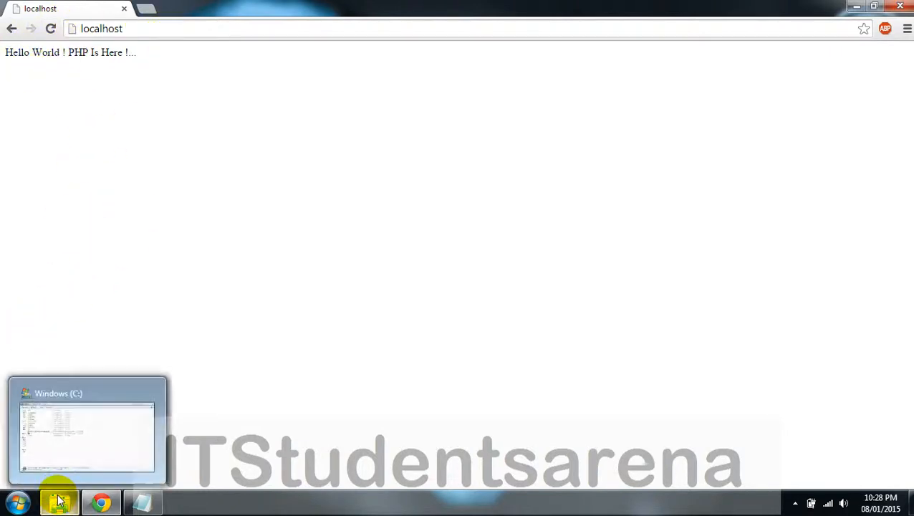
mouse_move(118, 77)
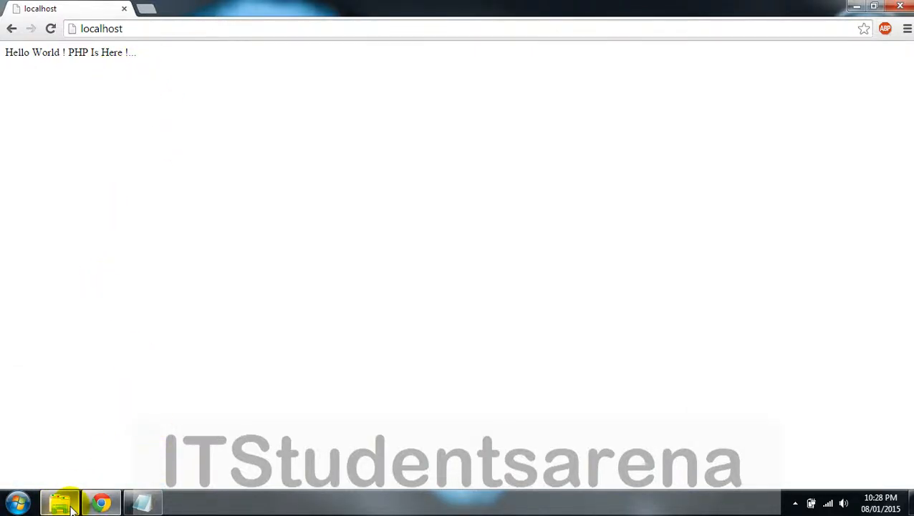
click(60, 501)
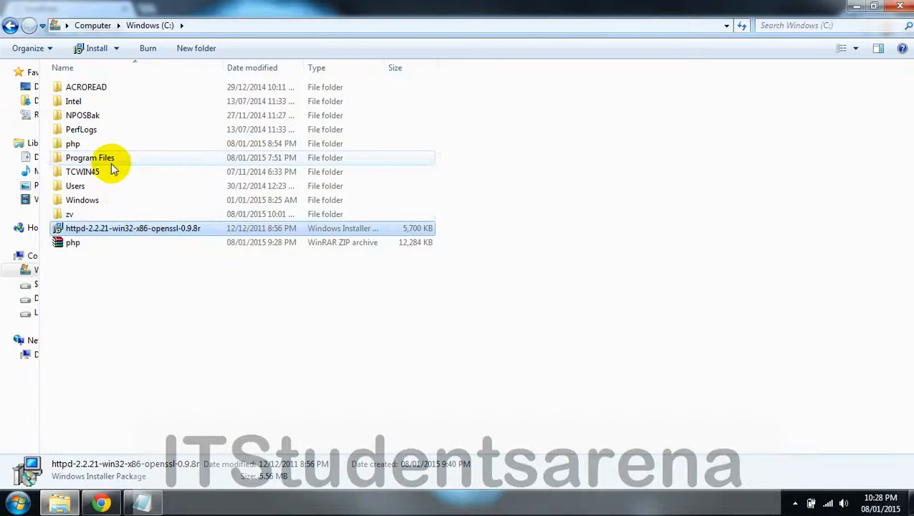
Step: Open Program Files and sort its folders by name
click(89, 156)
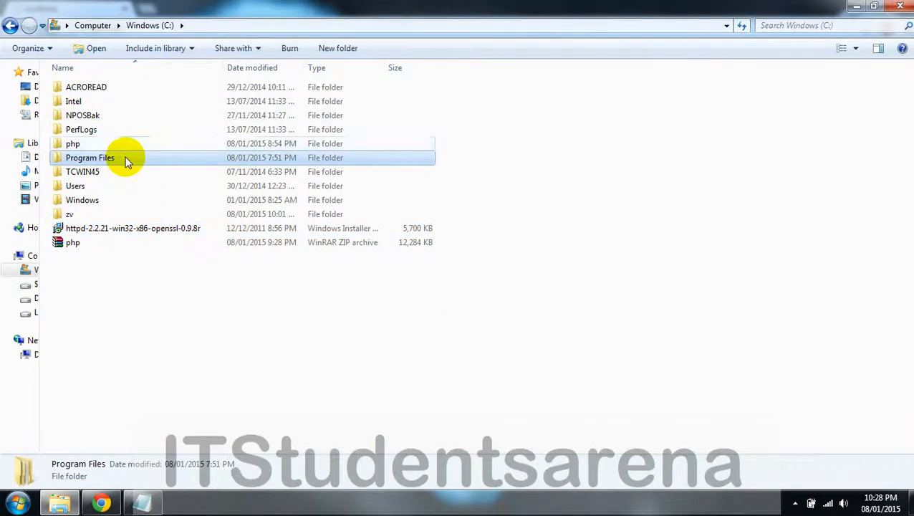
double_click(89, 158)
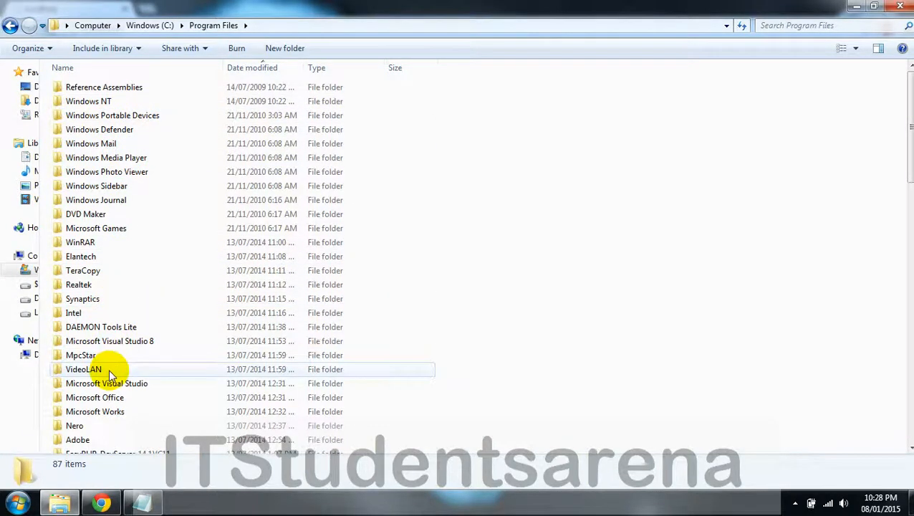
click(77, 438)
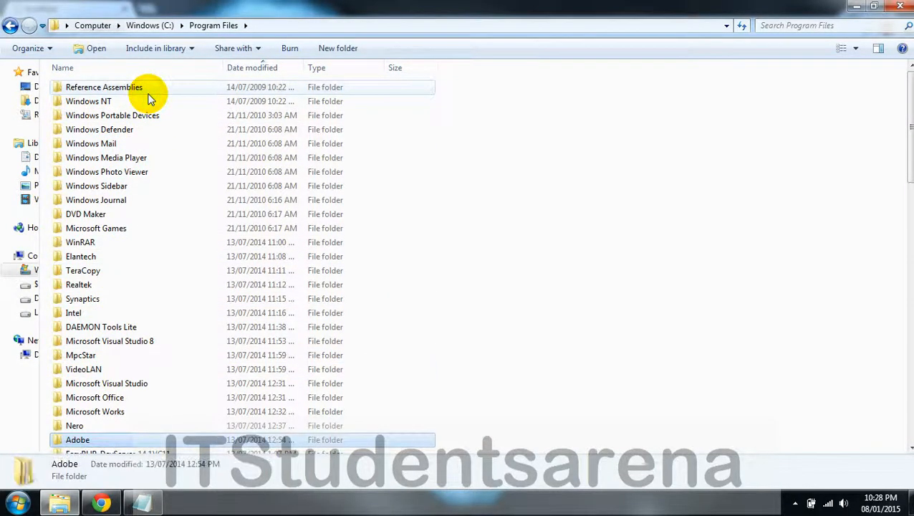
scroll(down, 3)
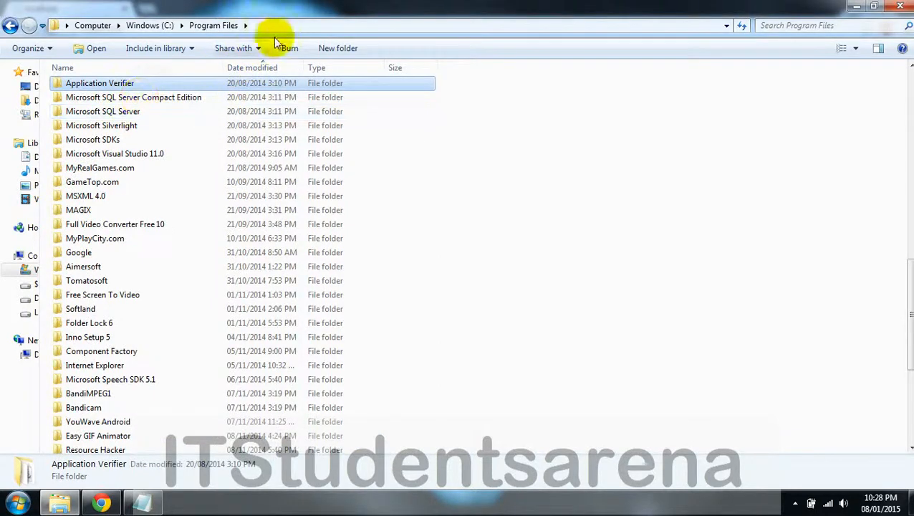
click(63, 67)
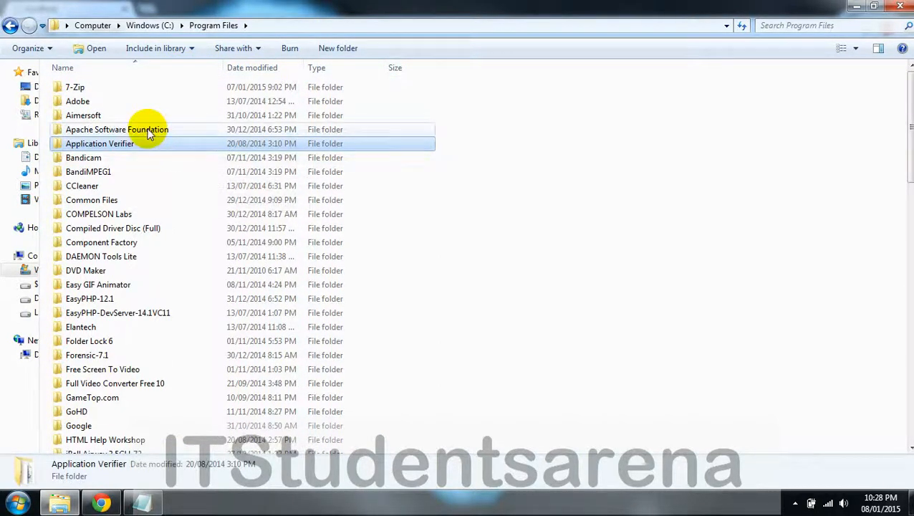
Step: Navigate into Apache Software Foundation\Apache2.2\htdocs
double_click(117, 129)
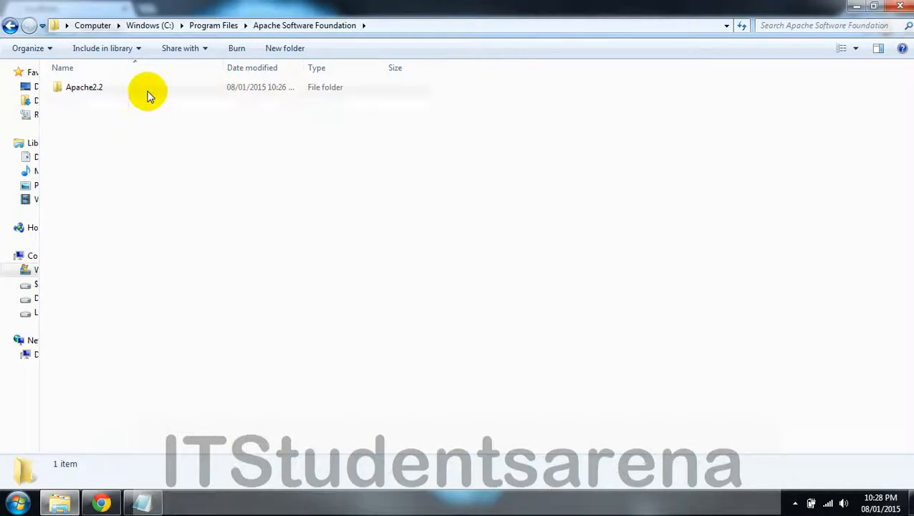
double_click(84, 87)
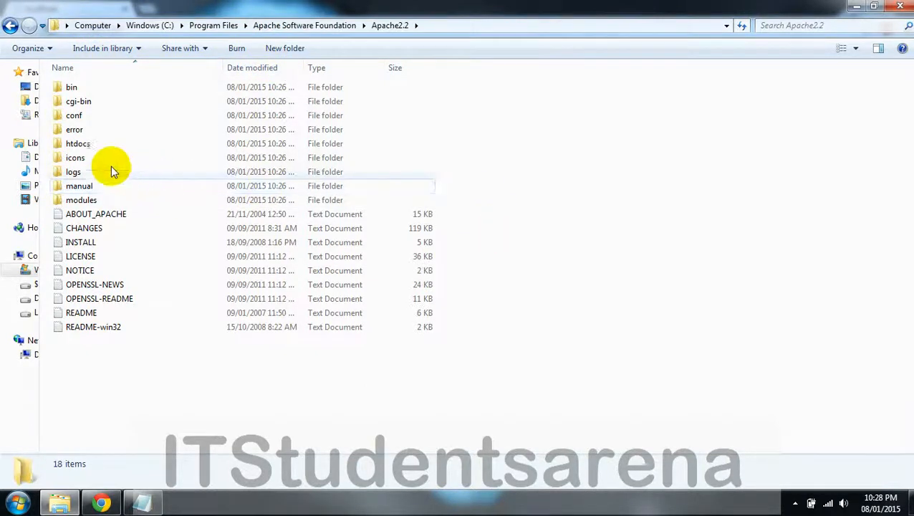
mouse_move(75, 143)
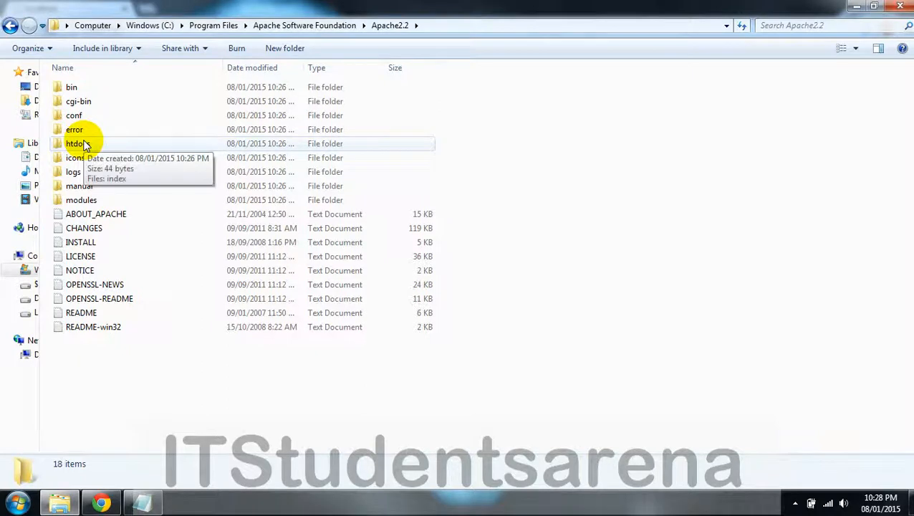
double_click(74, 143)
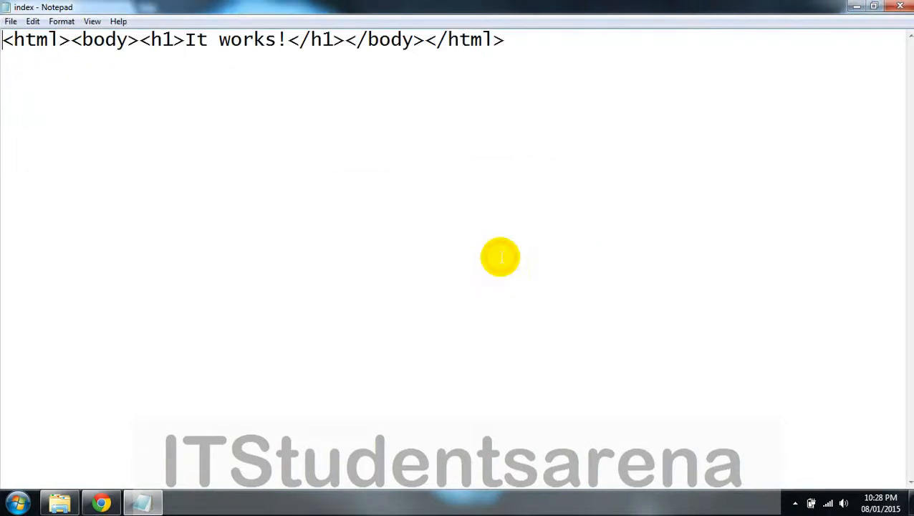
mouse_move(365, 6)
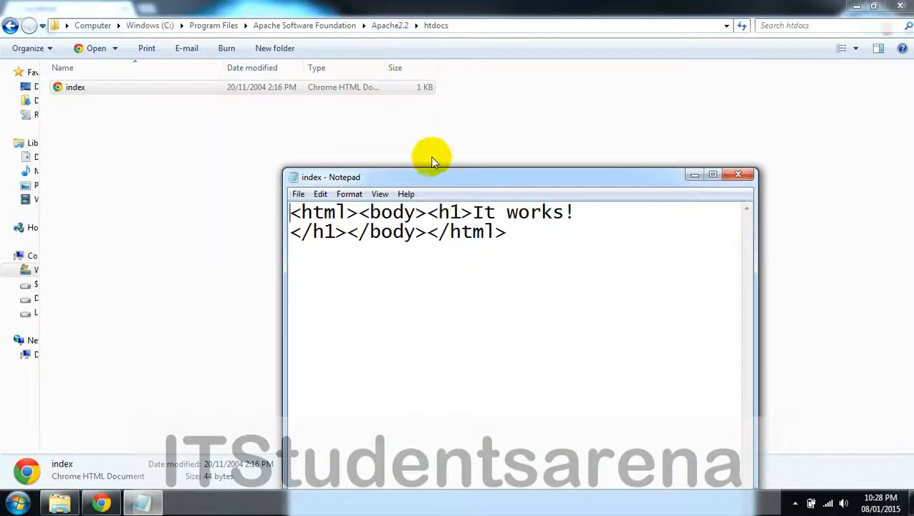
mouse_move(594, 290)
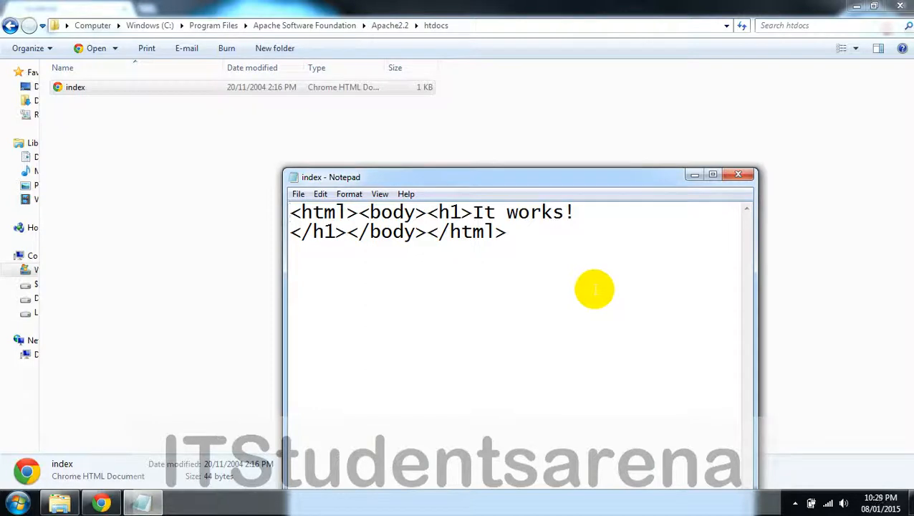
mouse_move(742, 178)
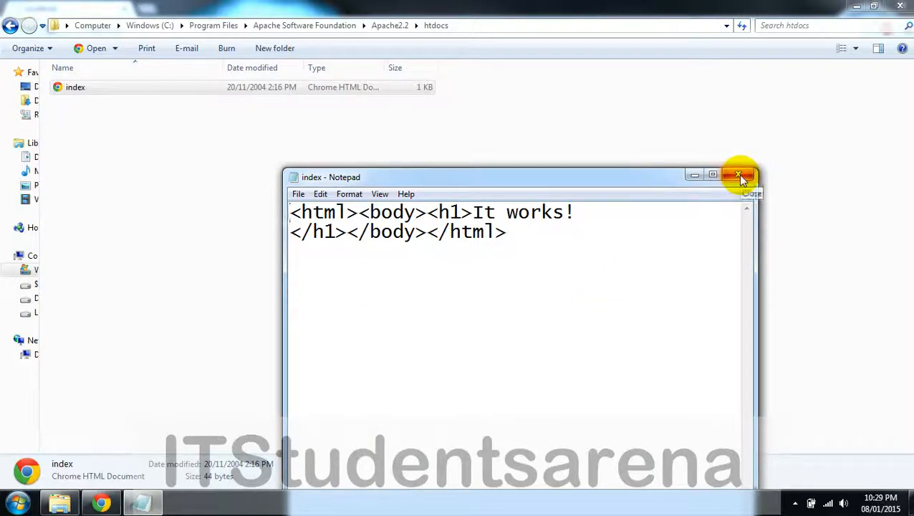
Step: Close the "It works!" index file in Notepad, returning to the htdocs folder
click(740, 178)
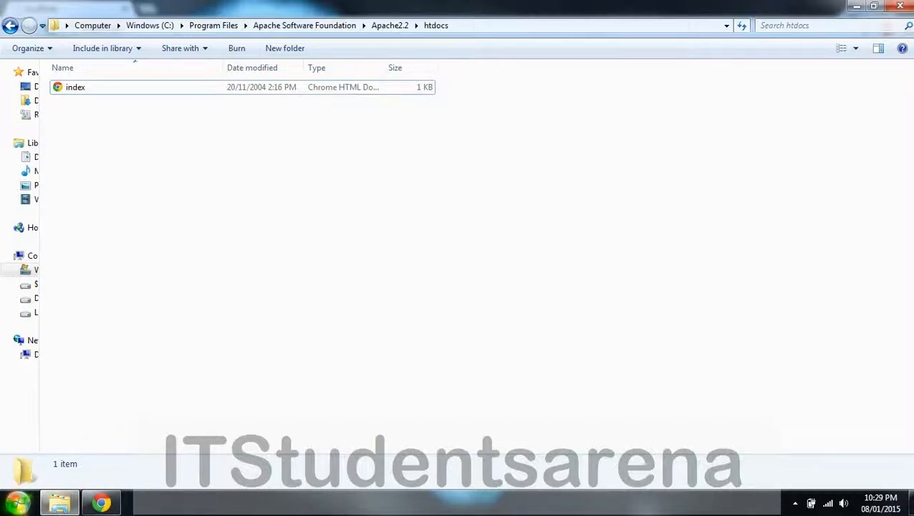
Step: Open httpd.conf for editing via Apache HTTP Server 2.2 > Configure Apache Server
click(13, 502)
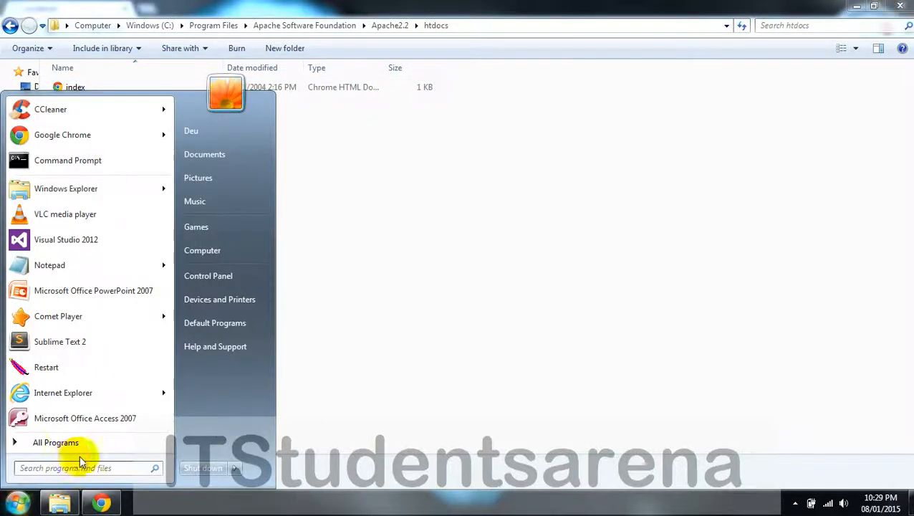
click(55, 441)
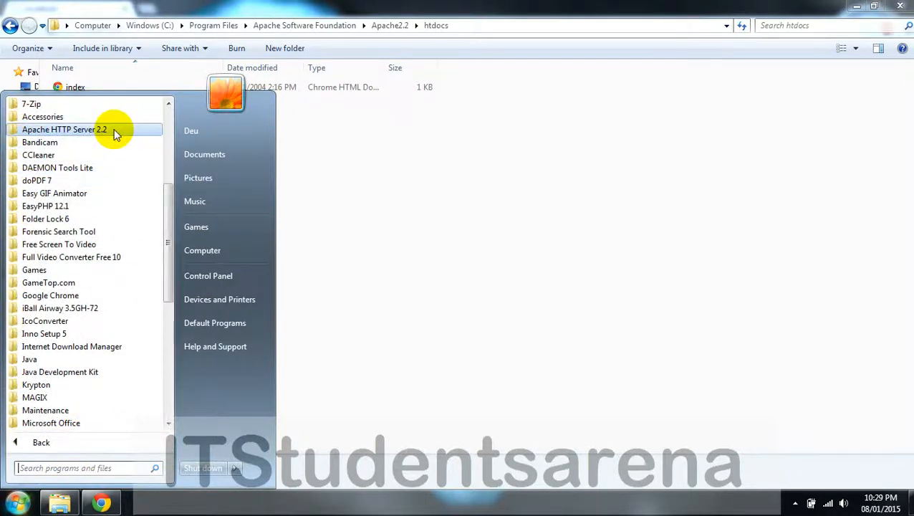
click(64, 129)
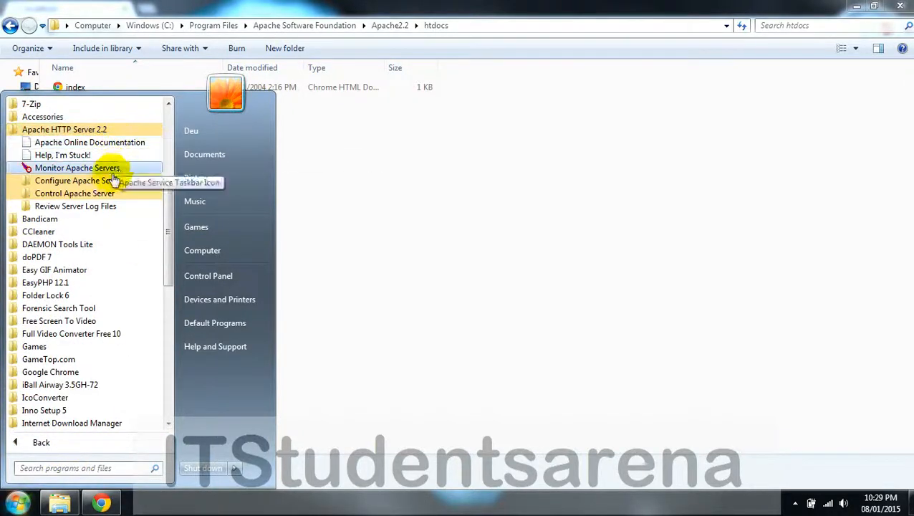
click(79, 181)
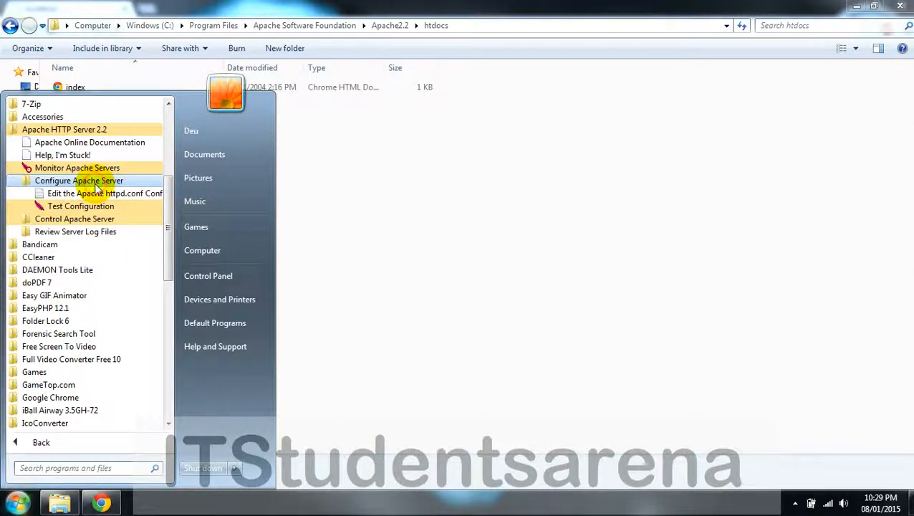
mouse_move(86, 199)
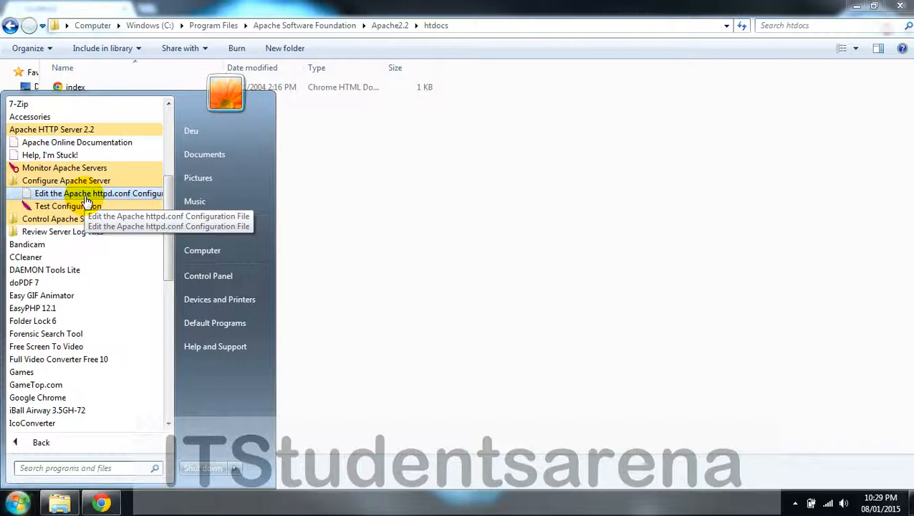
click(98, 193)
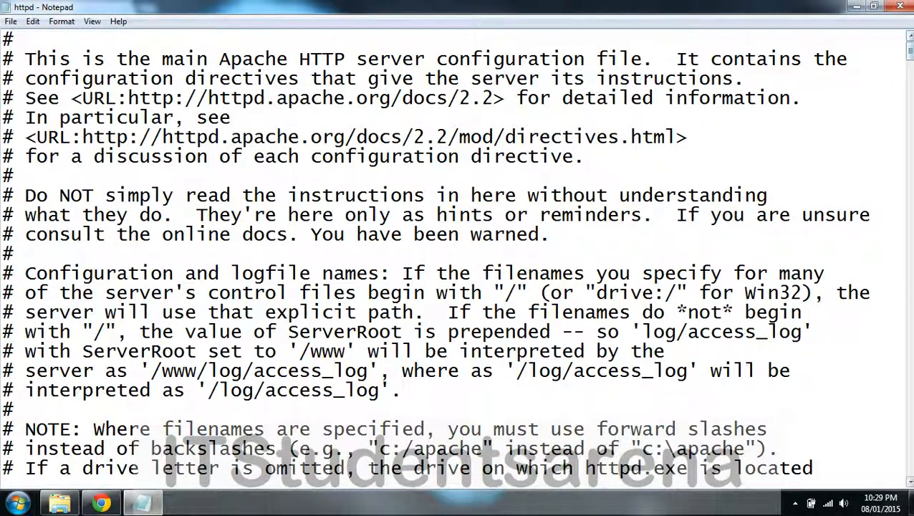
Step: Switch the Notepad font to Lucida Console at size 18 via Format > Font
click(60, 22)
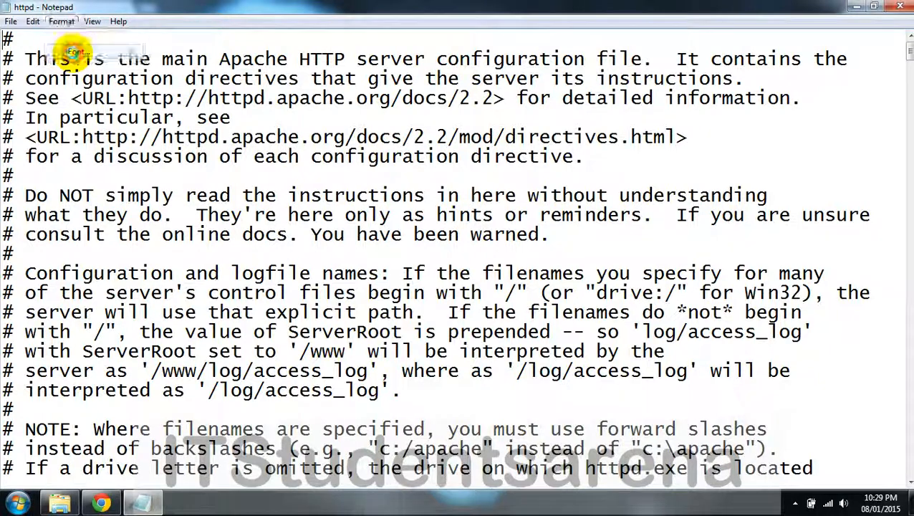
click(60, 21)
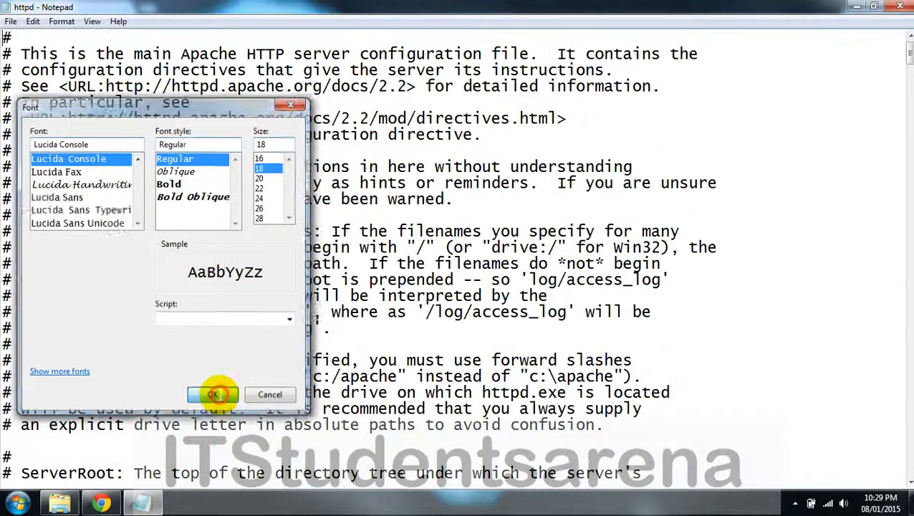
click(212, 394)
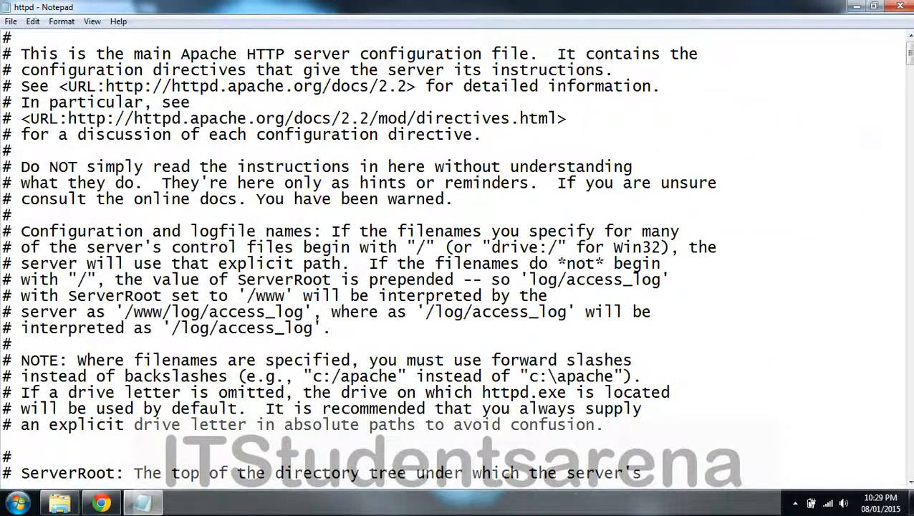
mouse_move(722, 146)
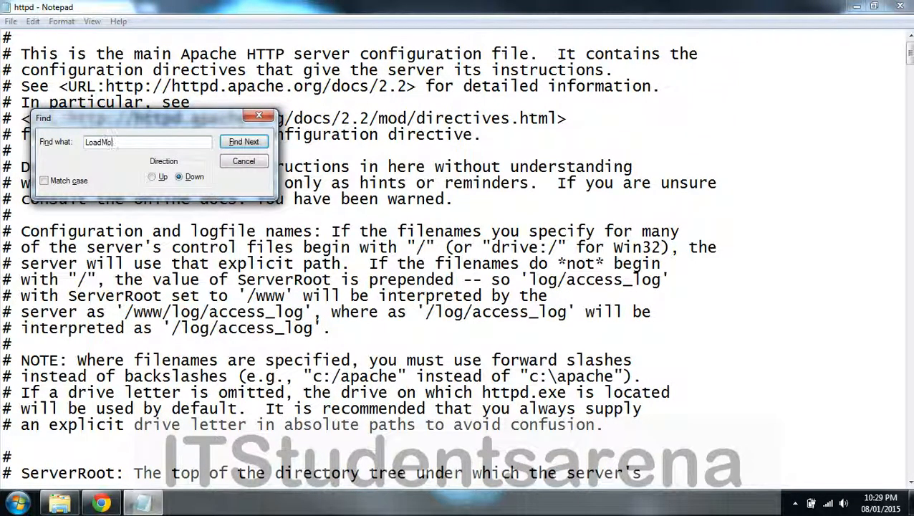
Step: Locate the LoadModule list in httpd.conf using Find, then dismiss the search box
click(244, 142)
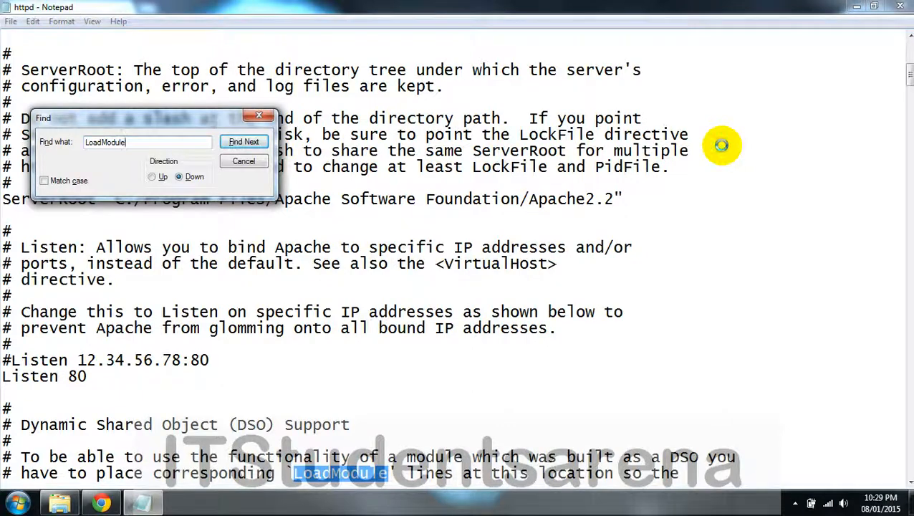
click(243, 142)
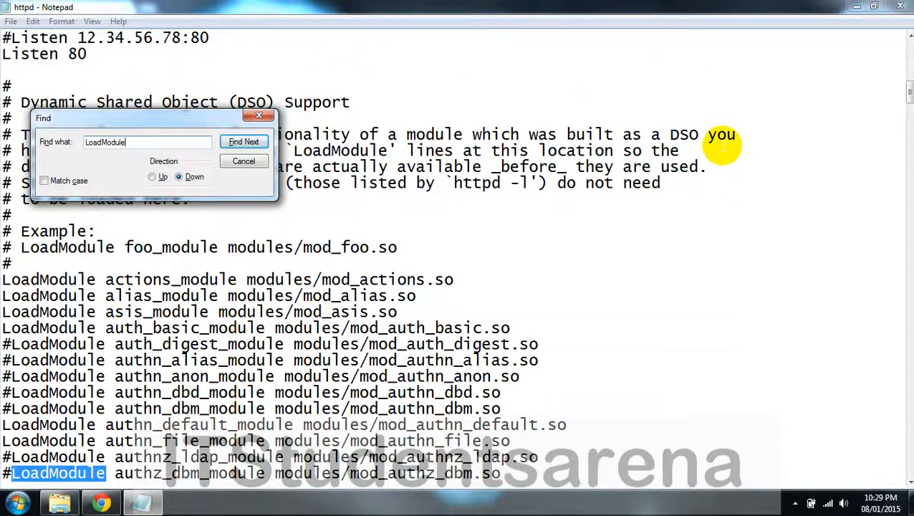
click(243, 161)
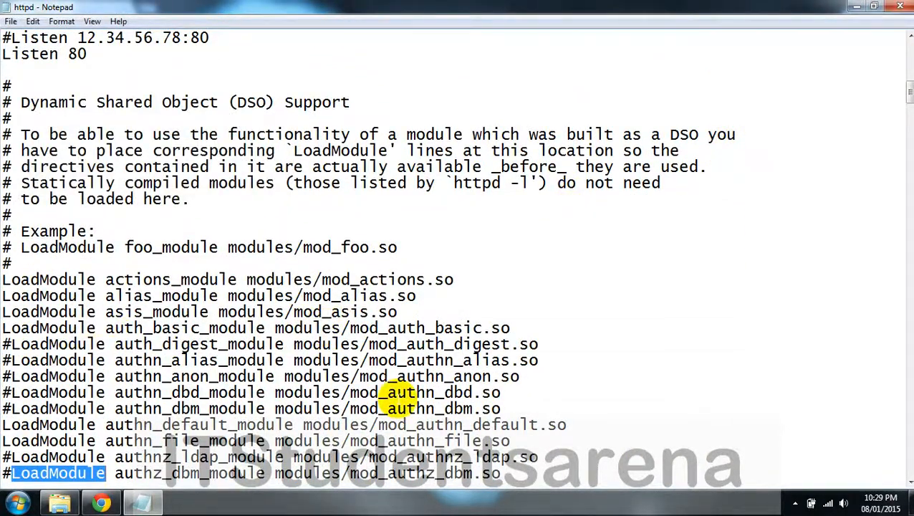
Step: Add LoadModule php5_module "C:/php/php5apache2_2.dll" at the end of the module list
scroll(down, 3)
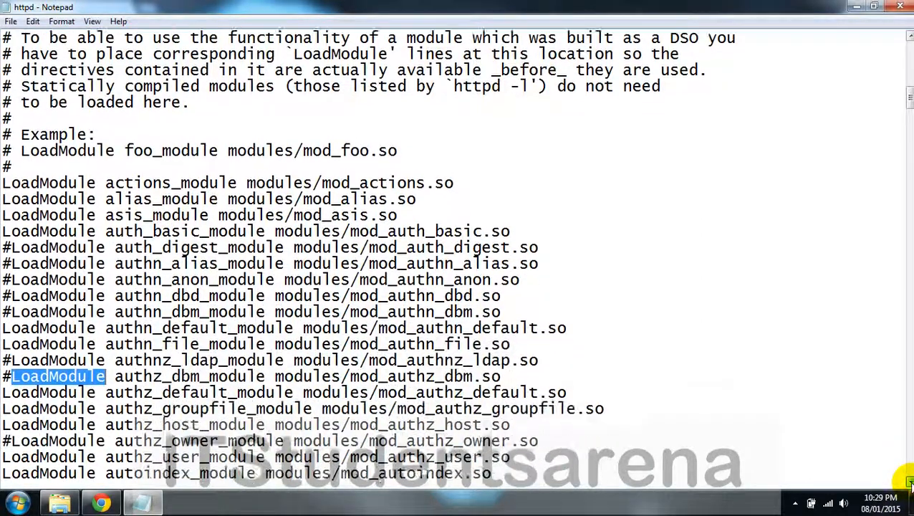
scroll(down, 3)
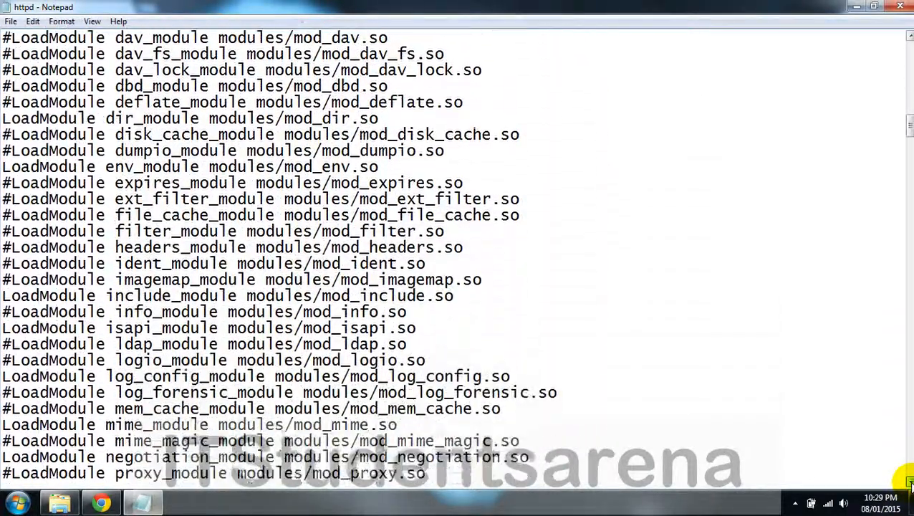
scroll(down, 3)
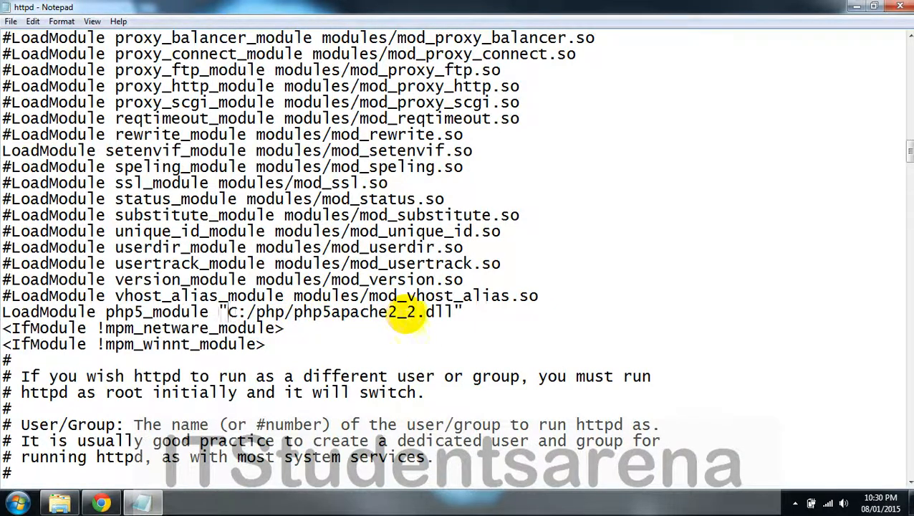
double_click(444, 312)
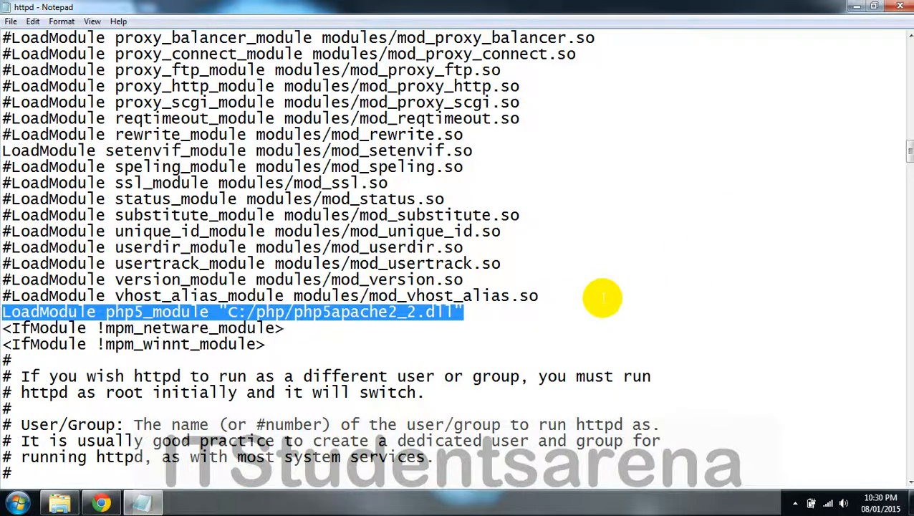
Step: Search httpd.conf for AddType and dismiss the no-more-matches message
key(ctrl+f)
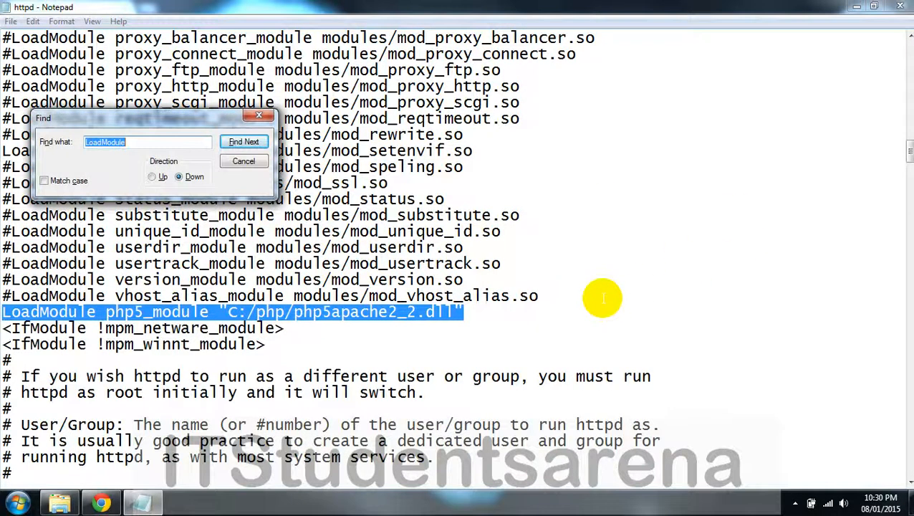
text(AddTy)
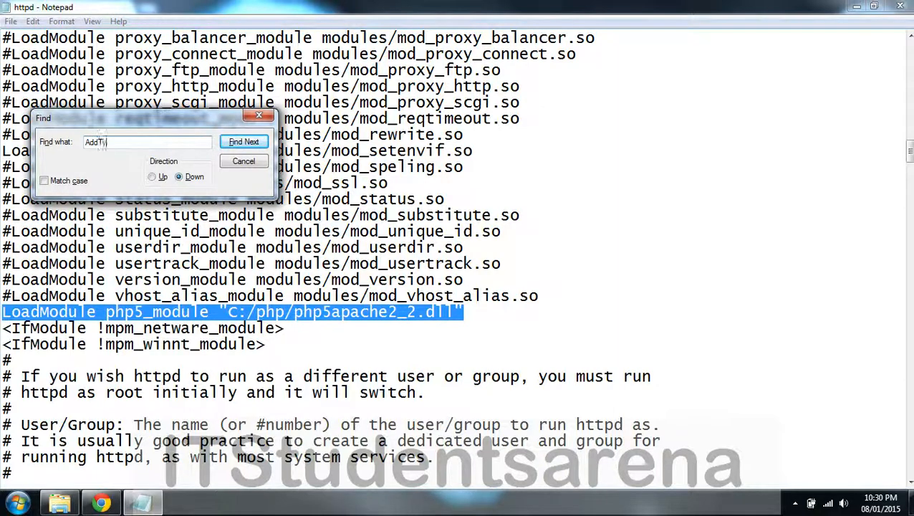
click(243, 142)
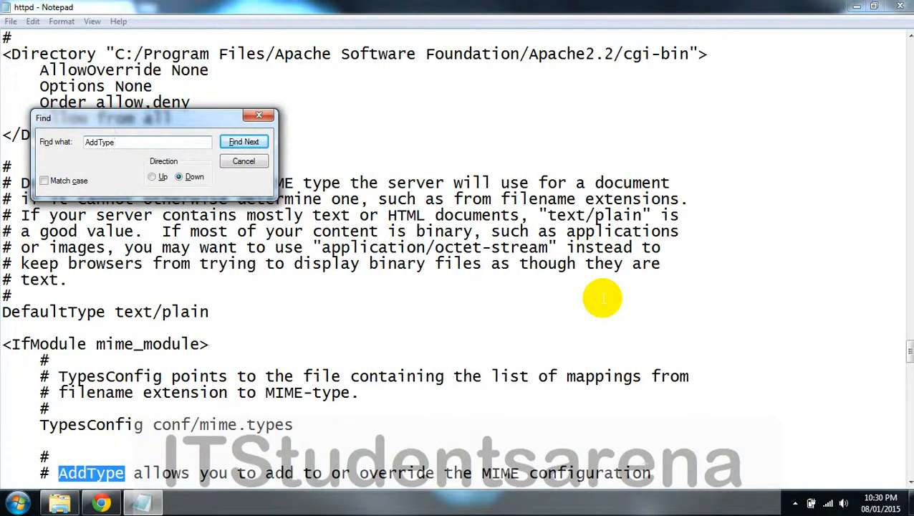
click(244, 142)
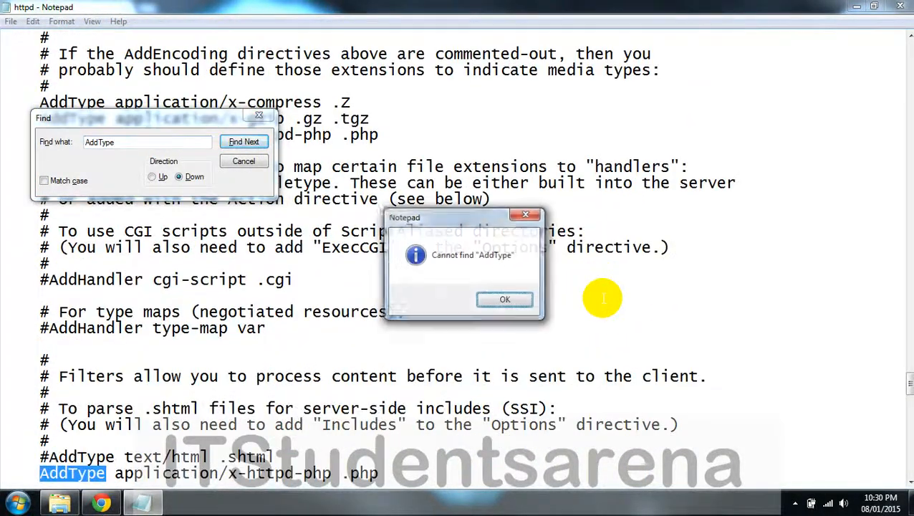
click(504, 299)
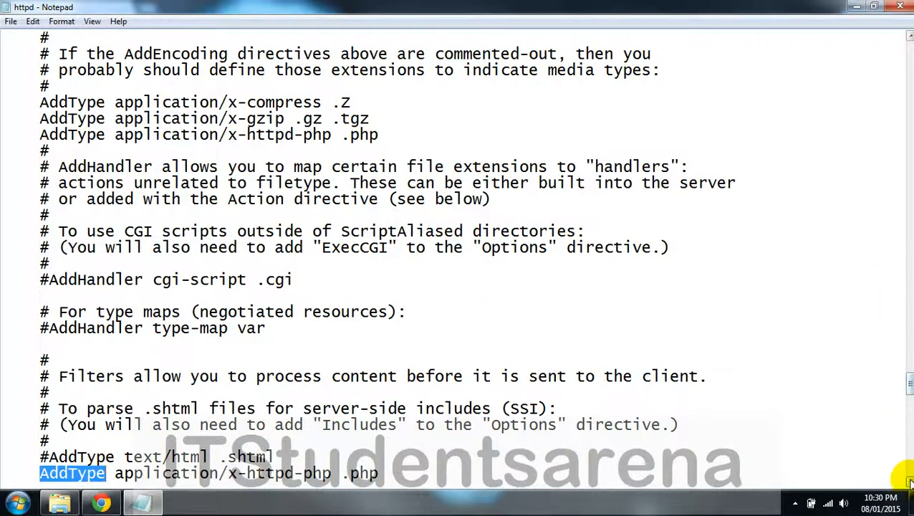
Step: Ensure AddType application/x-httpd-php .php sits in the mime_module section
scroll(down, 3)
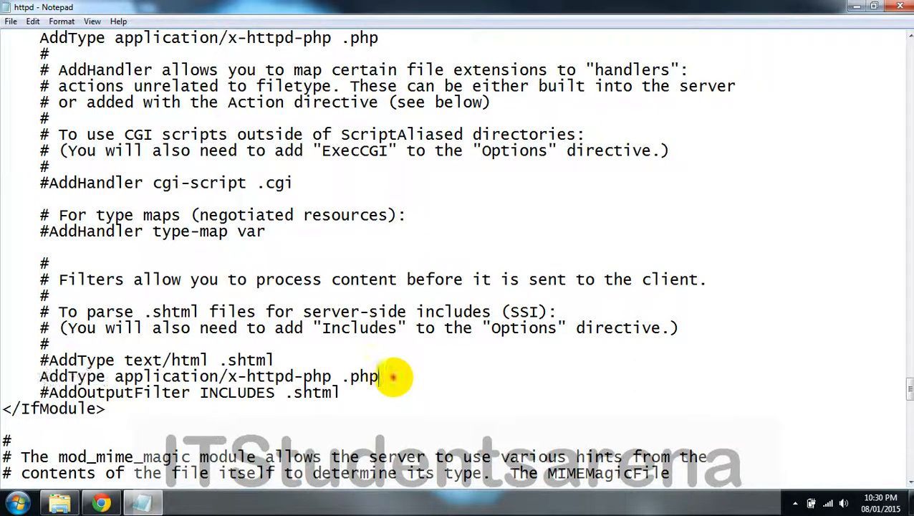
triple_click(207, 376)
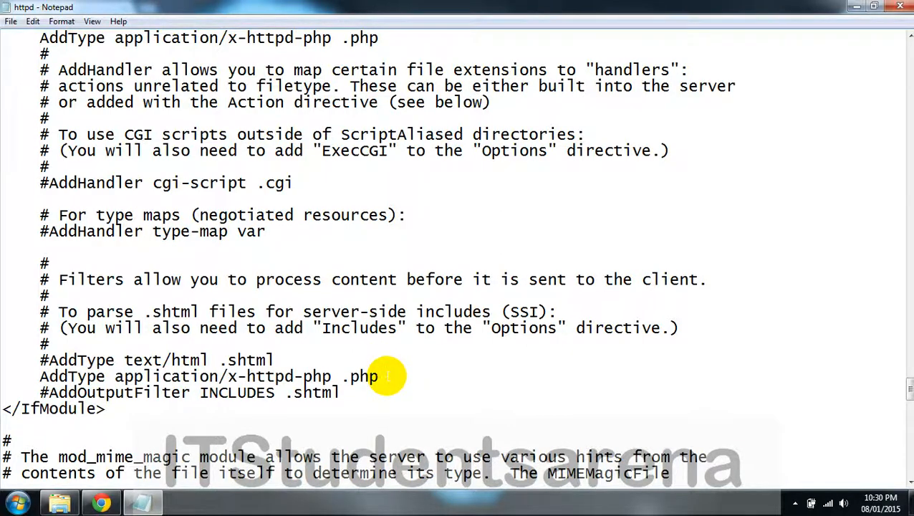
key(Ctrl+f)
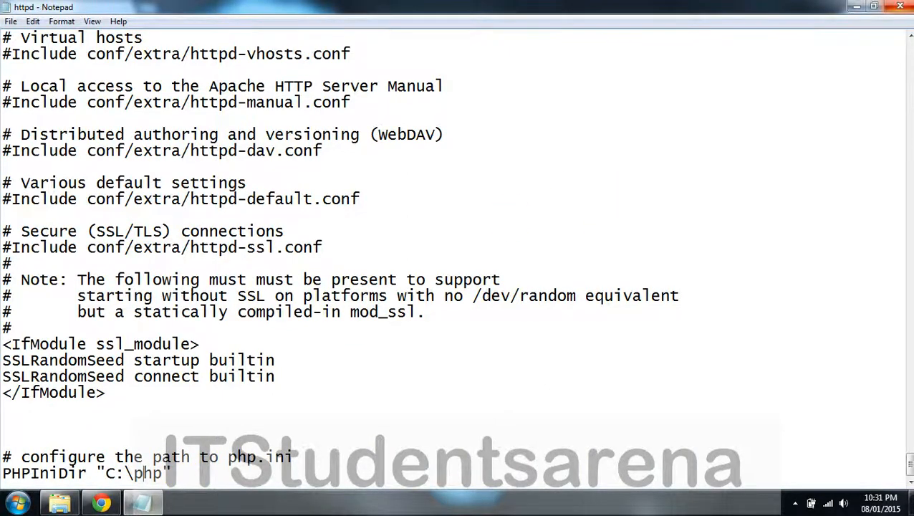
Step: Leave Notepad and restart Apache from the Apache HTTP Server 2.2 Start menu folder
click(13, 502)
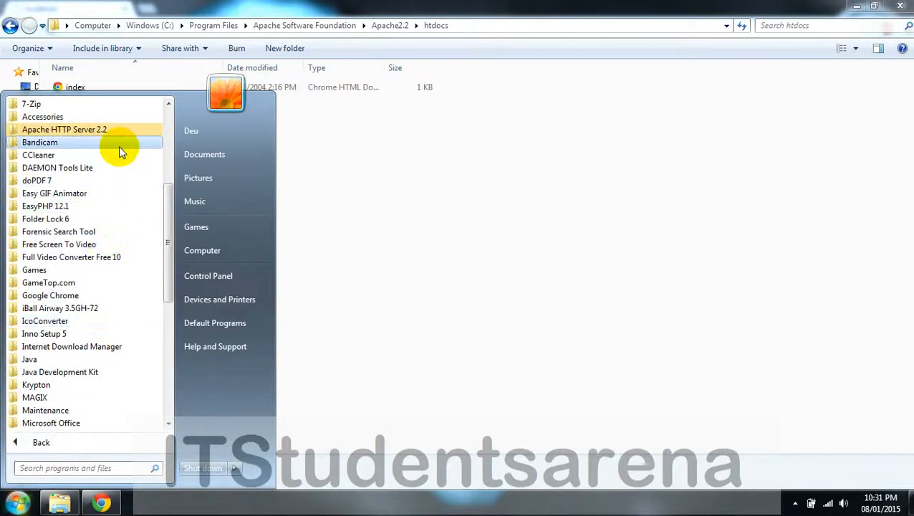
click(64, 129)
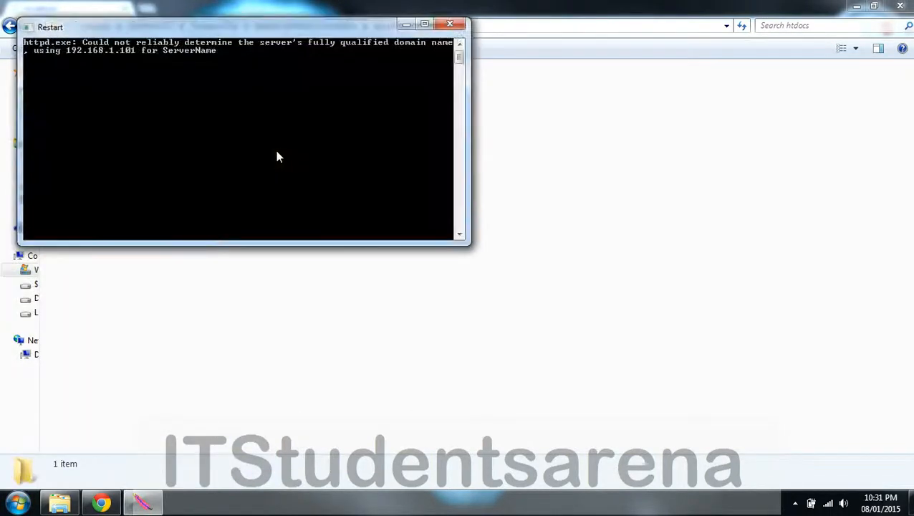
click(450, 23)
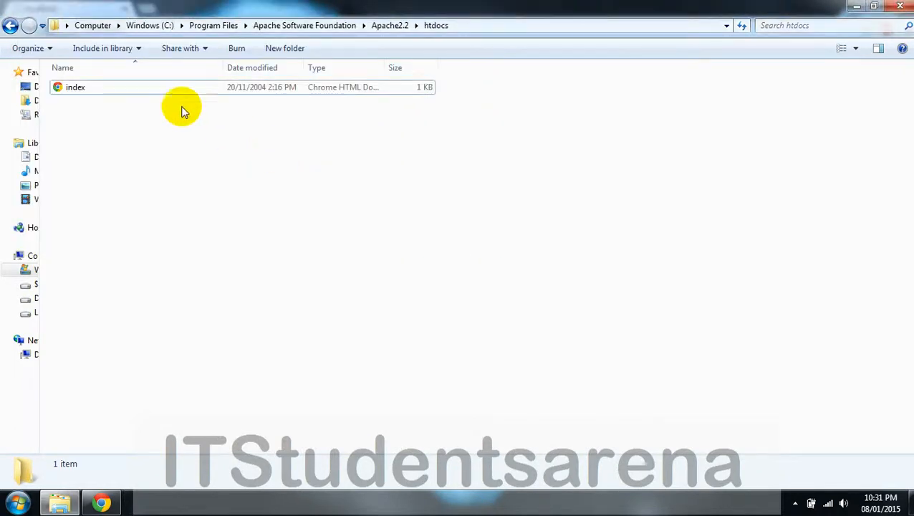
mouse_move(222, 91)
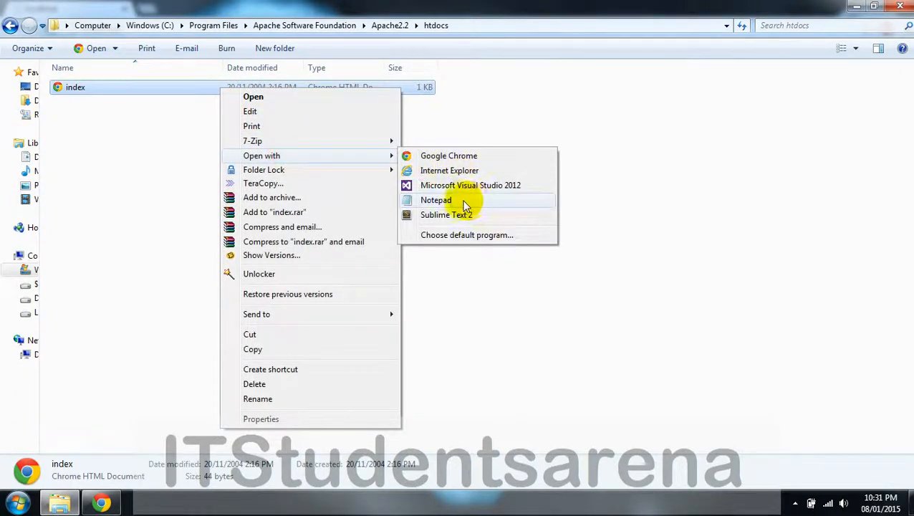
Step: Load index into Notepad and select all of its HTML for replacement
click(436, 201)
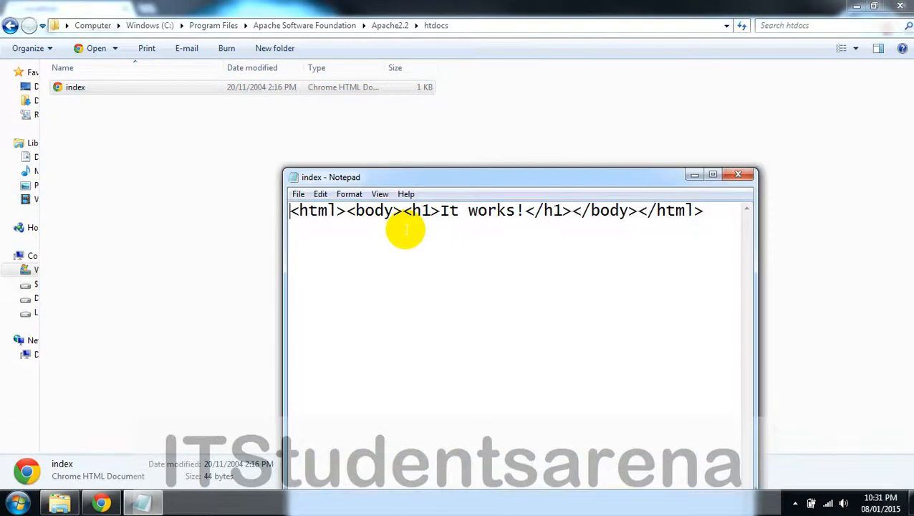
key(ctrl+a)
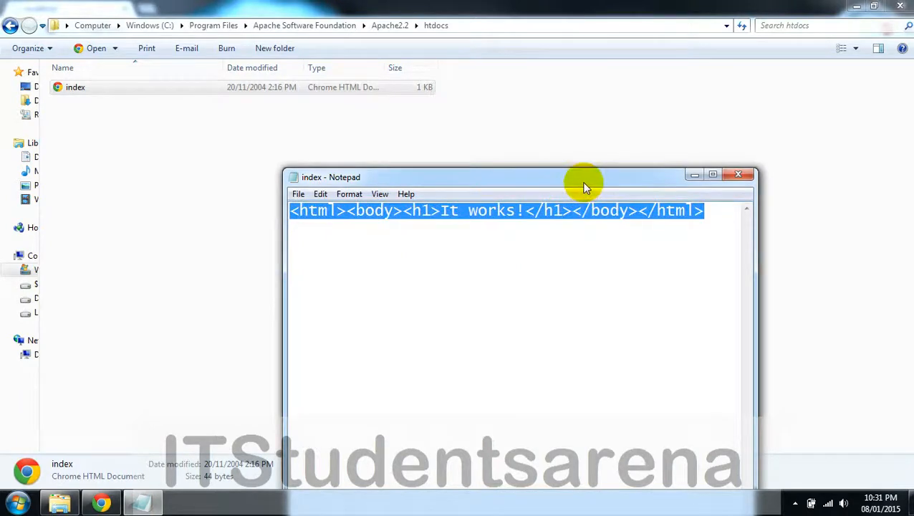
click(712, 175)
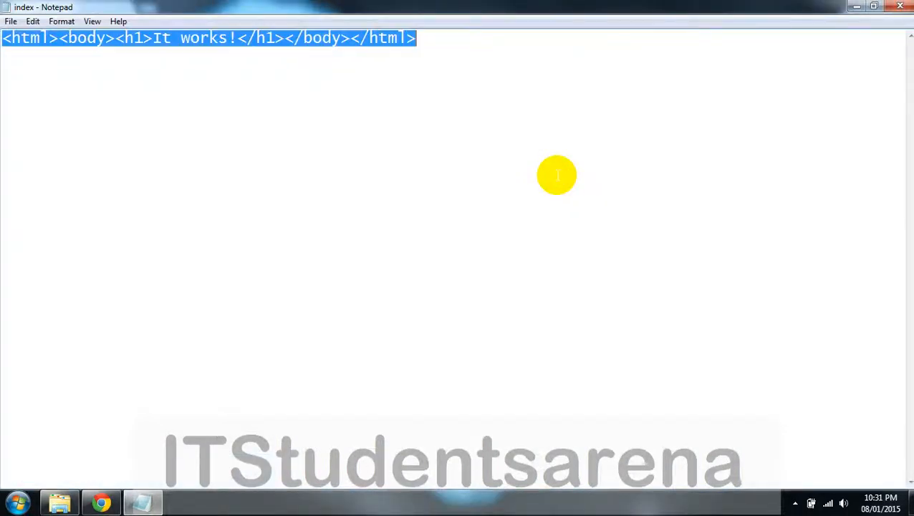
Step: Write a PHP block echoing "Manual Configuration Is Done !" and begin saving it
text(<?ph)
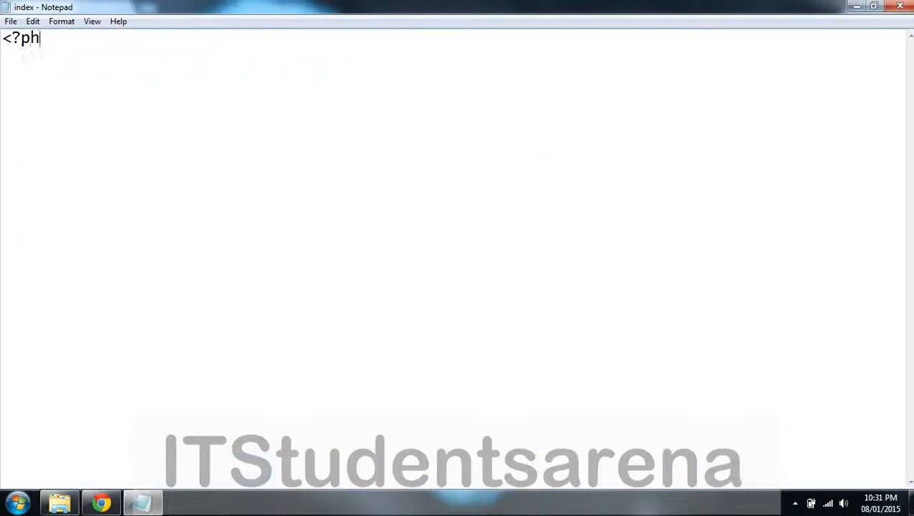
text(p)
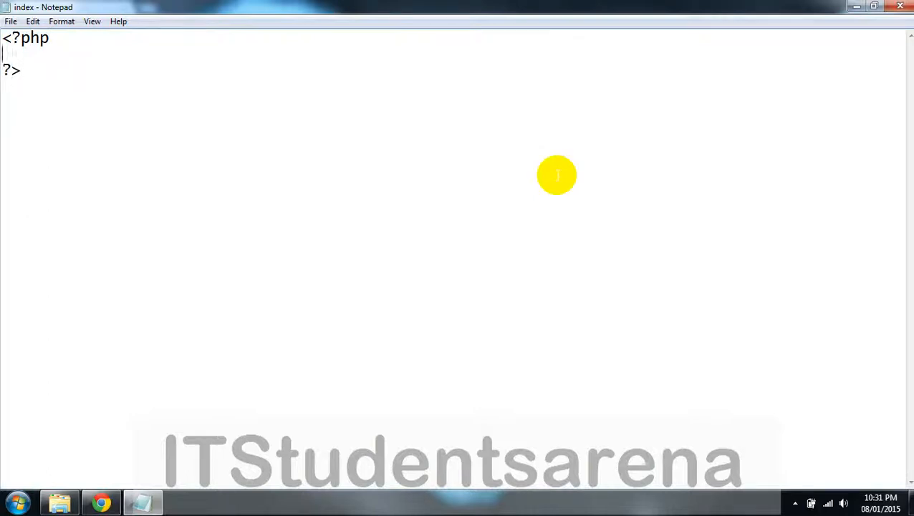
text(echo)
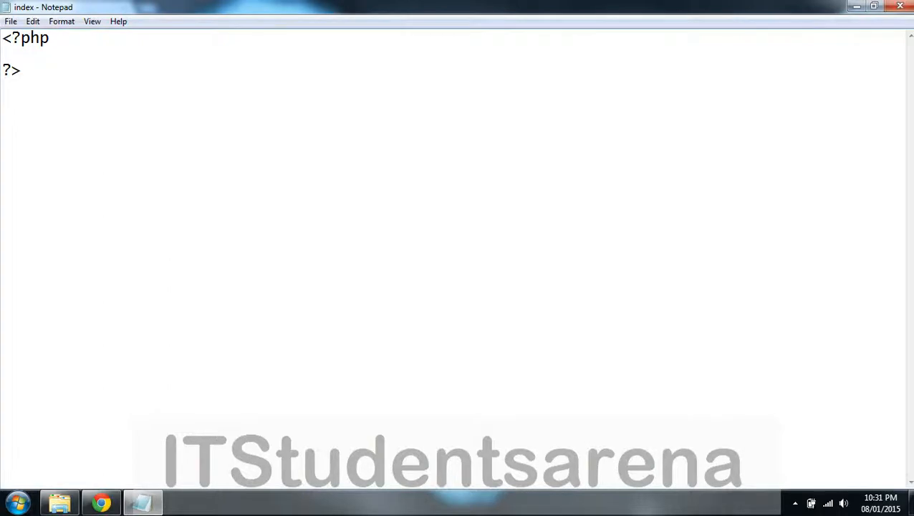
text(echo "Manual Confi)
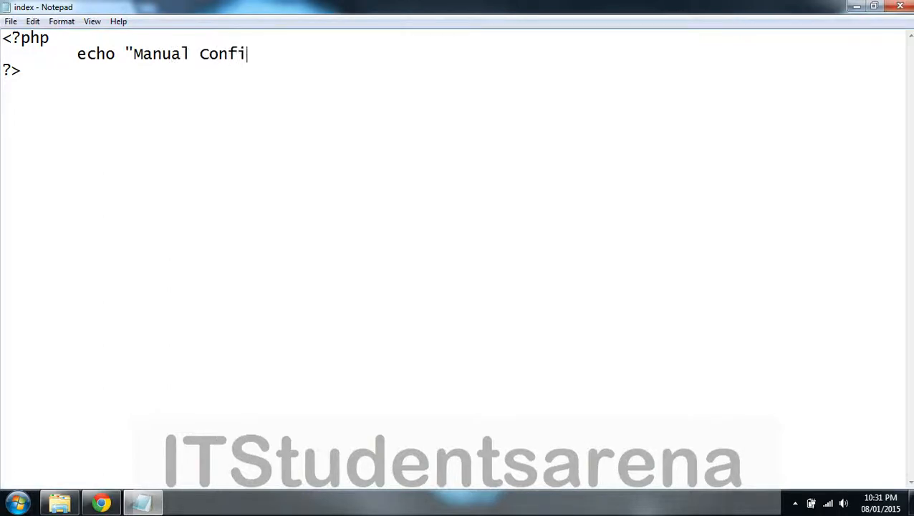
text(guration)
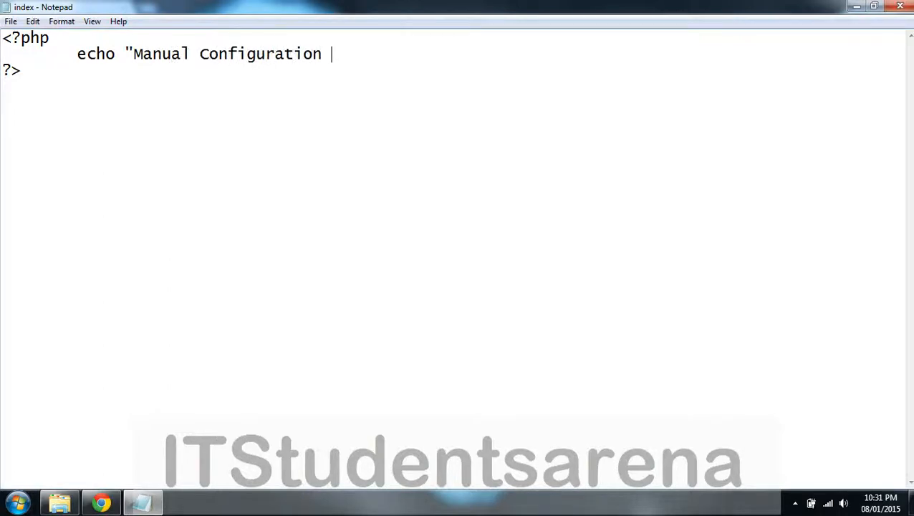
text(Is Done)
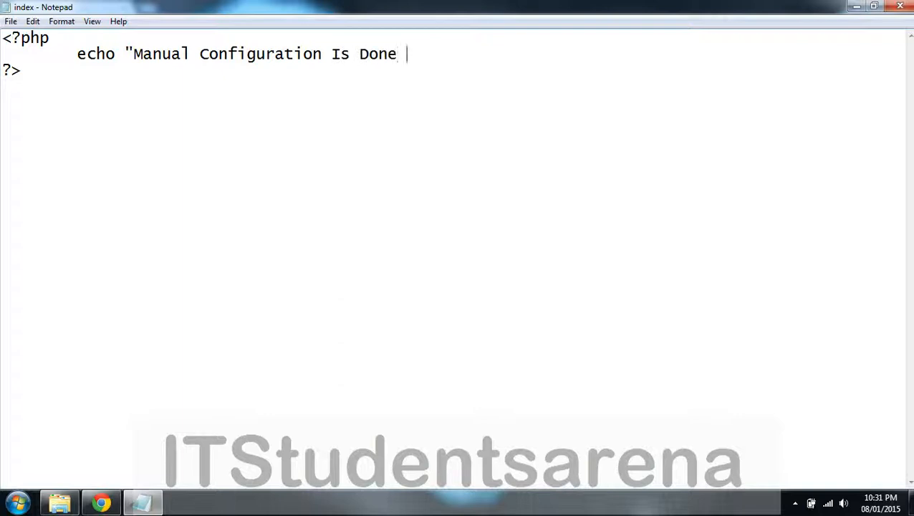
text(!";)
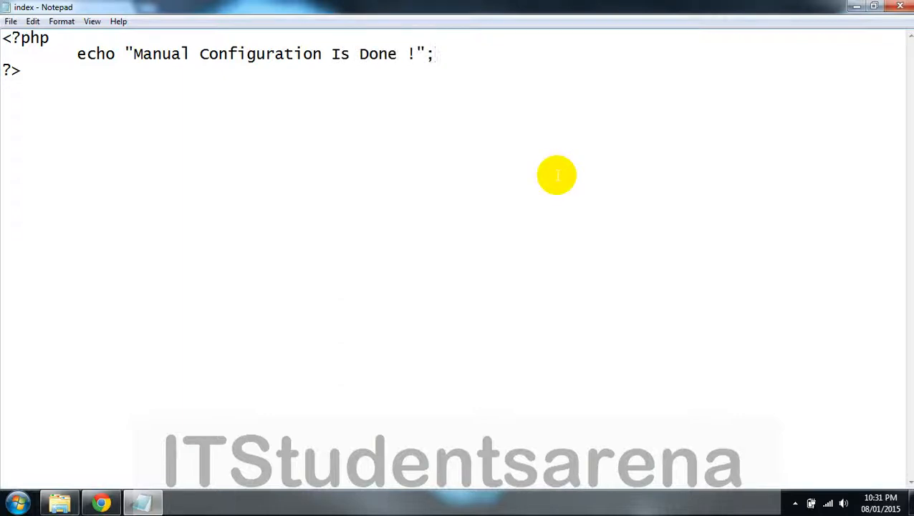
click(11, 22)
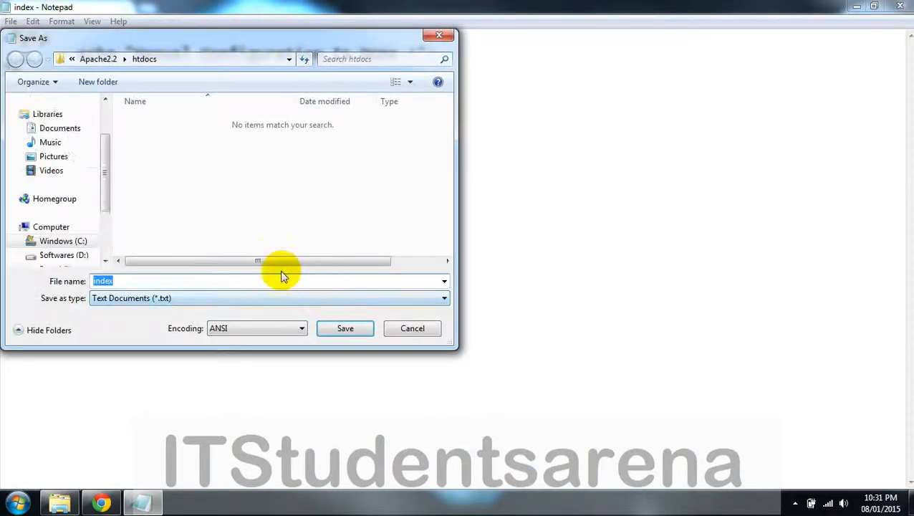
Step: Save the script as sample.php in htdocs with Save as type set to All Files
text(sampl)
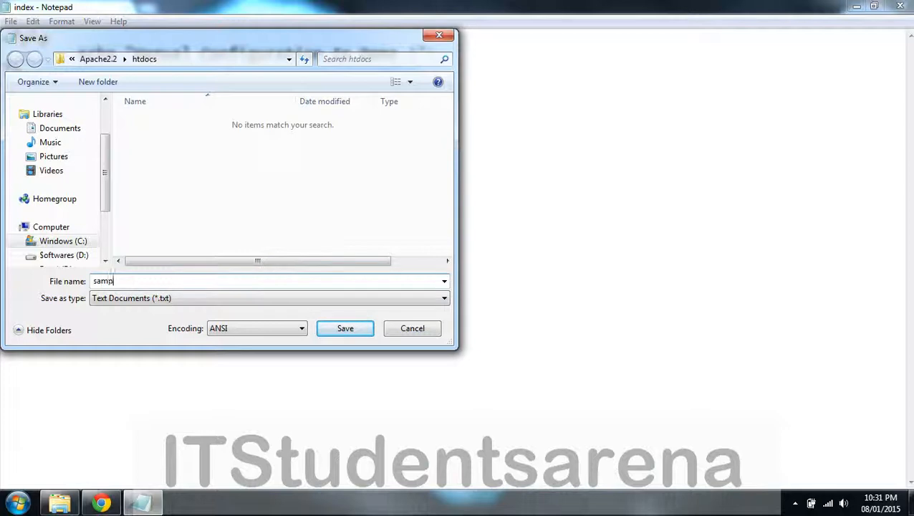
text(le.php)
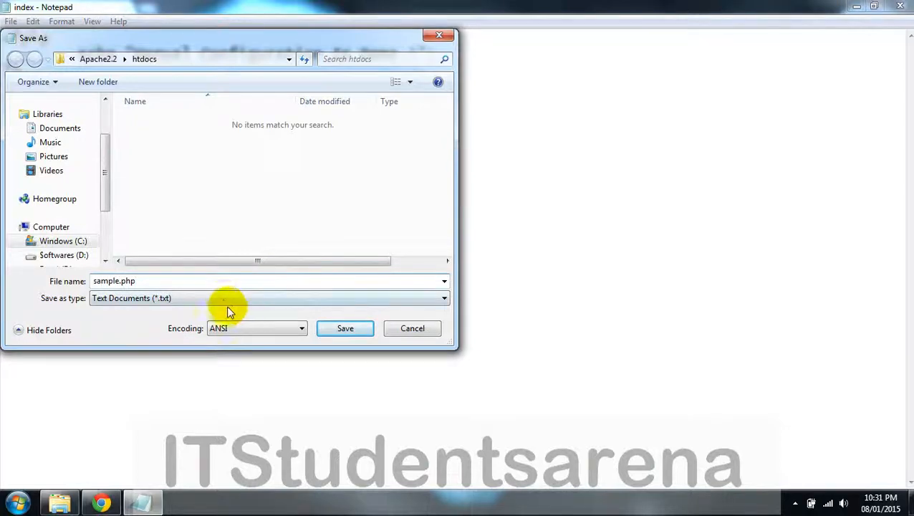
click(441, 297)
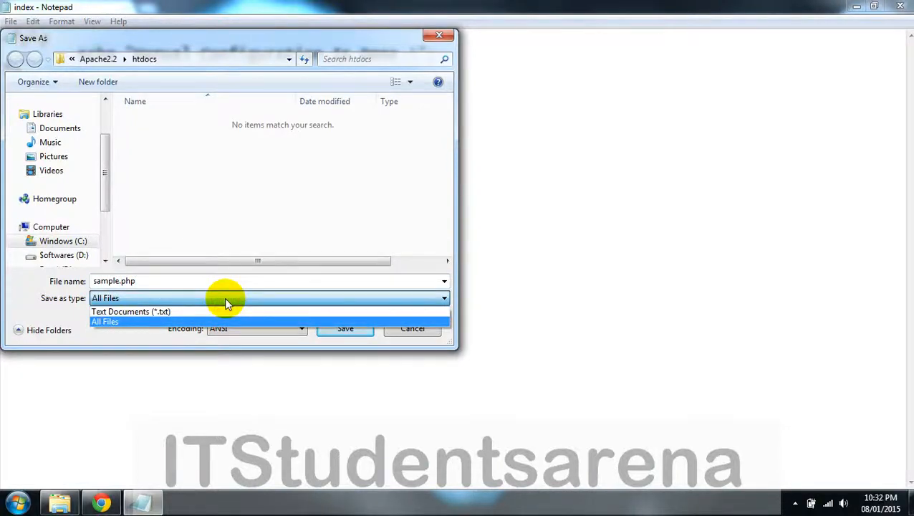
click(106, 321)
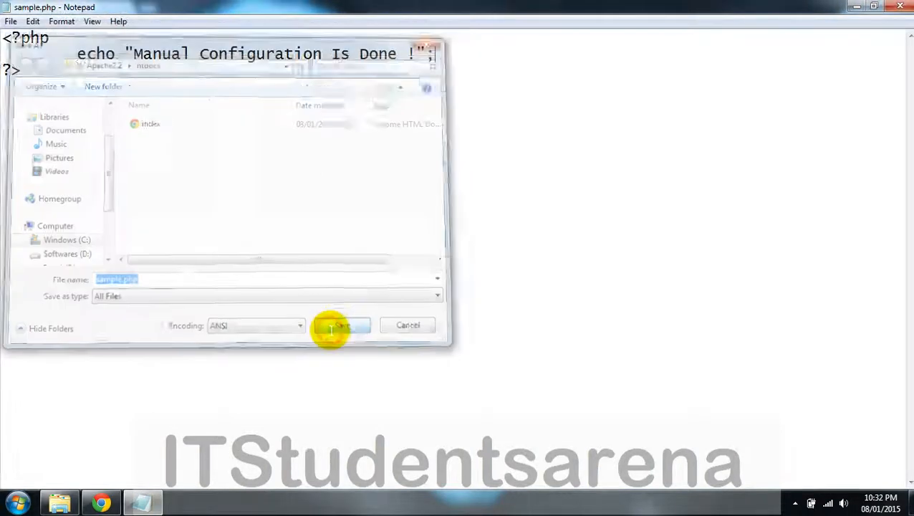
click(341, 323)
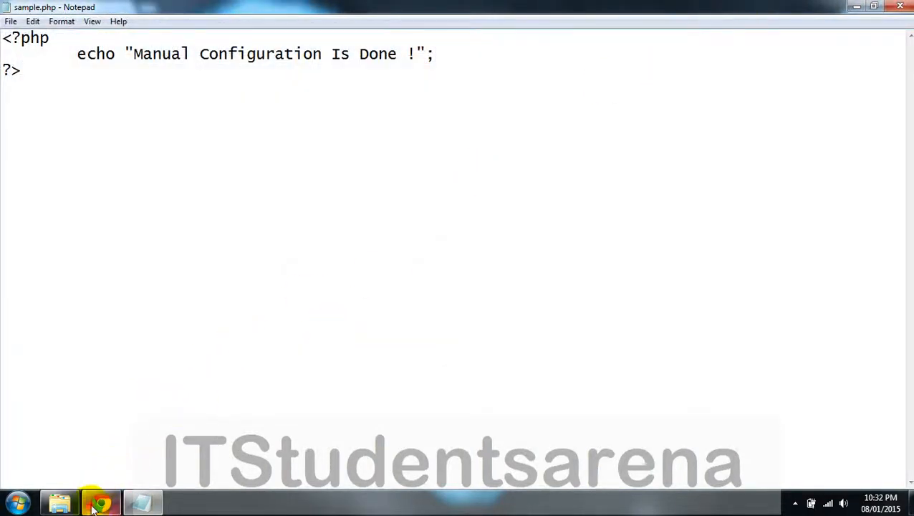
Step: Request localhost/sample.php in Chrome, check the Apache server, and reload the page
click(100, 501)
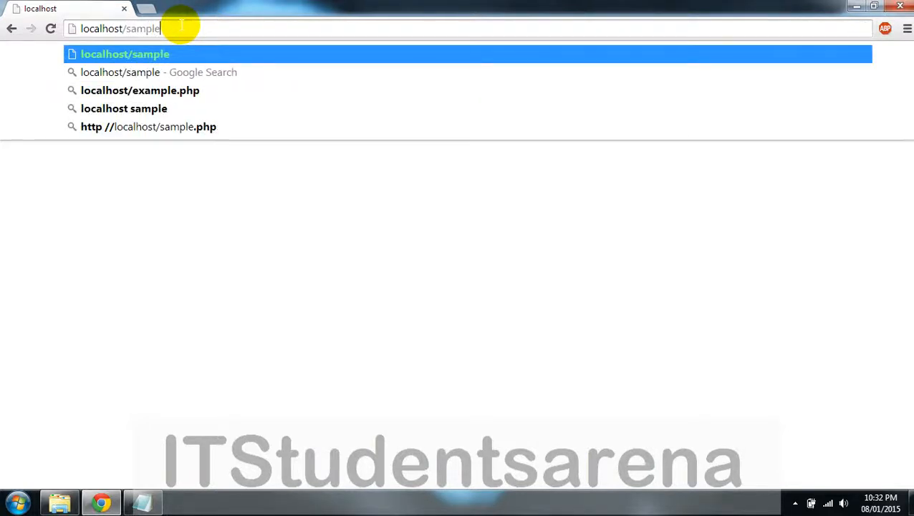
text(.php)
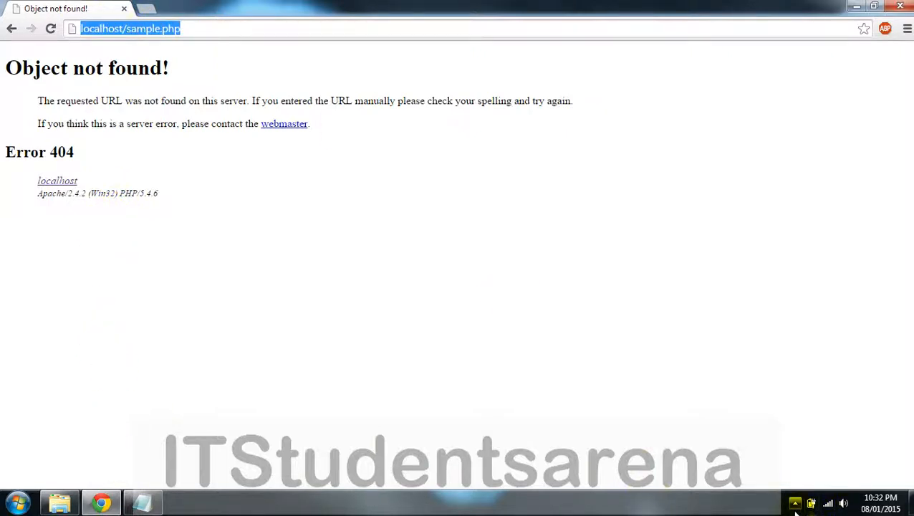
click(794, 502)
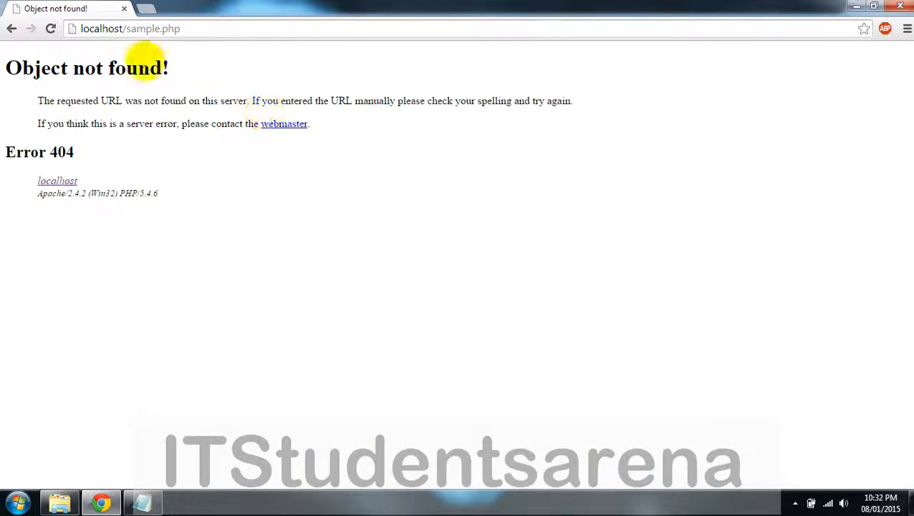
mouse_move(147, 116)
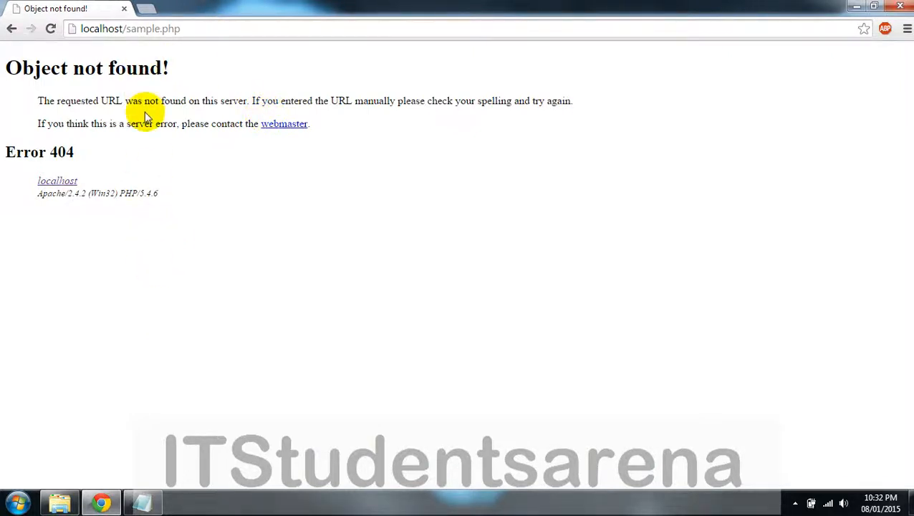
mouse_move(174, 276)
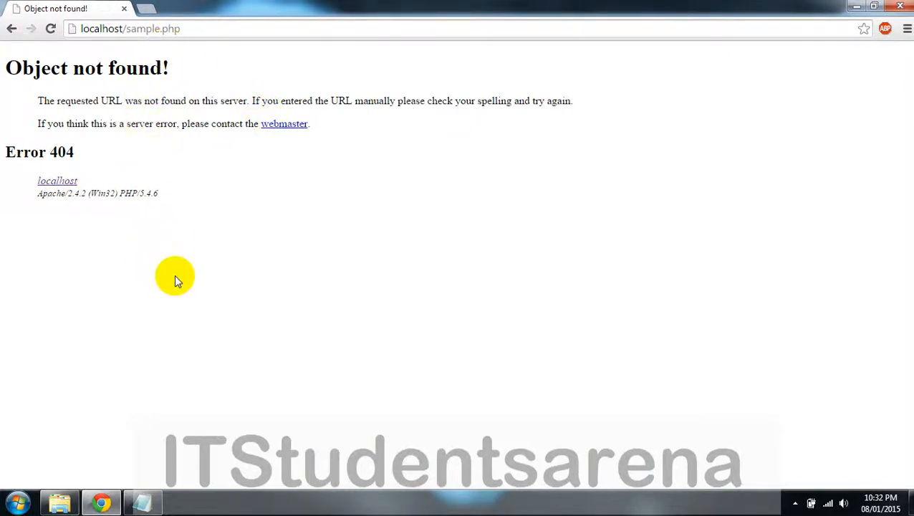
mouse_move(197, 29)
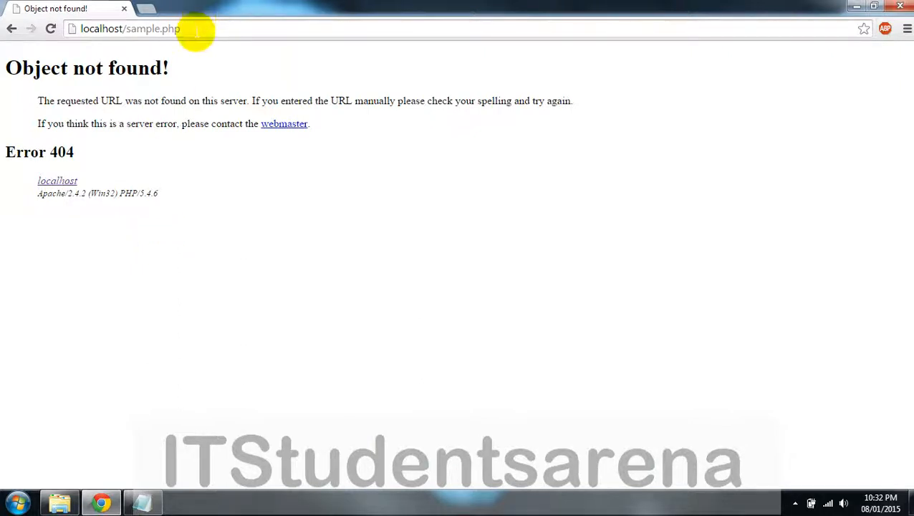
click(794, 502)
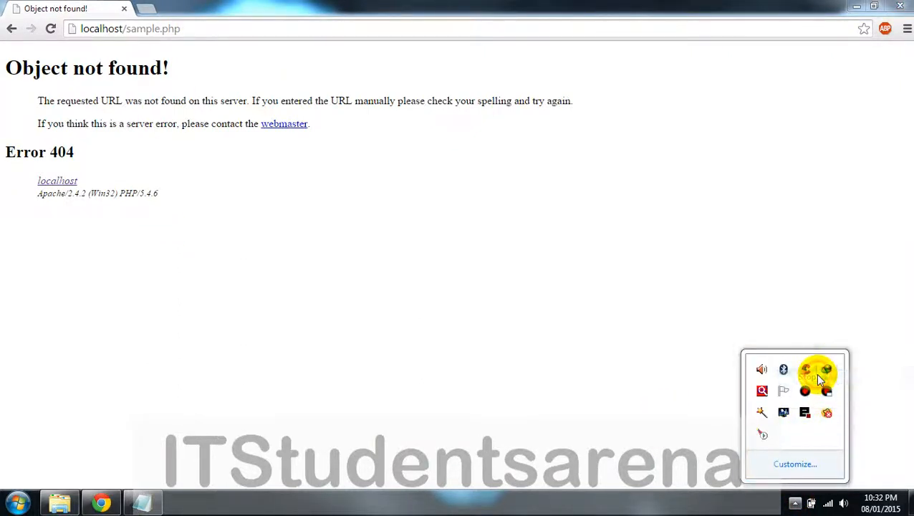
mouse_move(313, 63)
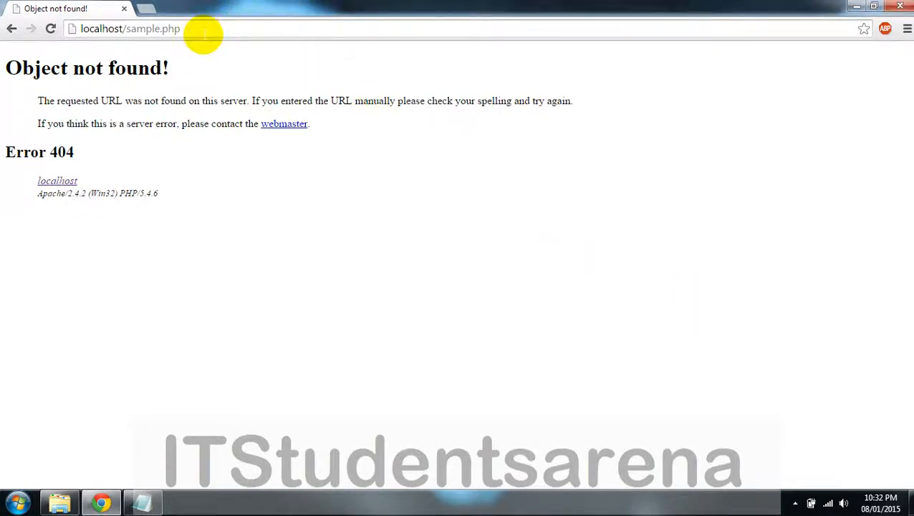
click(51, 29)
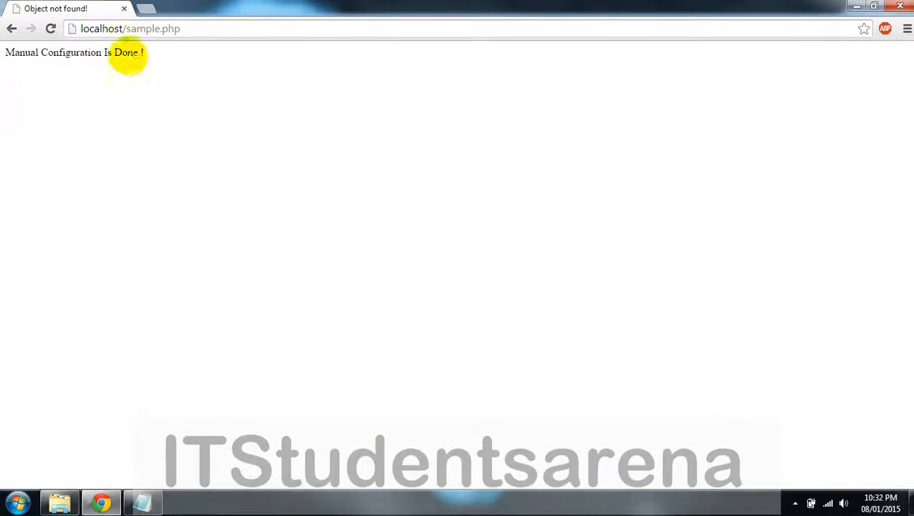
mouse_move(178, 59)
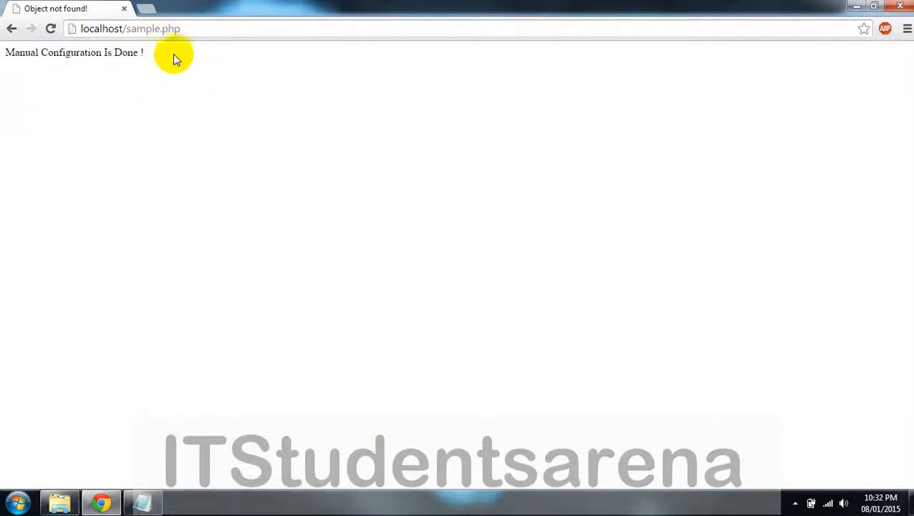
mouse_move(217, 343)
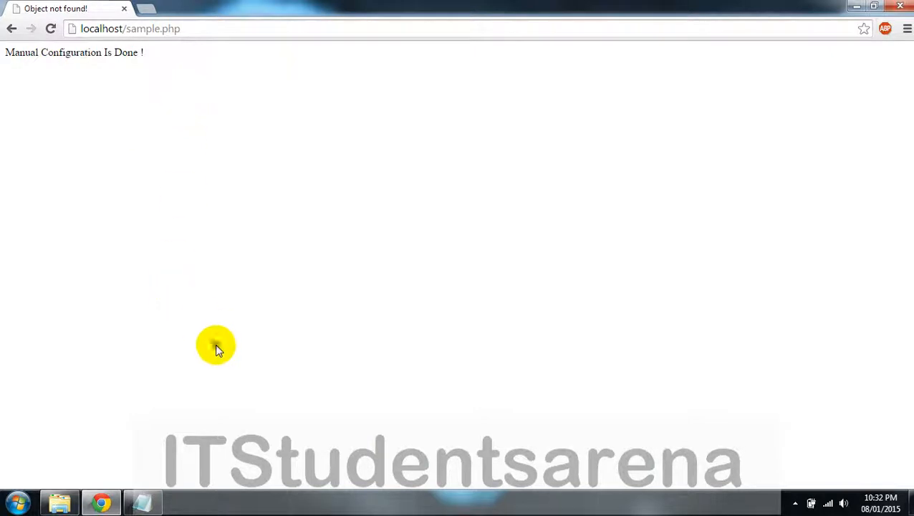
mouse_move(93, 51)
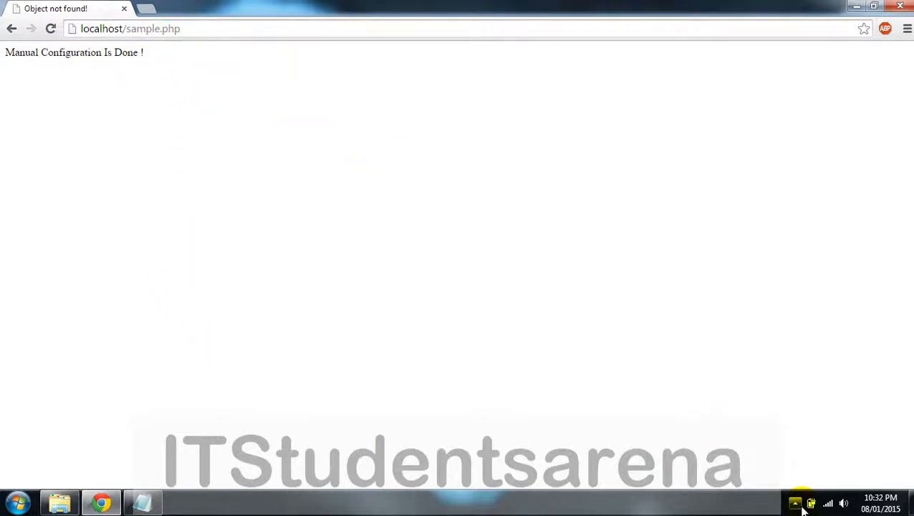
mouse_move(666, 351)
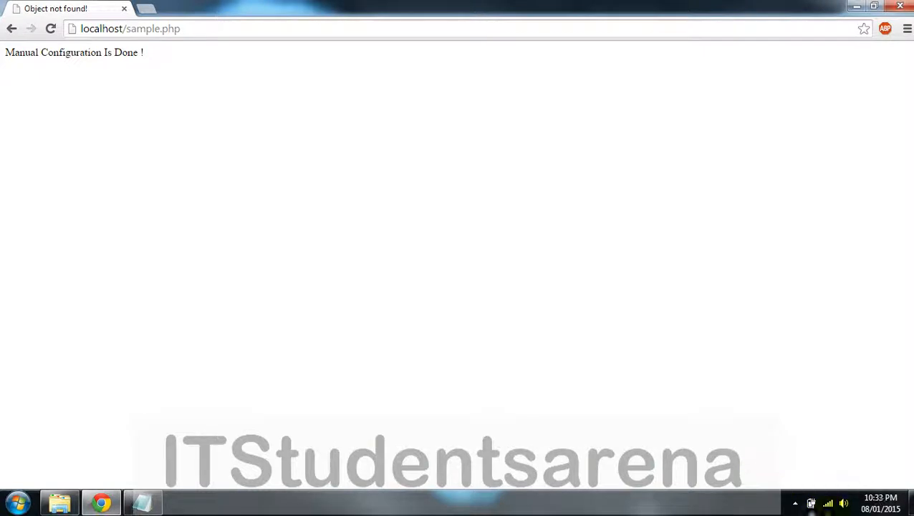
Step: Confirm localhost/sample.php prints Manual Configuration Is Done ! in Chrome
click(793, 502)
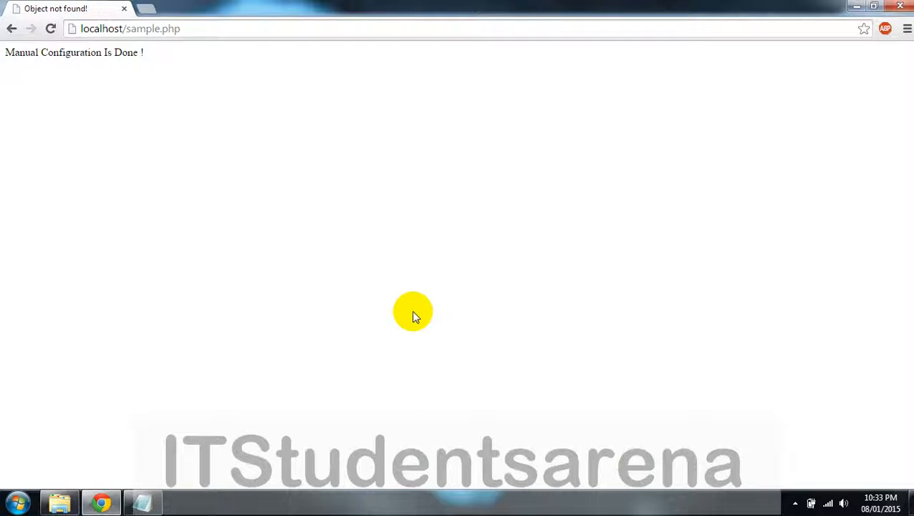
mouse_move(368, 234)
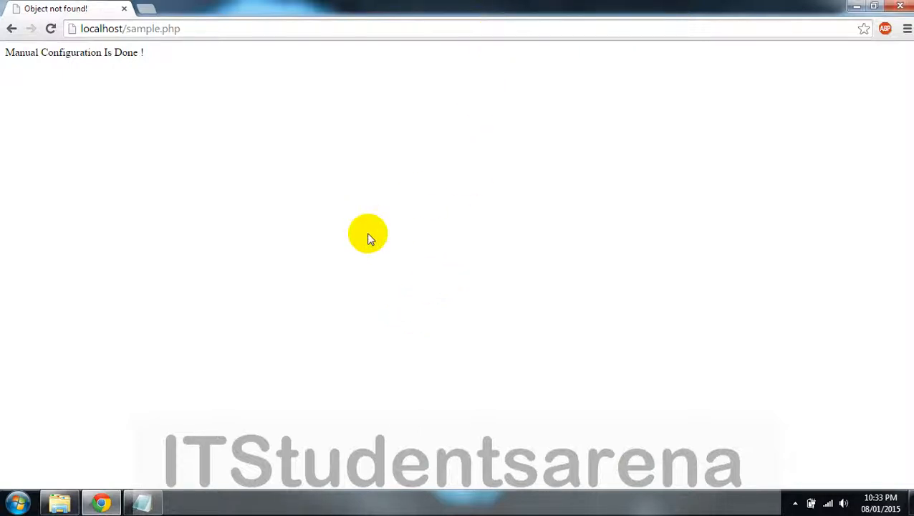